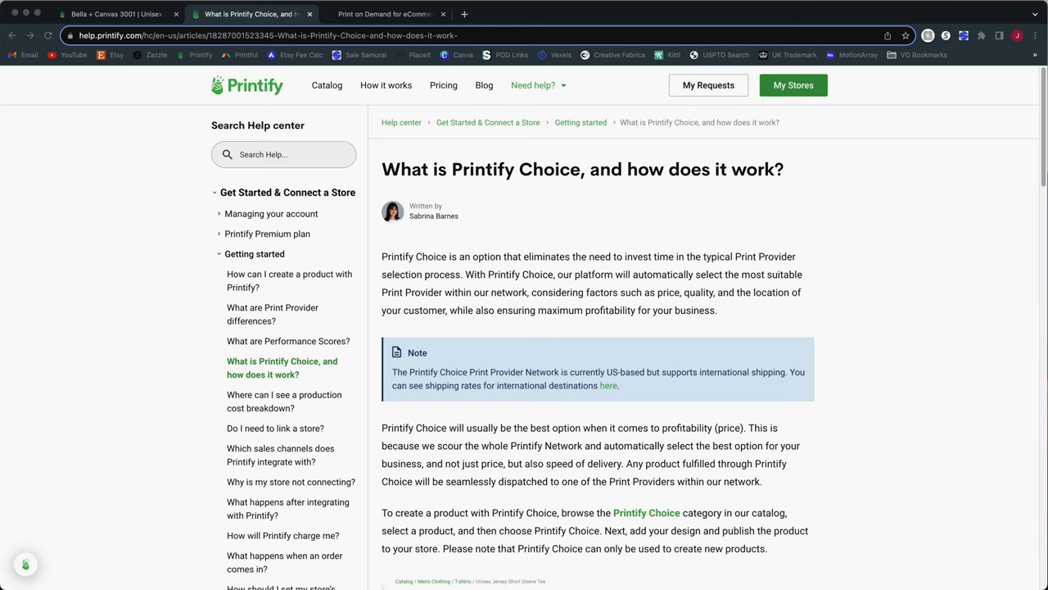
- Scroll down the Printify Choice article to the section on creating a Choice product
scroll("down", 3)
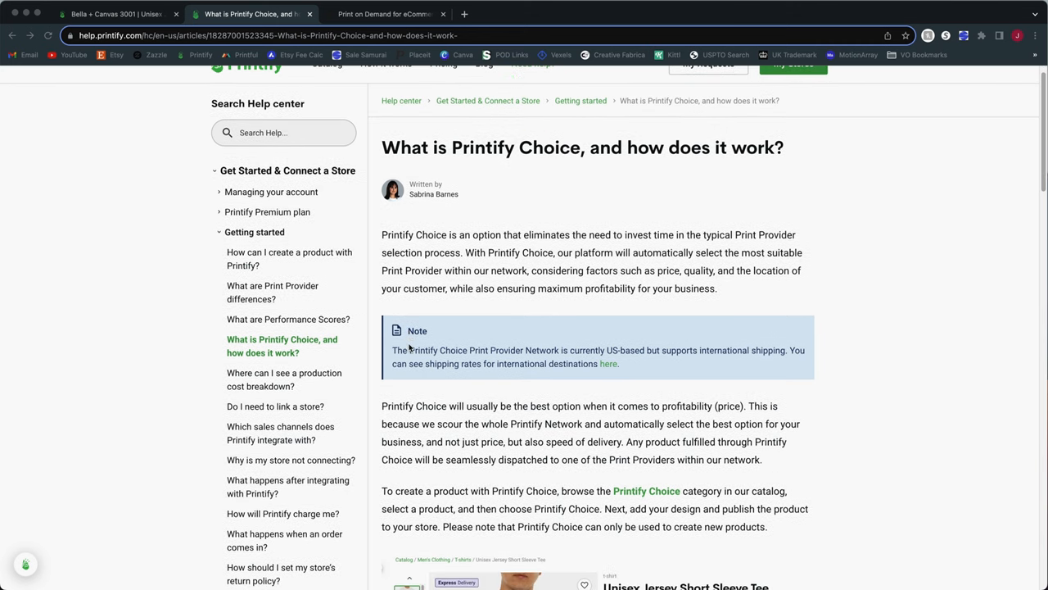
scroll("down", 3)
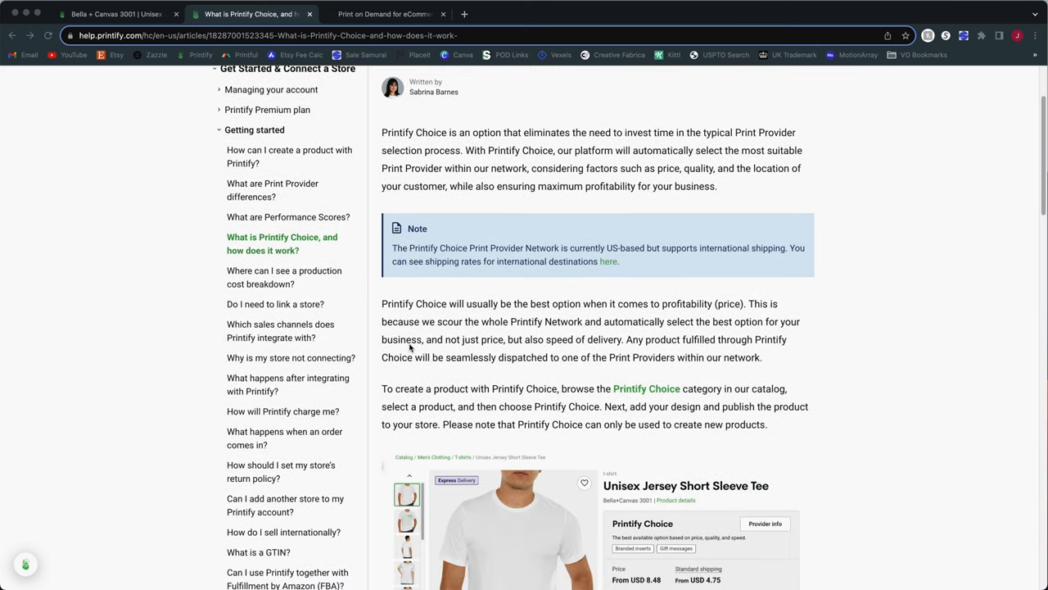
scroll("down", 3)
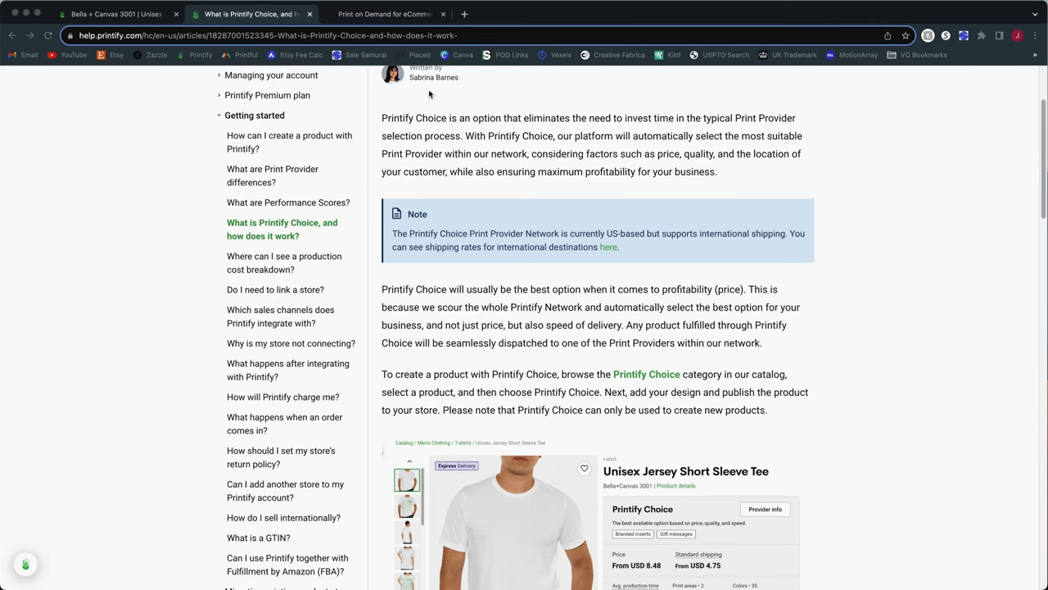
scroll("down", 3)
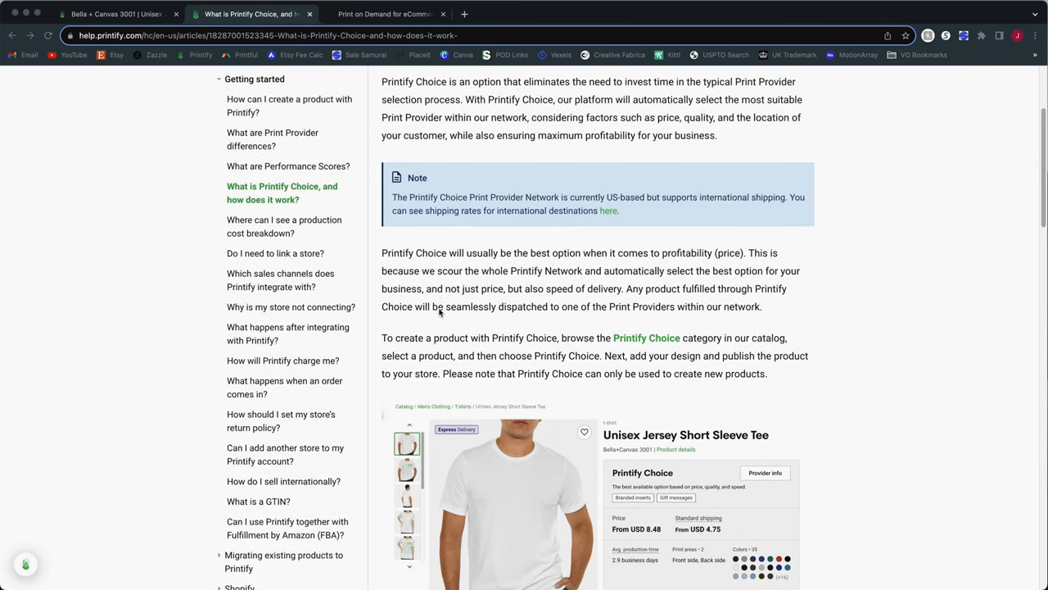
scroll("down", 3)
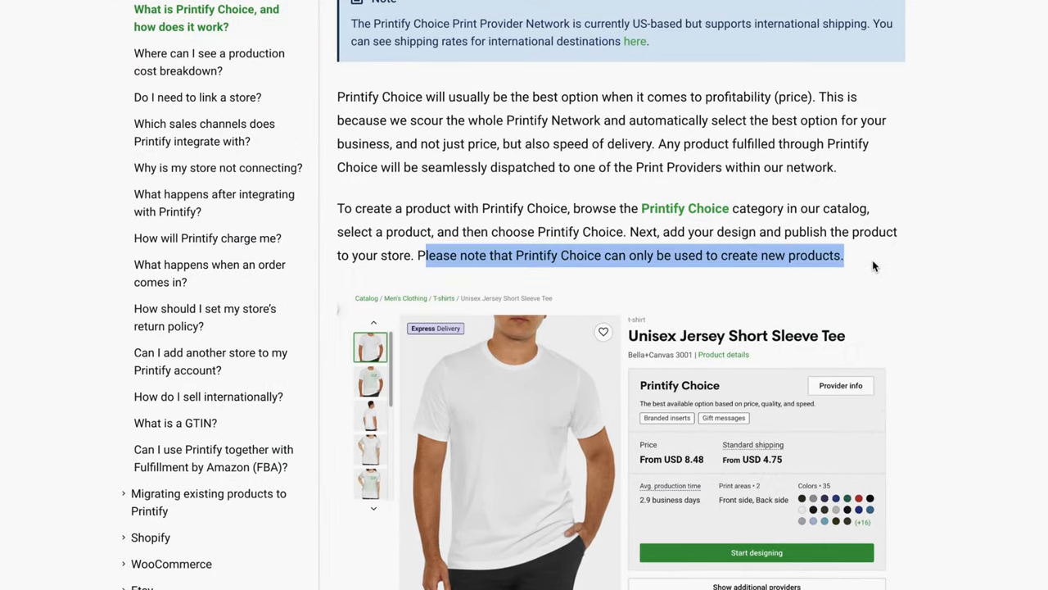
mouse_move(862, 275)
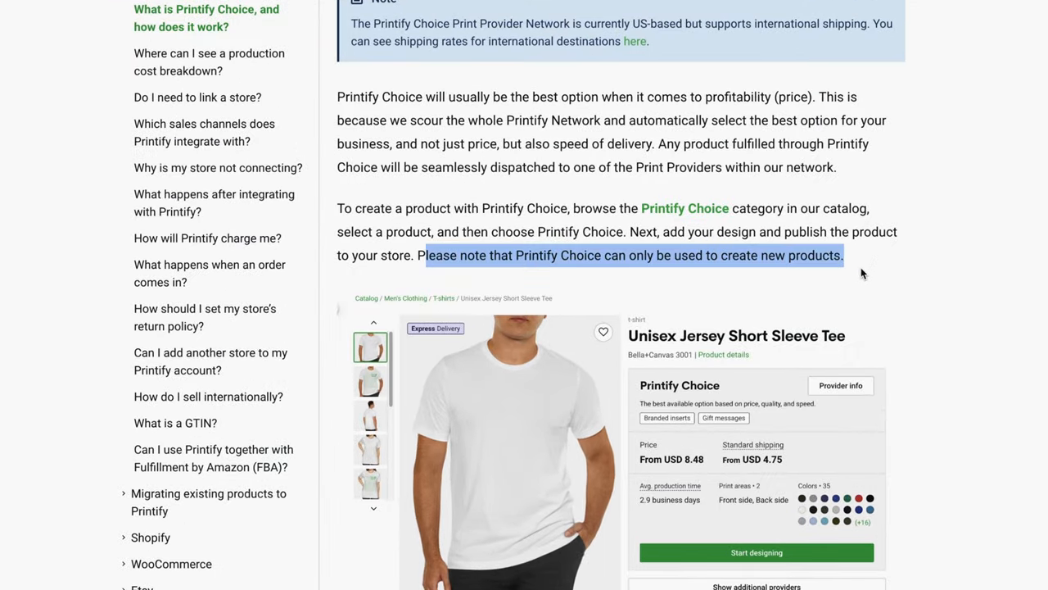
- Highlight the sentence saying Choice can only be used for new products
left_click(860, 277)
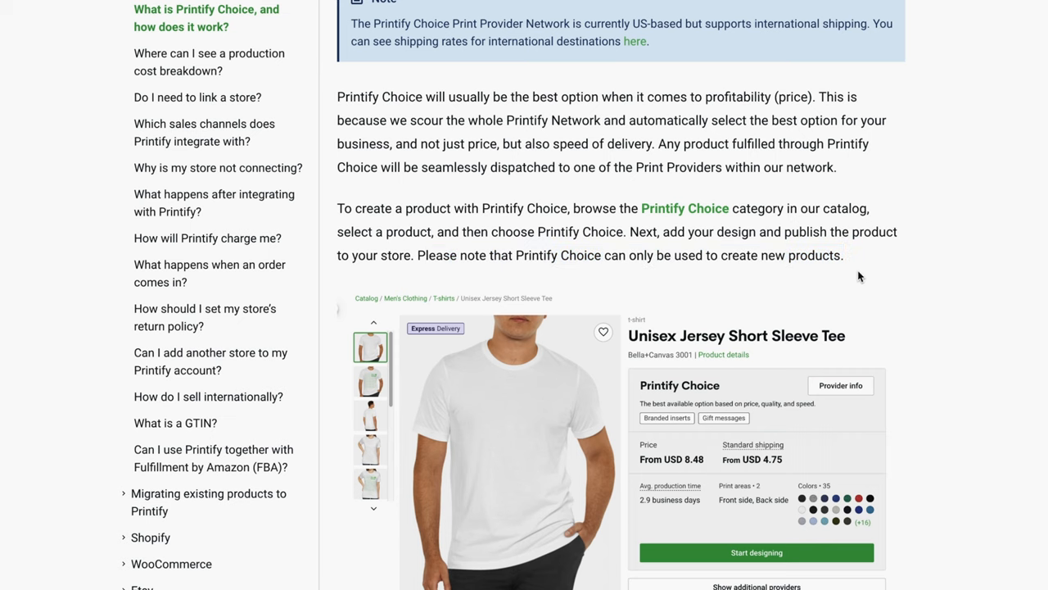
left_click_drag(419, 254, 844, 255)
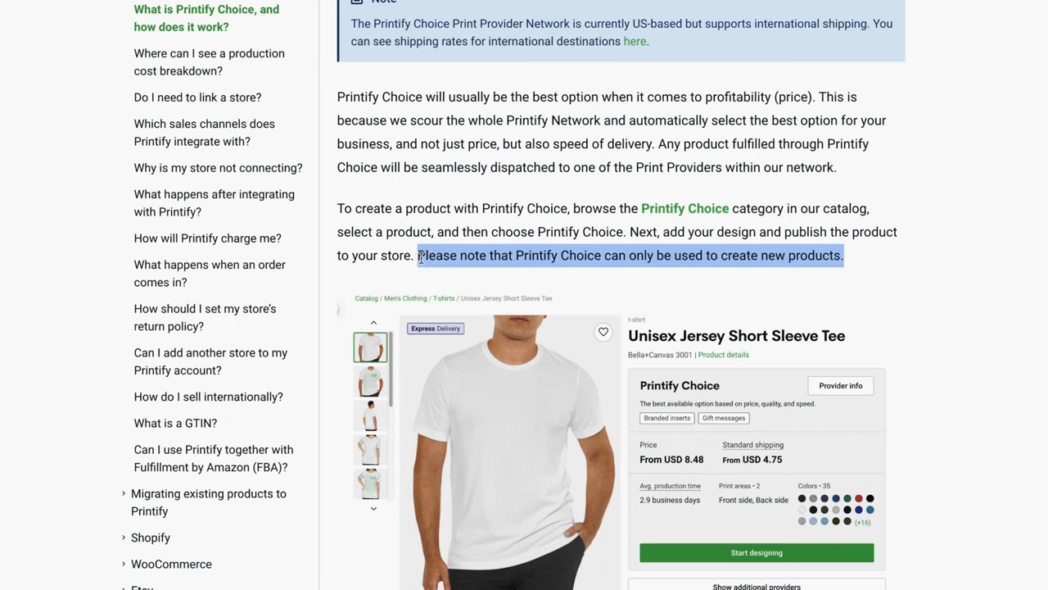
left_click(788, 232)
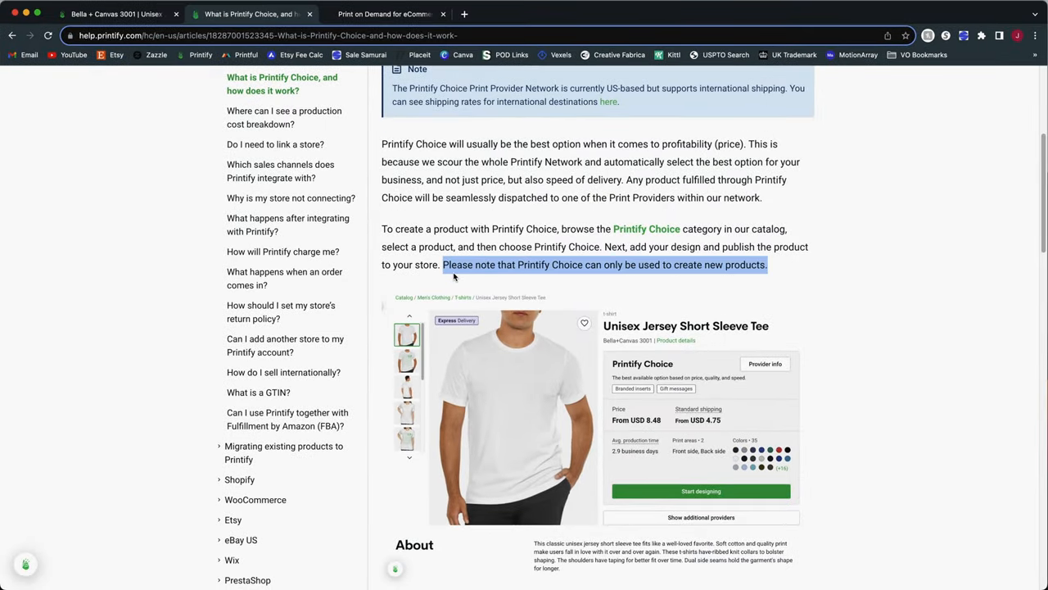
mouse_move(501, 322)
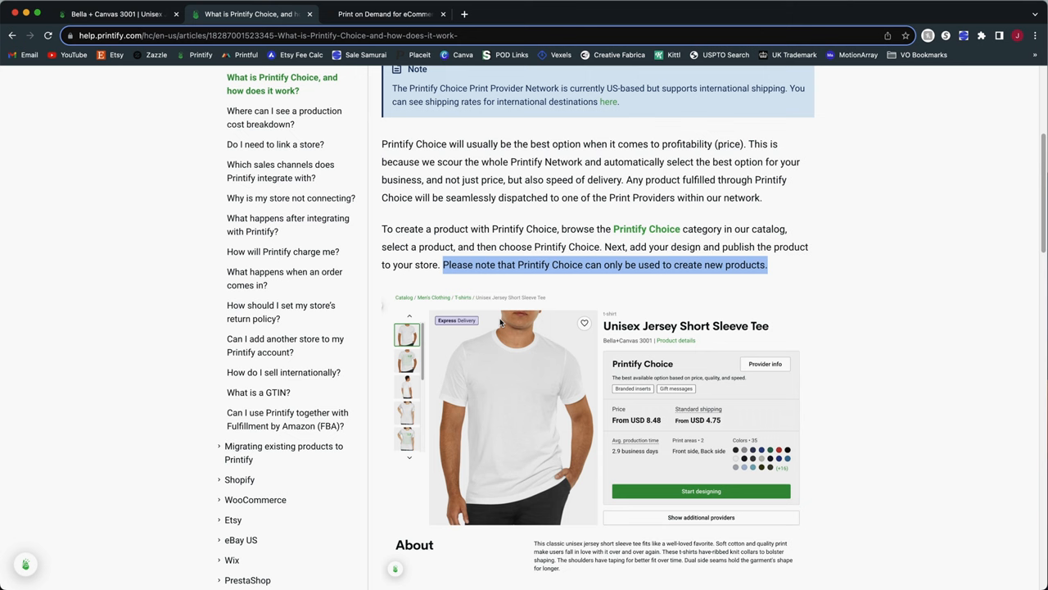
- Scroll to the compatibility section: Choice can't combine with Express Delivery or Order Routing
scroll("down", 3)
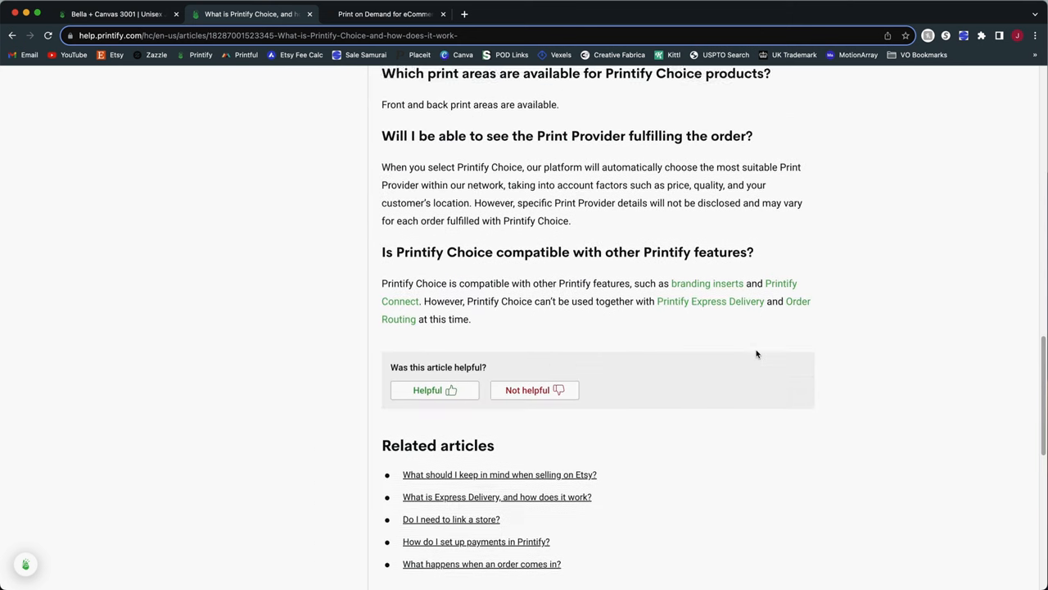
scroll("down", 3)
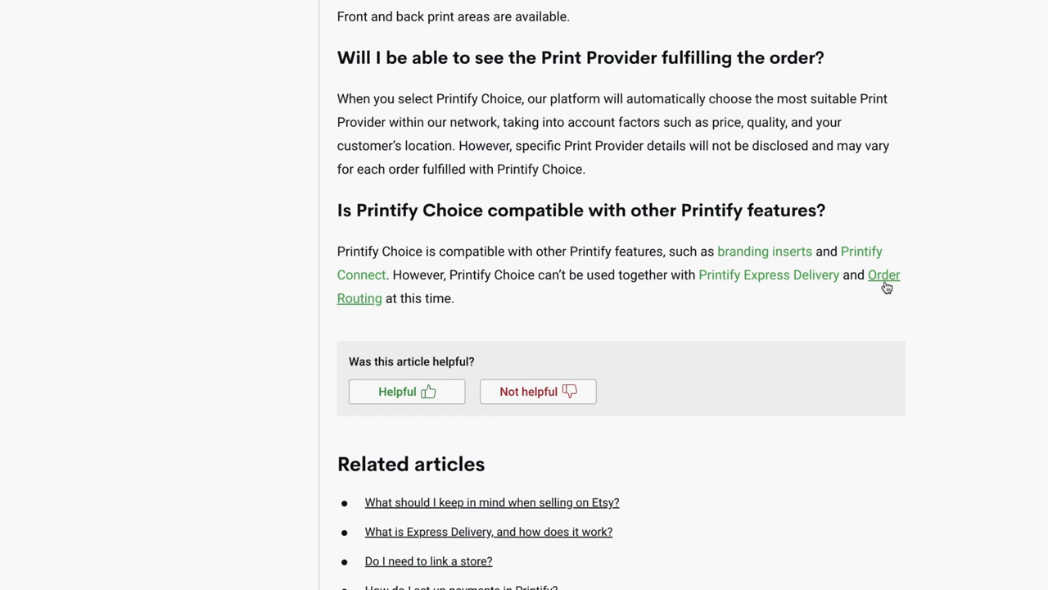
mouse_move(791, 295)
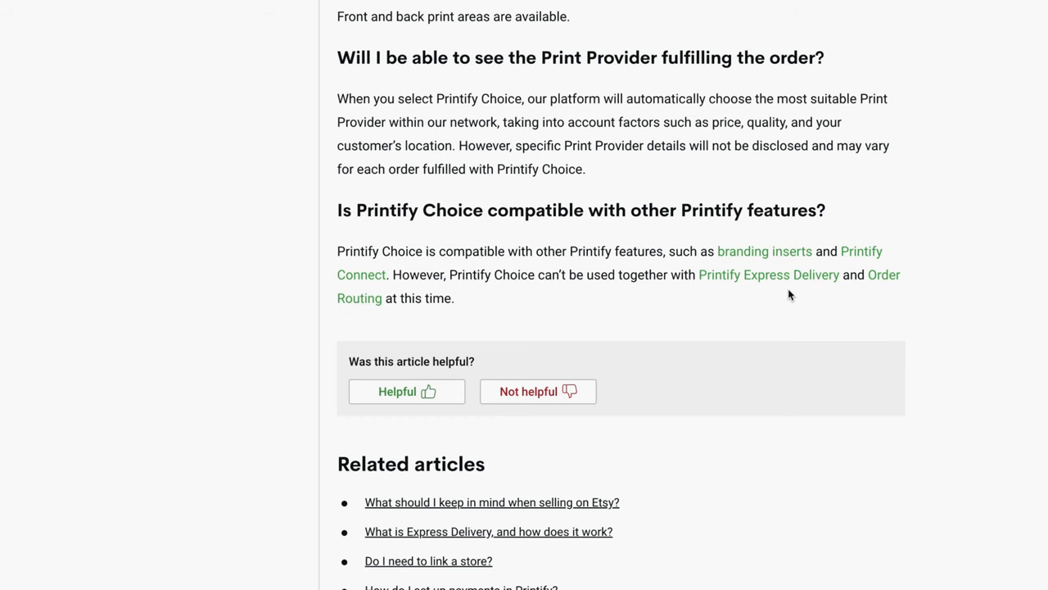
mouse_move(477, 279)
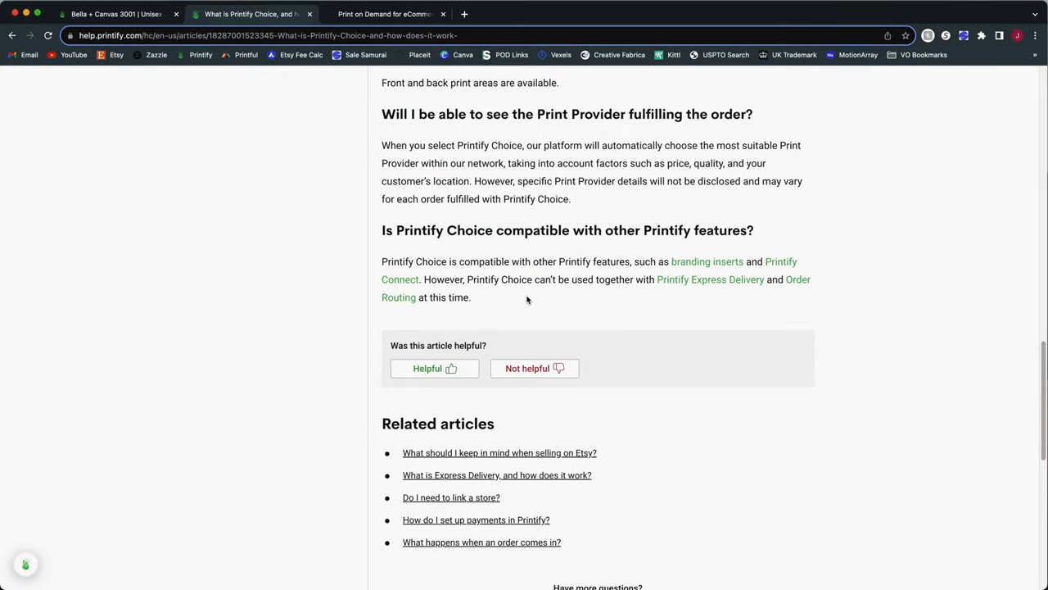
mouse_move(724, 298)
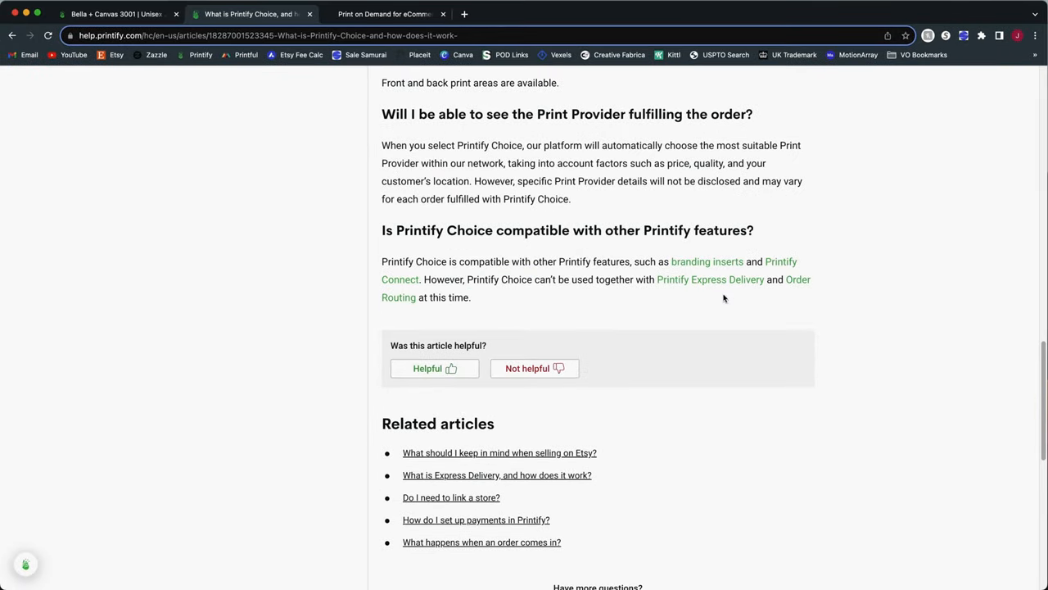
mouse_move(474, 322)
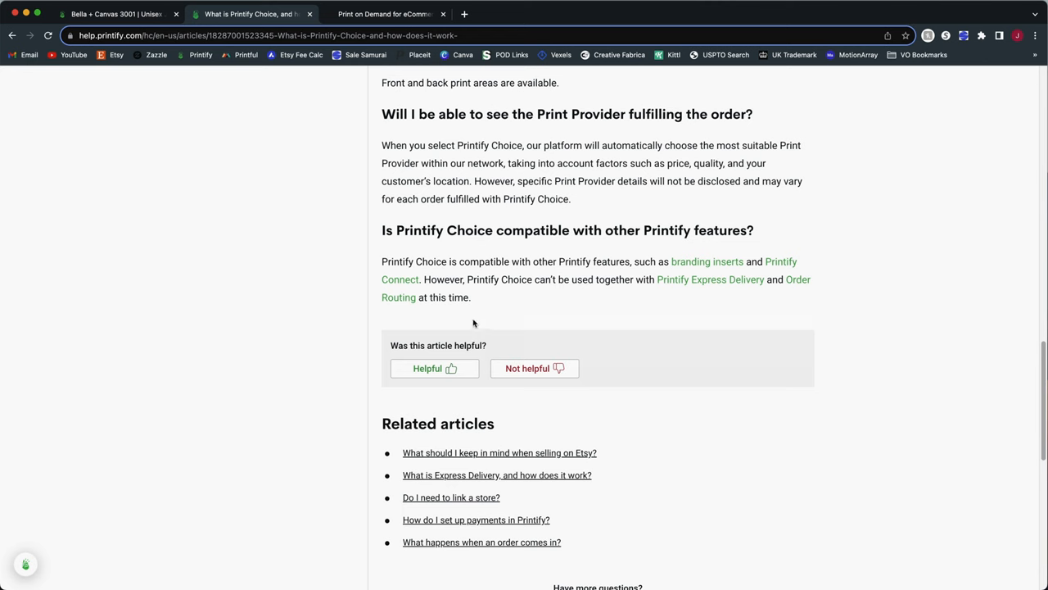
double_click(483, 280)
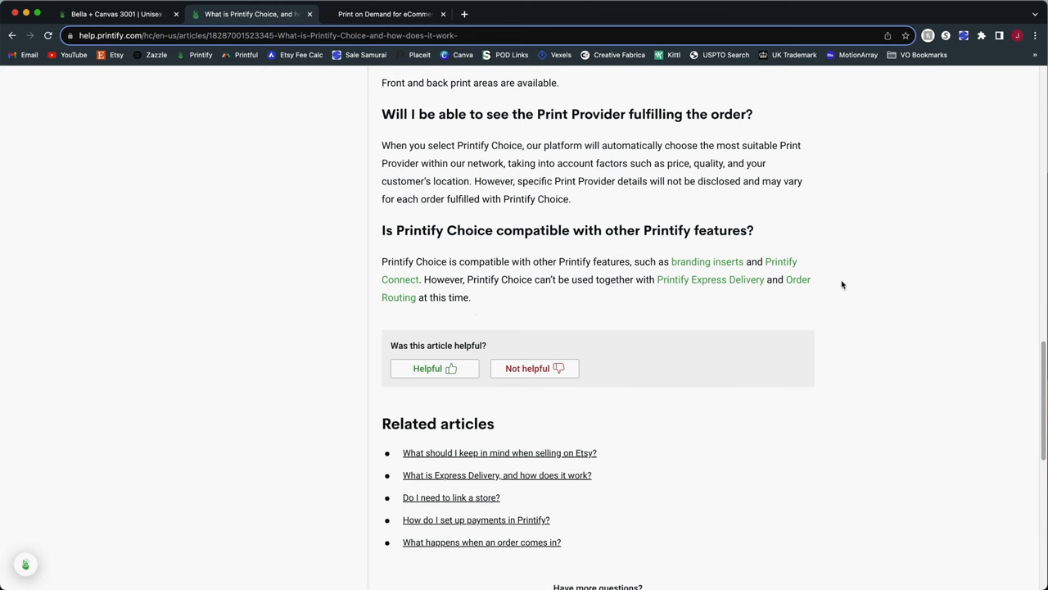
mouse_move(421, 308)
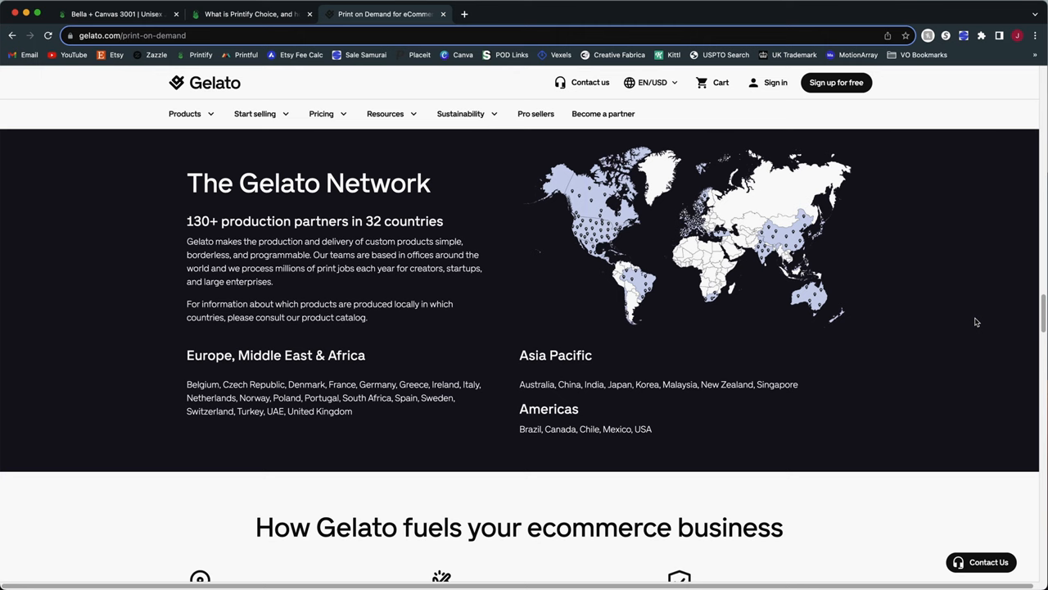
- Switch to the Gelato print-on-demand tab showing its 130+ production partner network
left_click(250, 14)
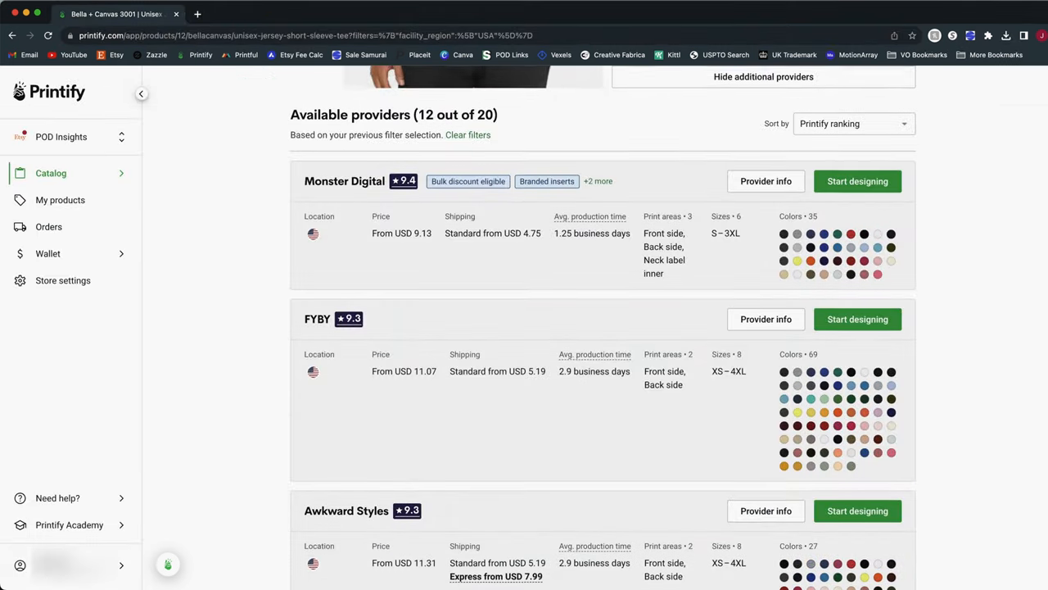
- Scroll the Bella+Canvas 3001 providers list down to SwiftPOD and Drive Fulfillment
scroll("down", 3)
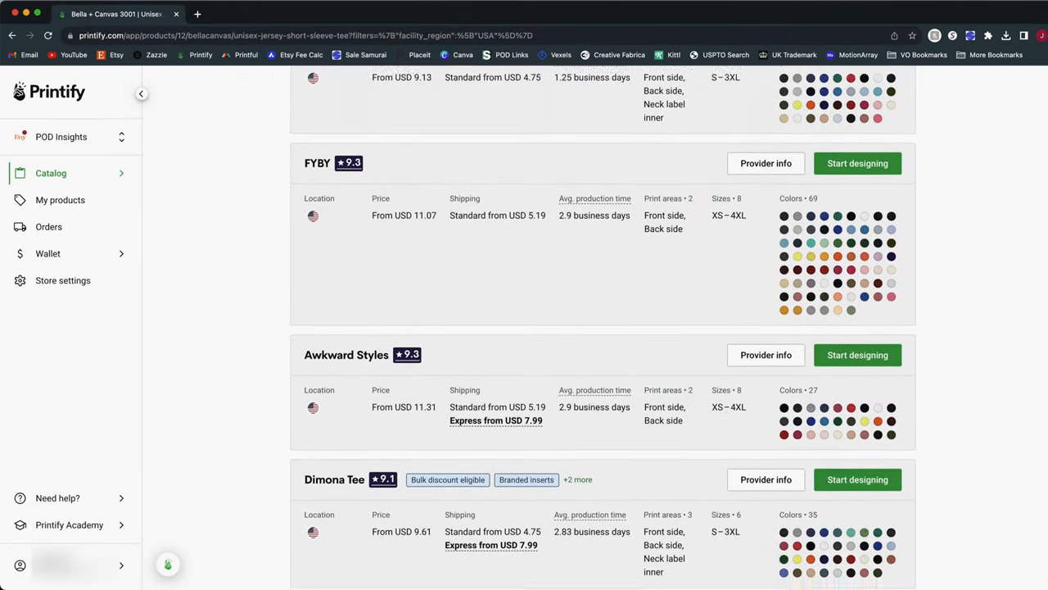
scroll("down", 3)
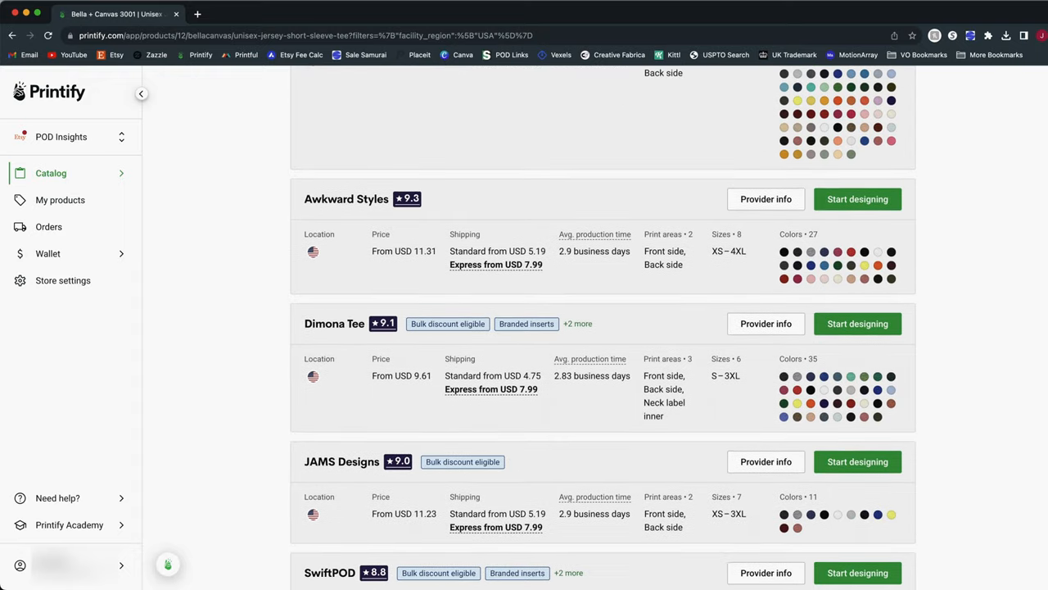
scroll("down", 3)
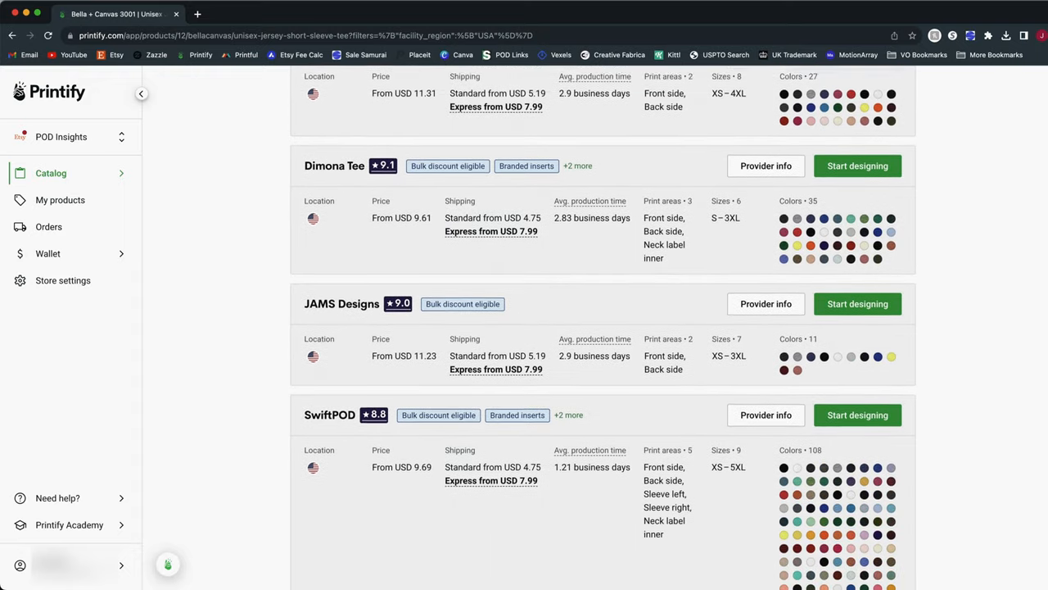
scroll("down", 3)
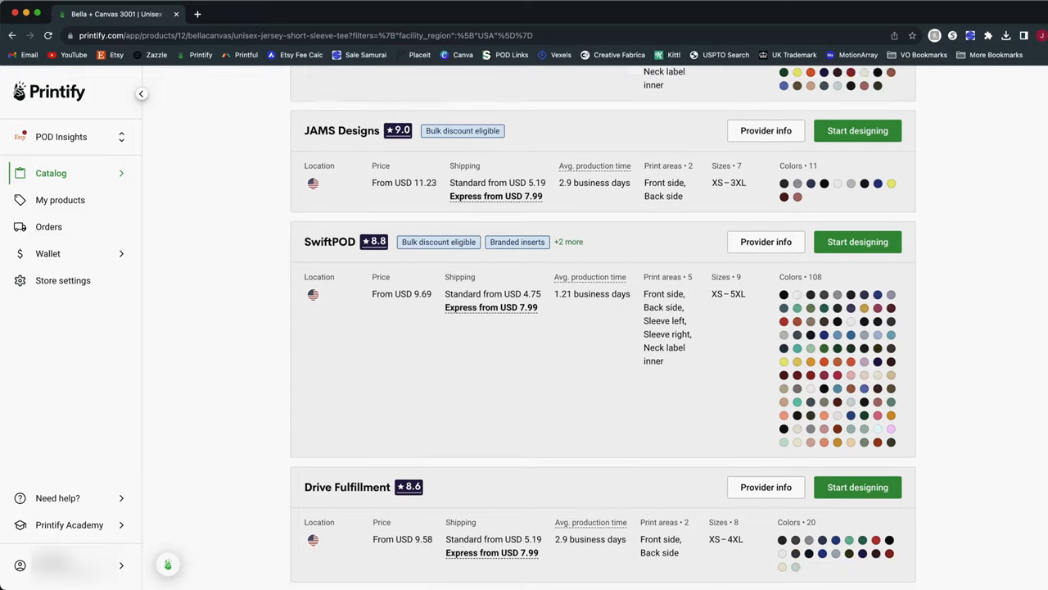
scroll("down", 3)
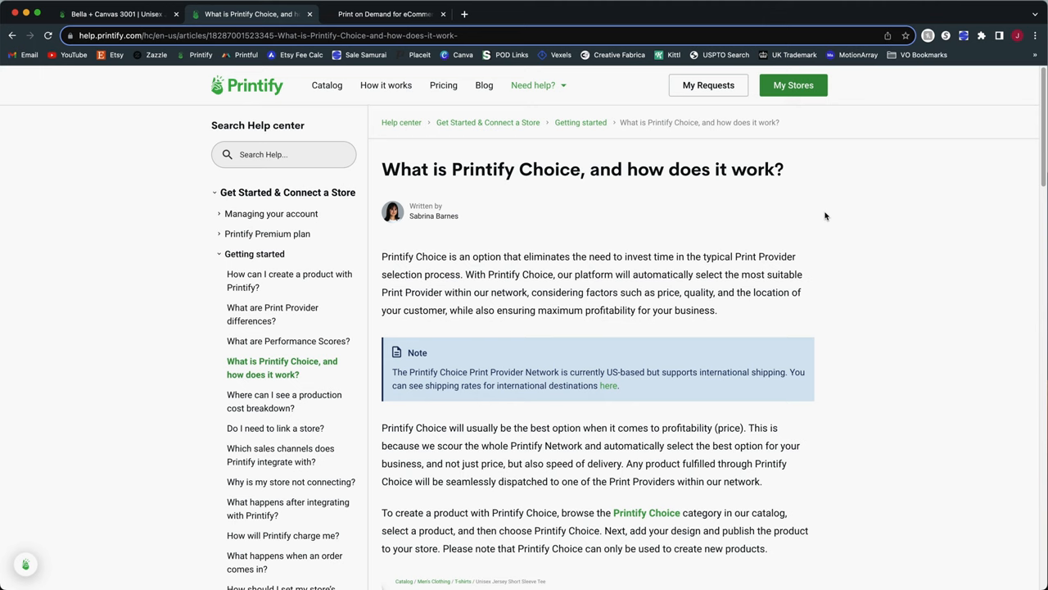
mouse_move(822, 239)
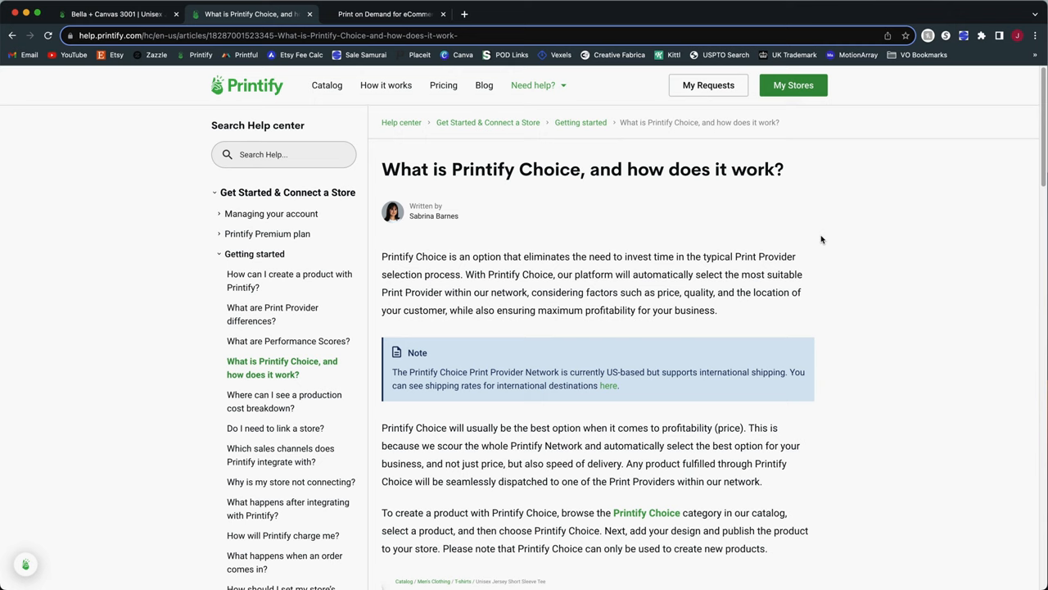
mouse_move(824, 252)
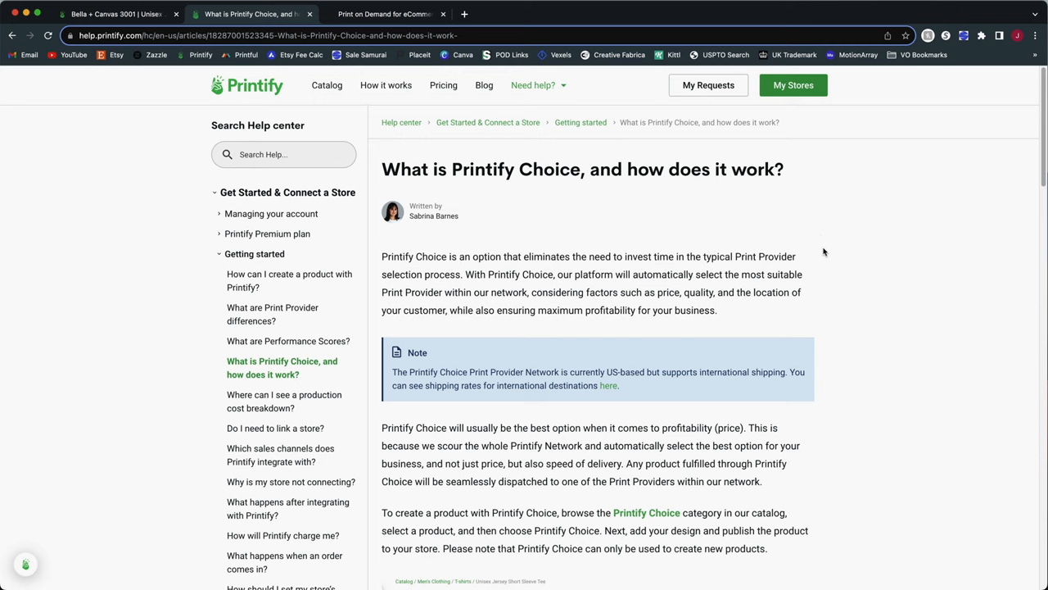
- Scroll the 'What is Printify Choice' article down to its US-based provider network note
scroll("down", 3)
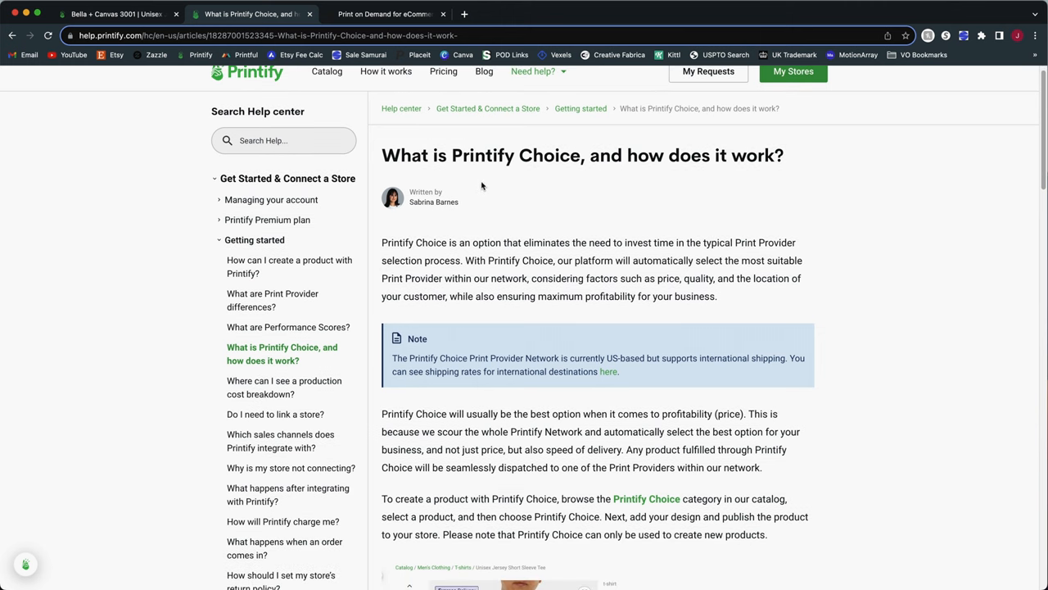
scroll("down", 3)
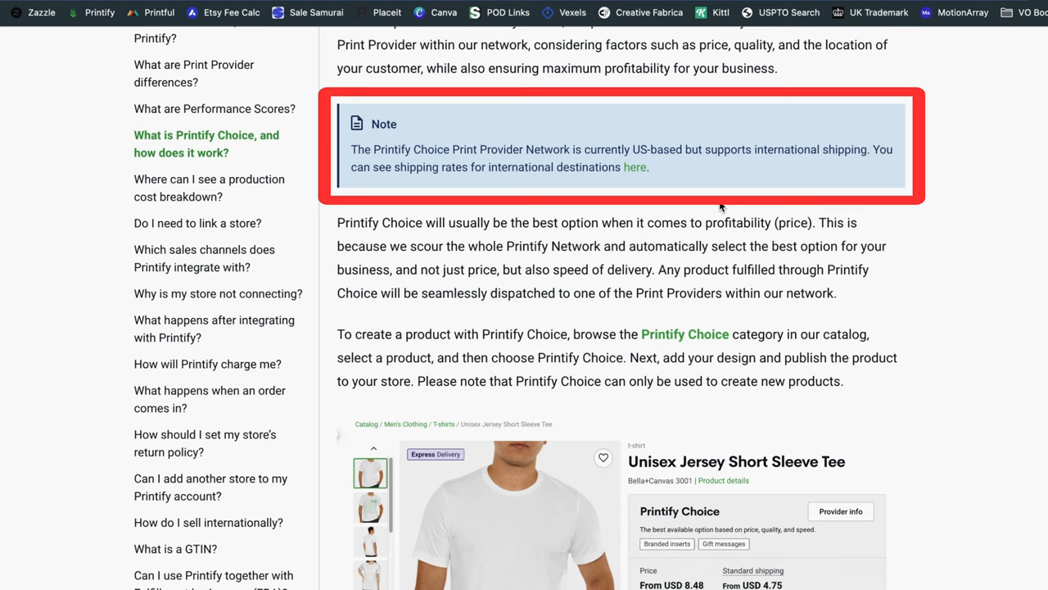
mouse_move(553, 264)
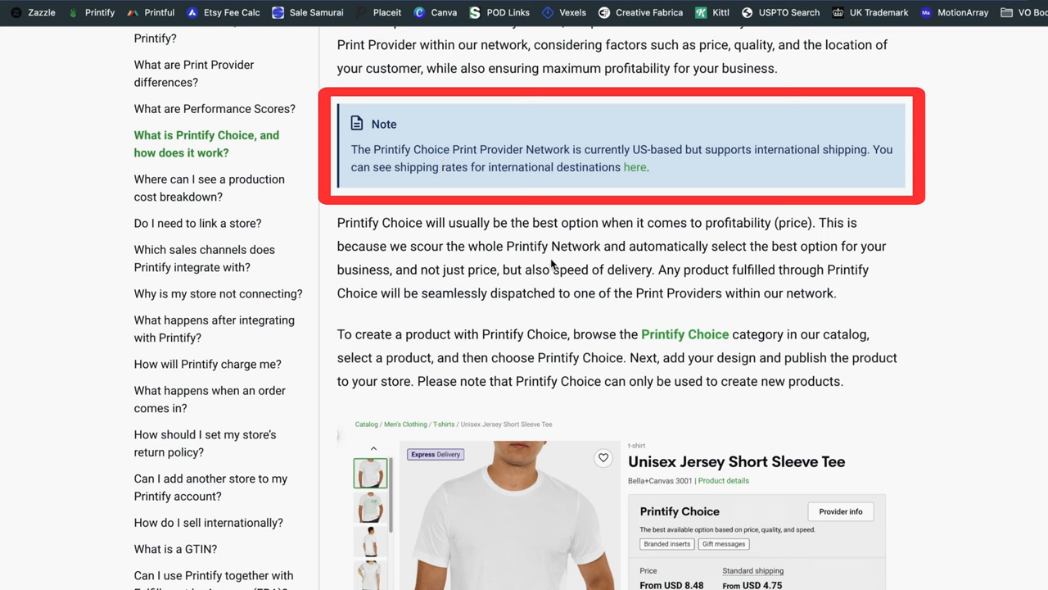
mouse_move(682, 238)
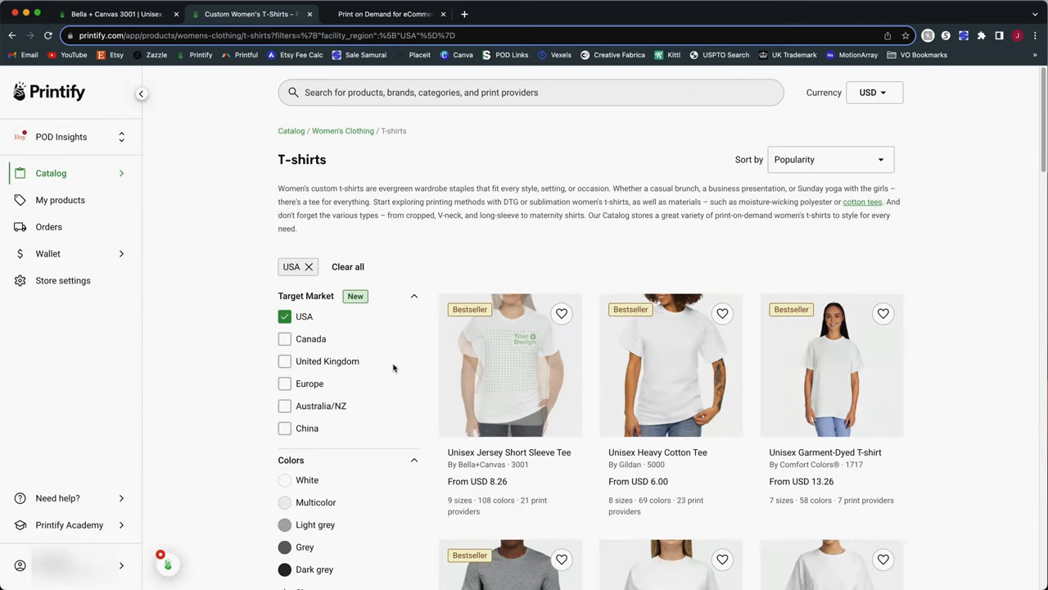
- Open the Unisex Jersey Short Sleeve Tee from the T-shirts catalog and review its Printify Choice offer
scroll("down", 3)
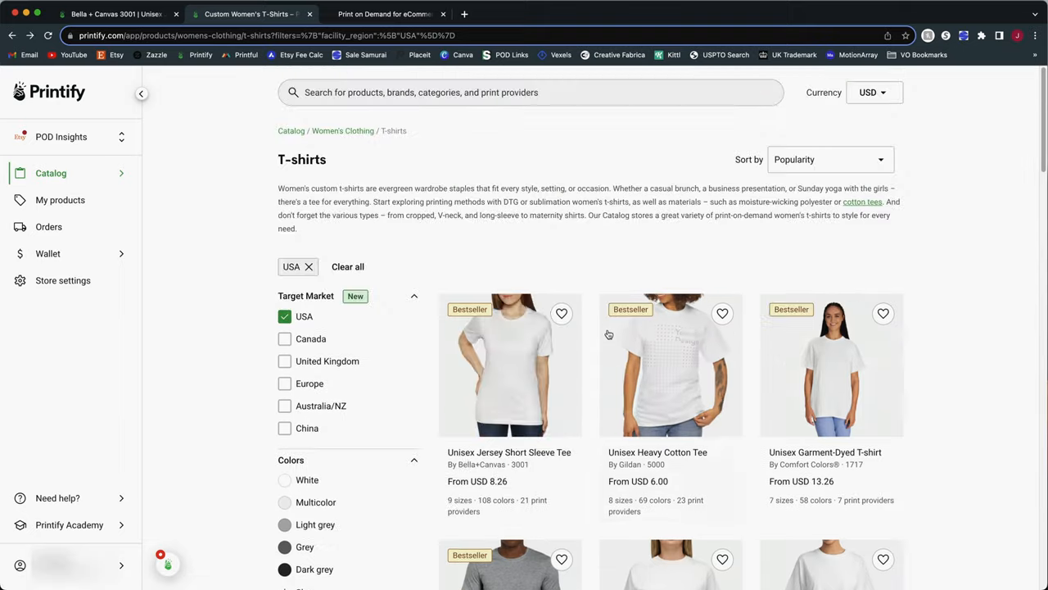
left_click(509, 364)
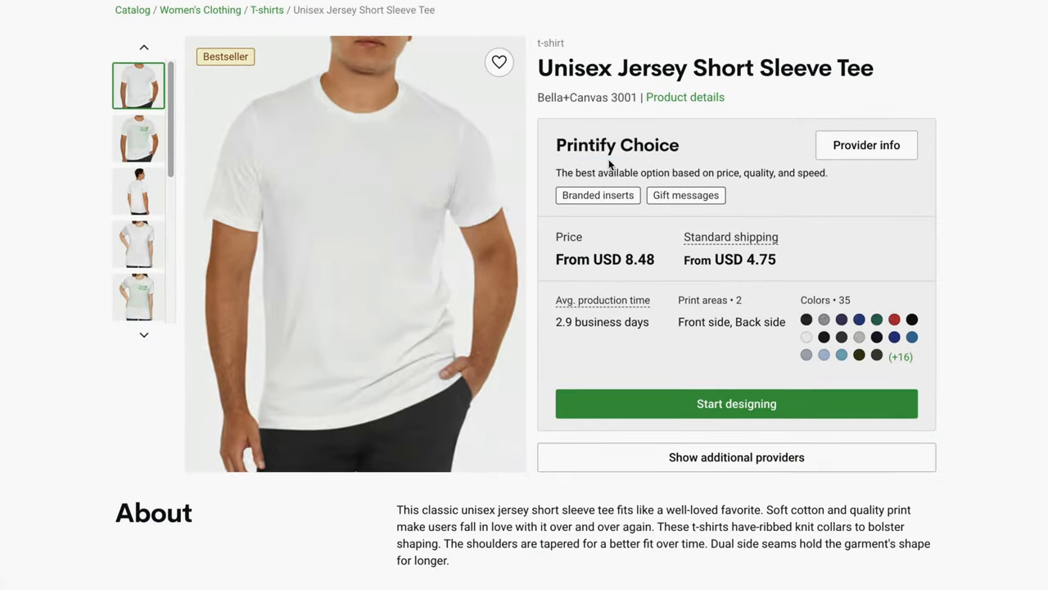
mouse_move(730, 418)
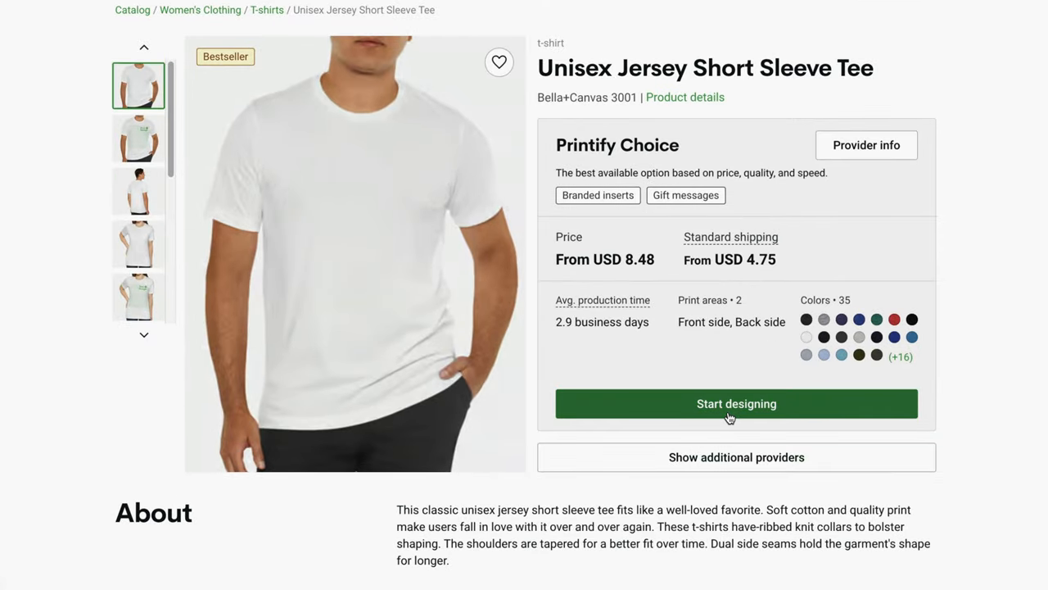
scroll("down", 3)
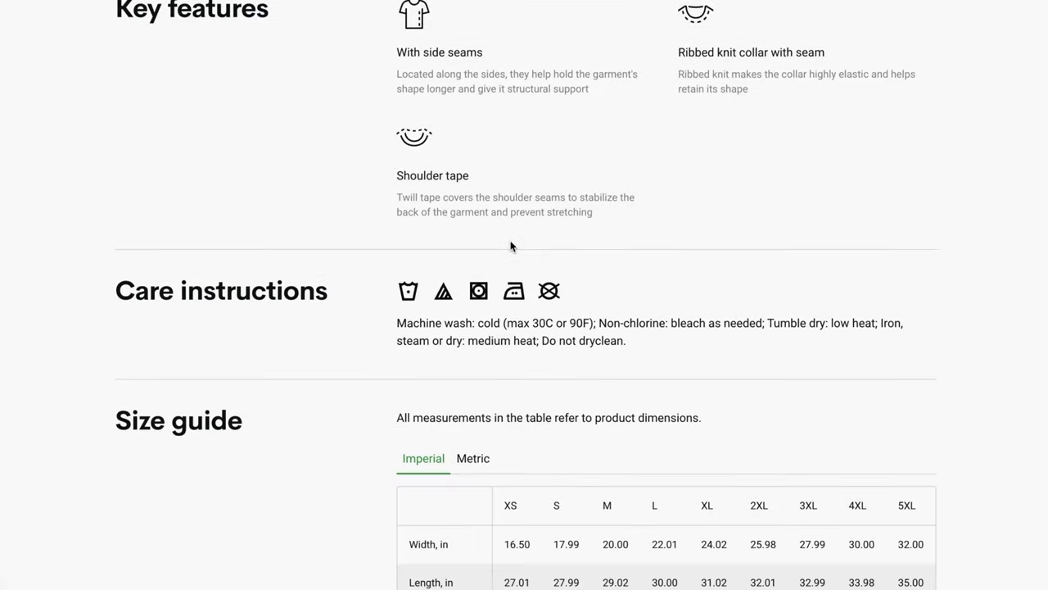
scroll("down", 3)
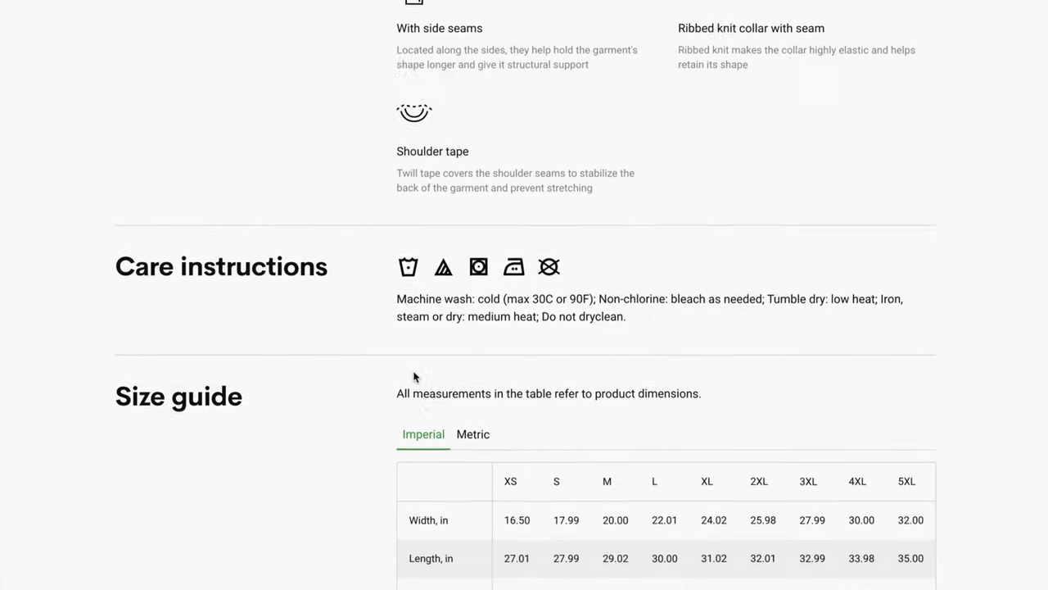
scroll("up", 3)
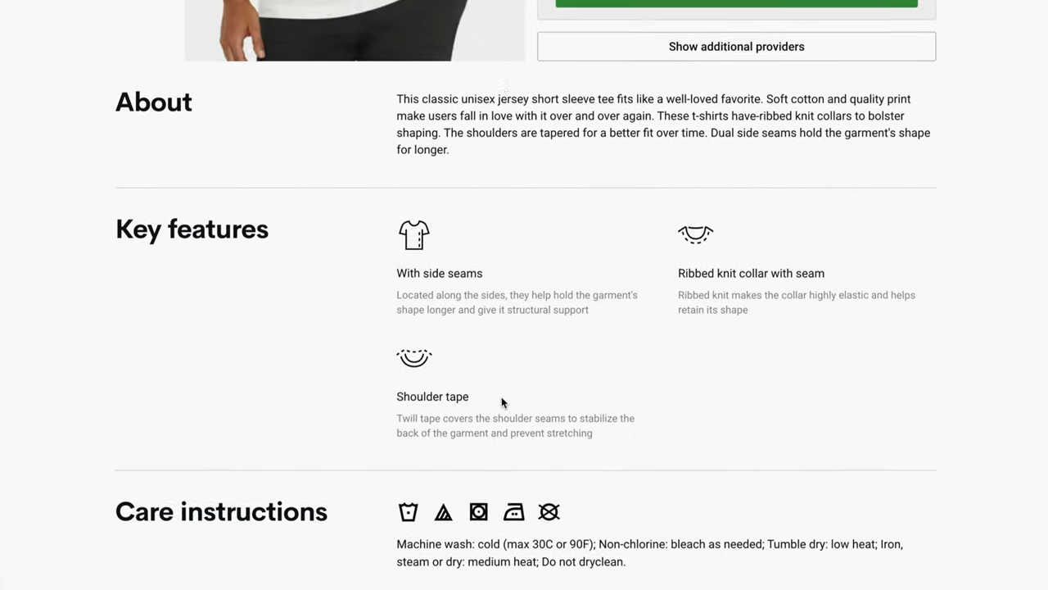
scroll("up", 3)
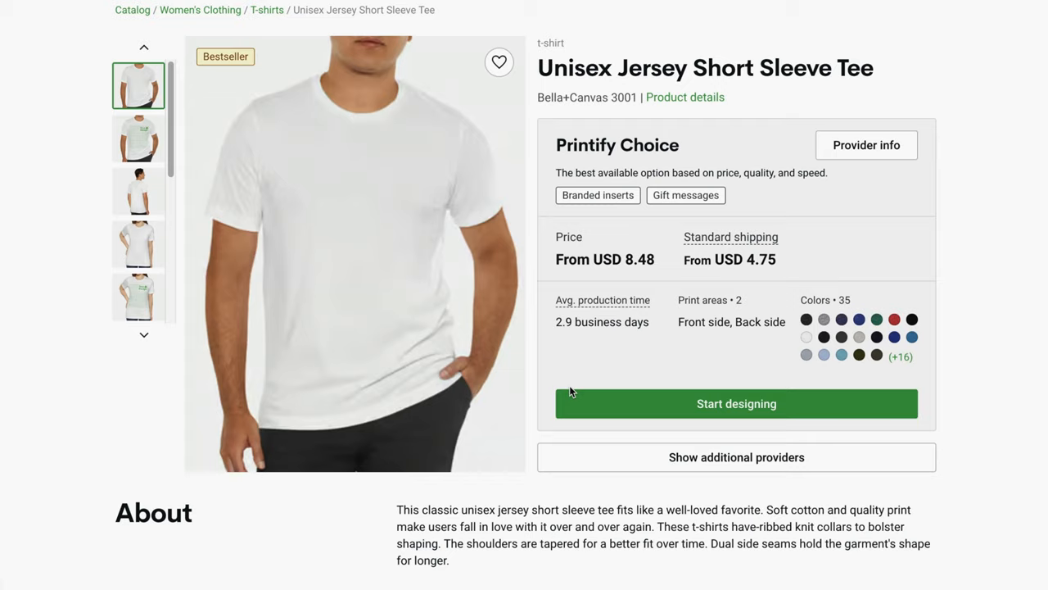
scroll("down", 3)
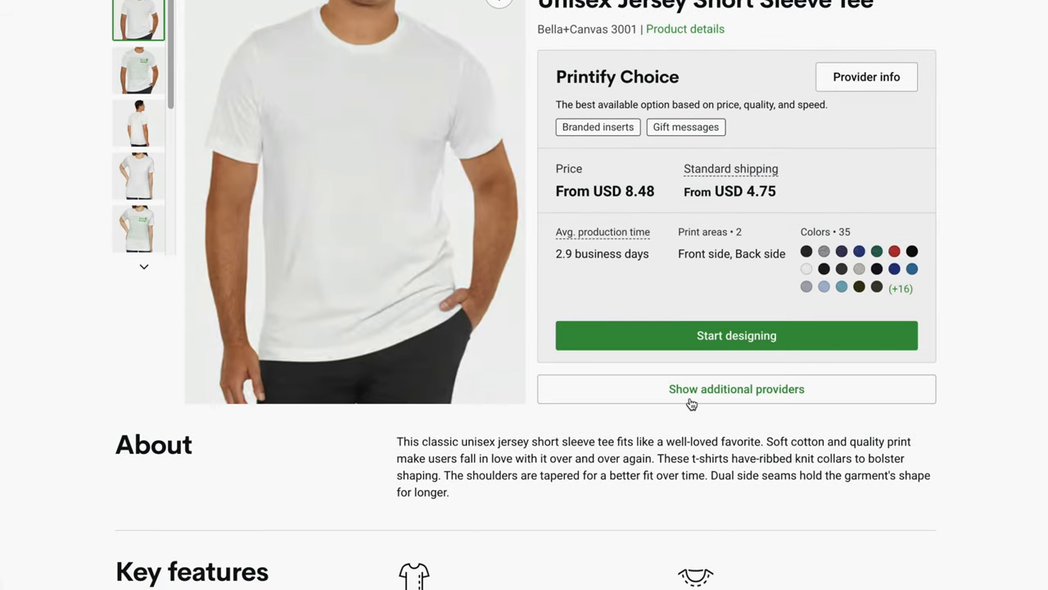
- Reveal the additional providers and scroll through the 12 available ones
left_click(736, 389)
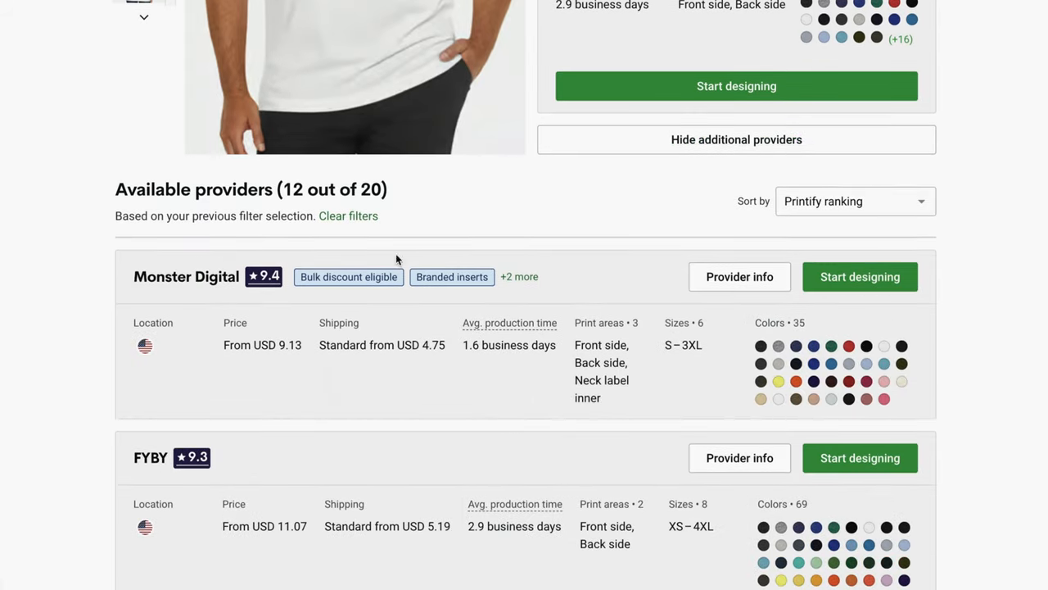
scroll("down", 3)
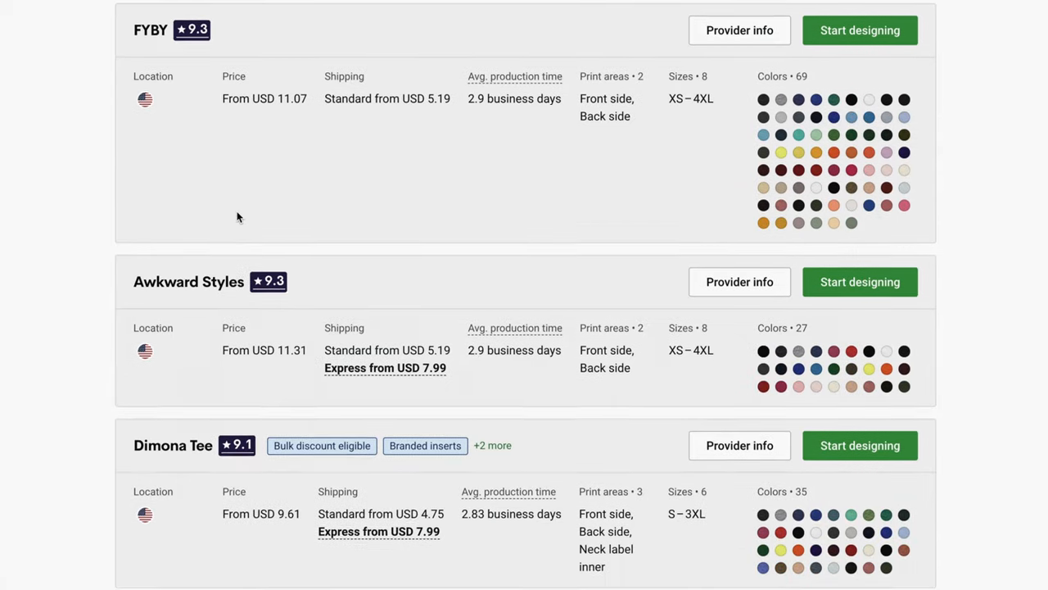
scroll("down", 3)
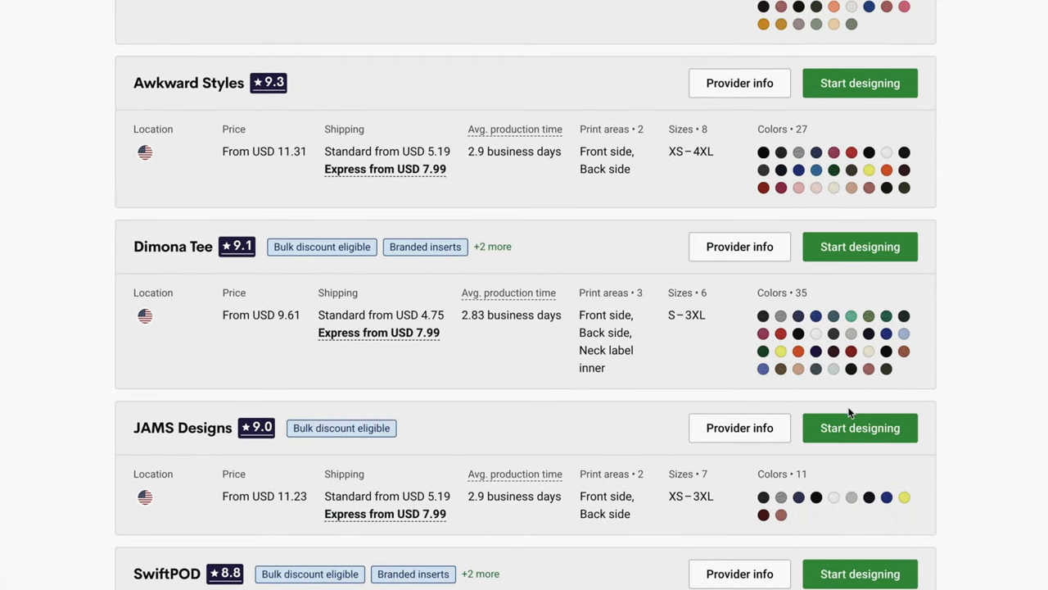
mouse_move(860, 315)
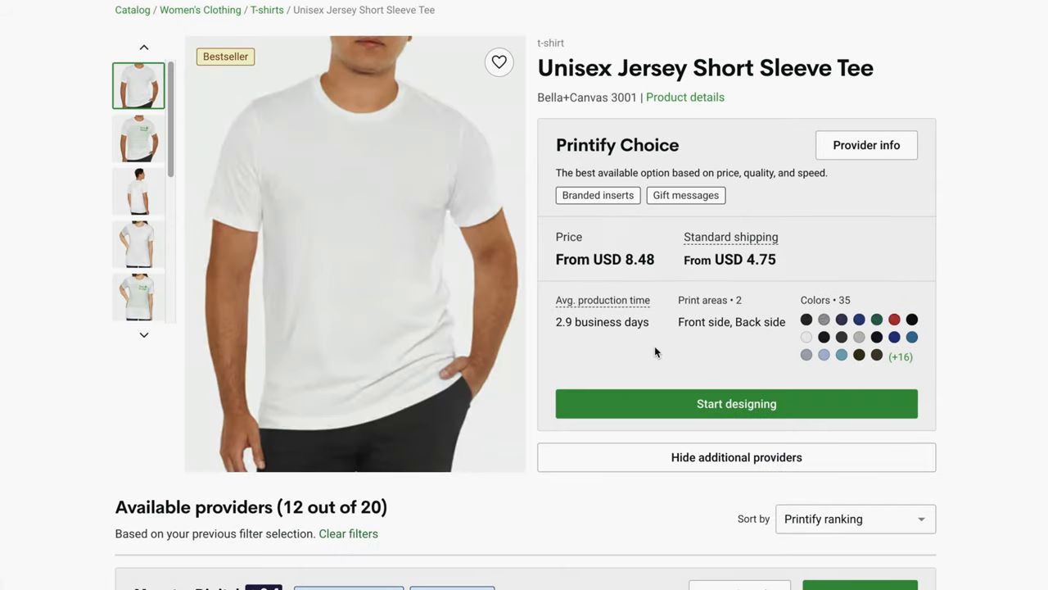
mouse_move(654, 409)
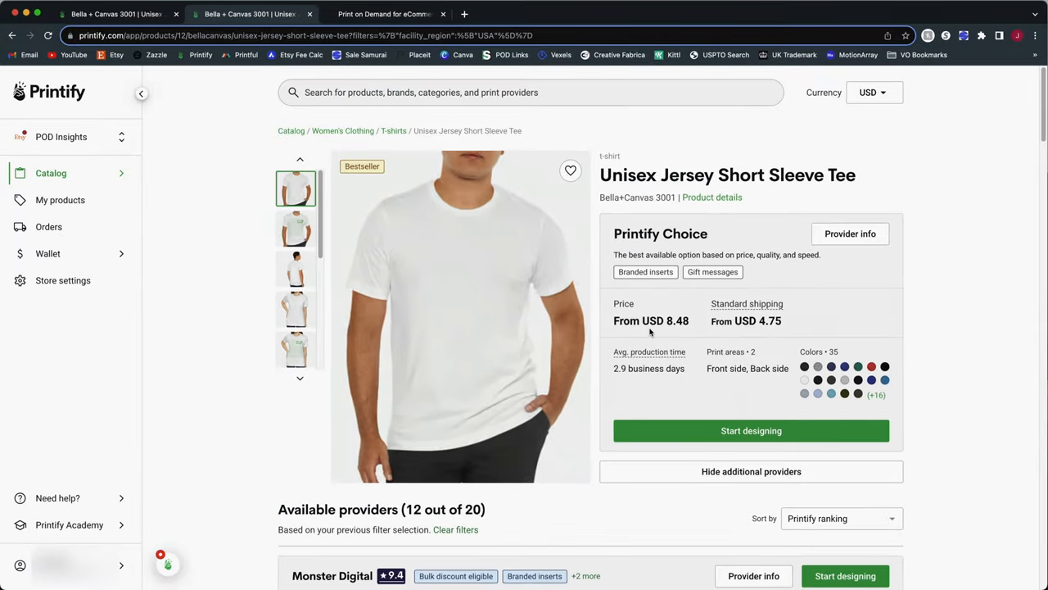
mouse_move(672, 321)
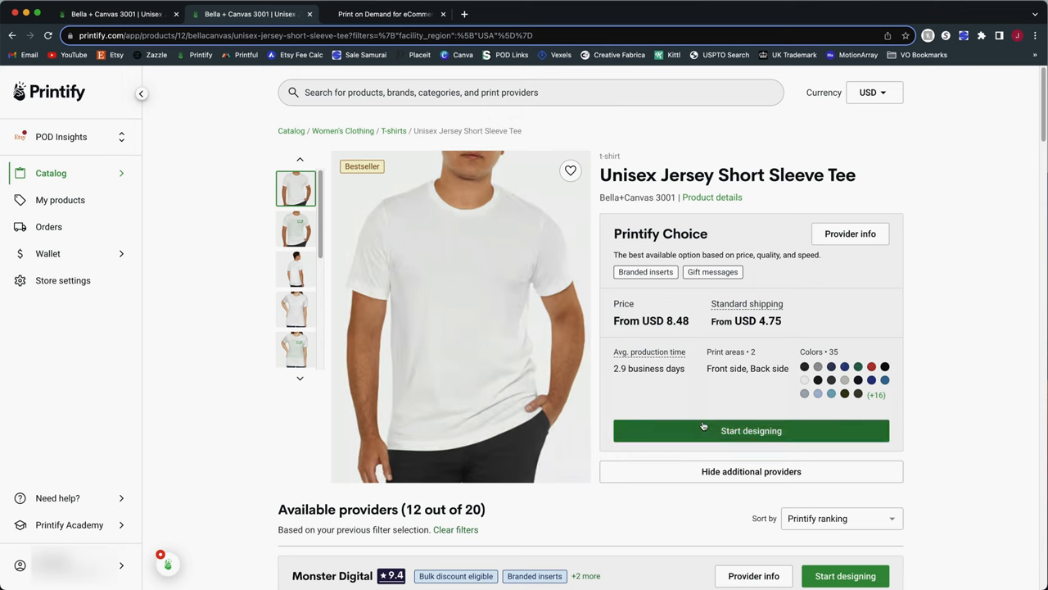
mouse_move(651, 349)
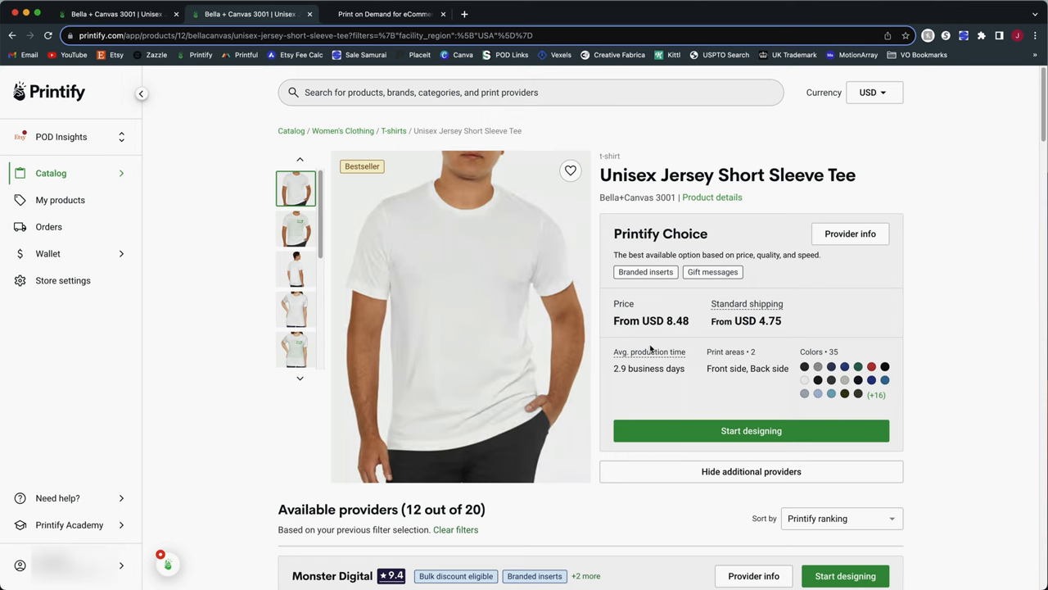
mouse_move(679, 341)
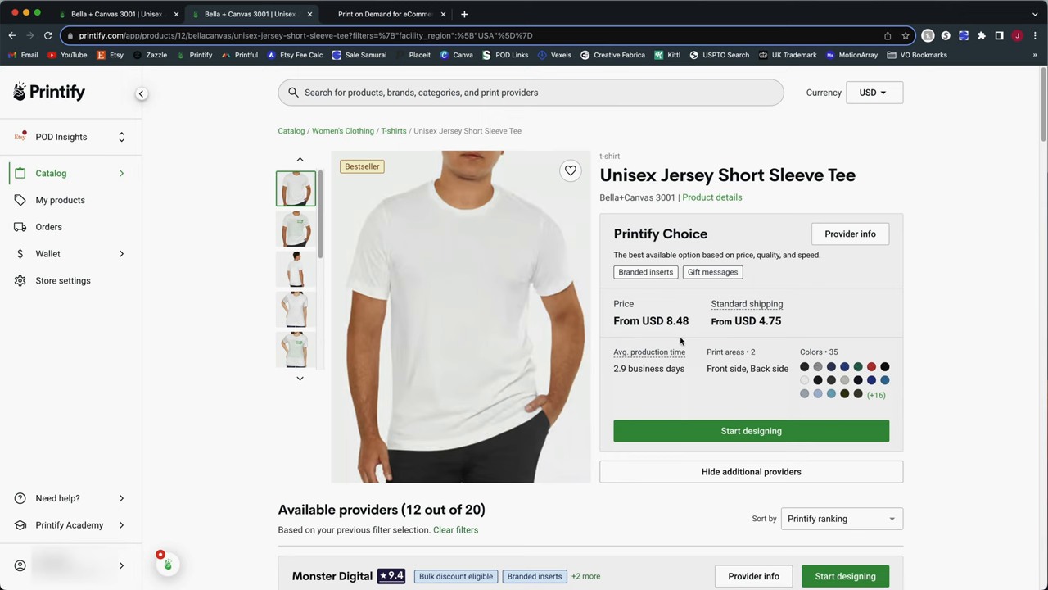
mouse_move(817, 298)
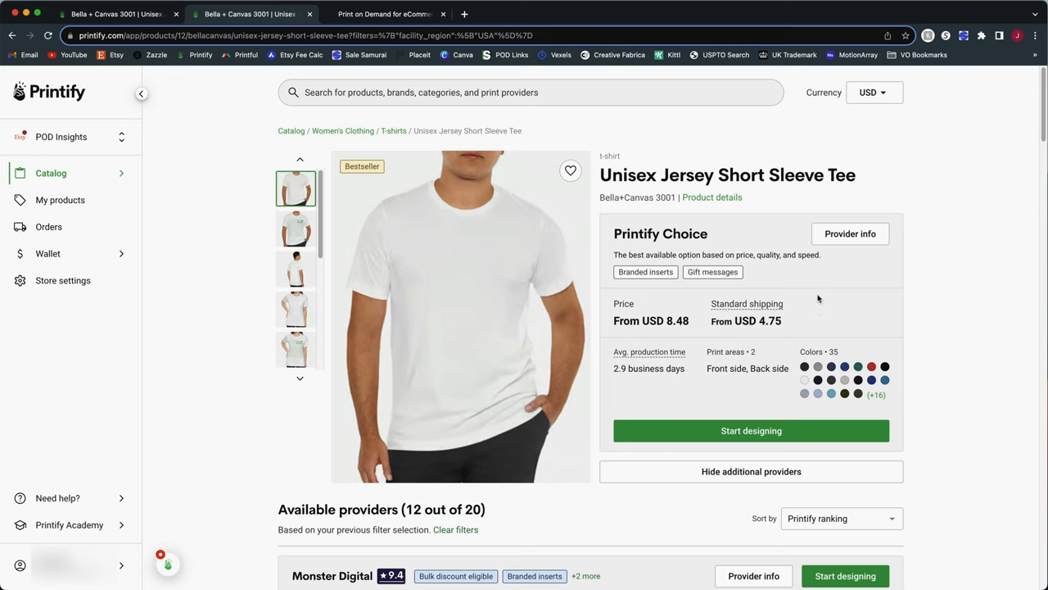
mouse_move(709, 449)
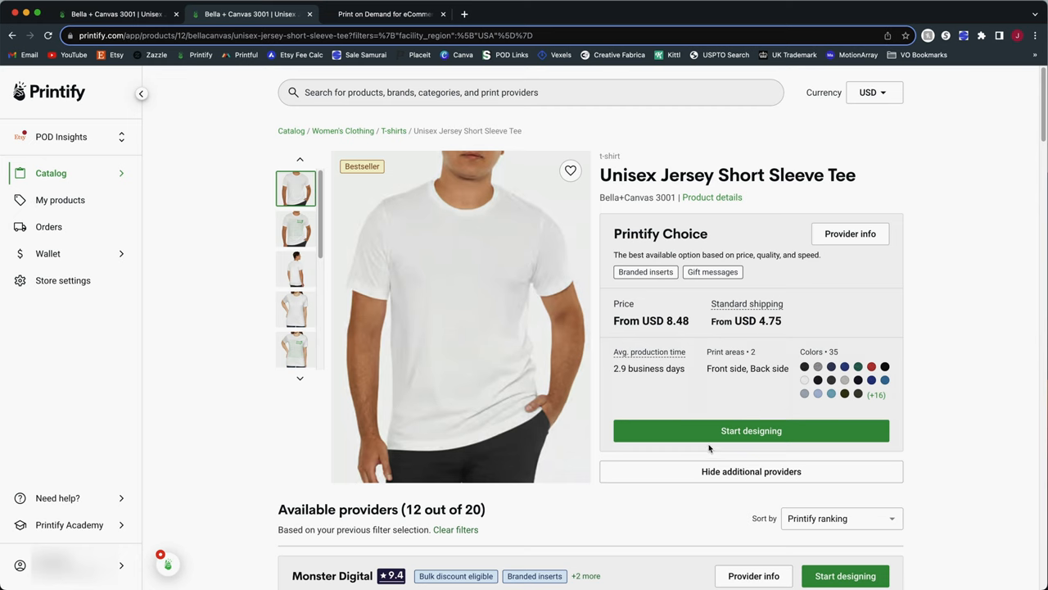
- Start designing the tee with Printify Choice as the fulfilment provider
left_click(751, 430)
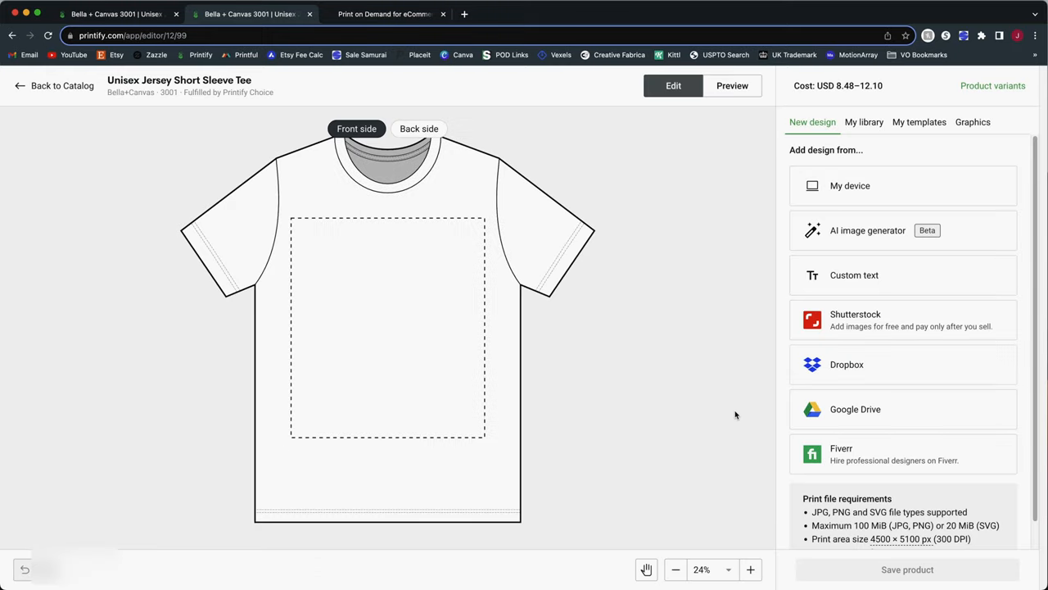
mouse_move(703, 324)
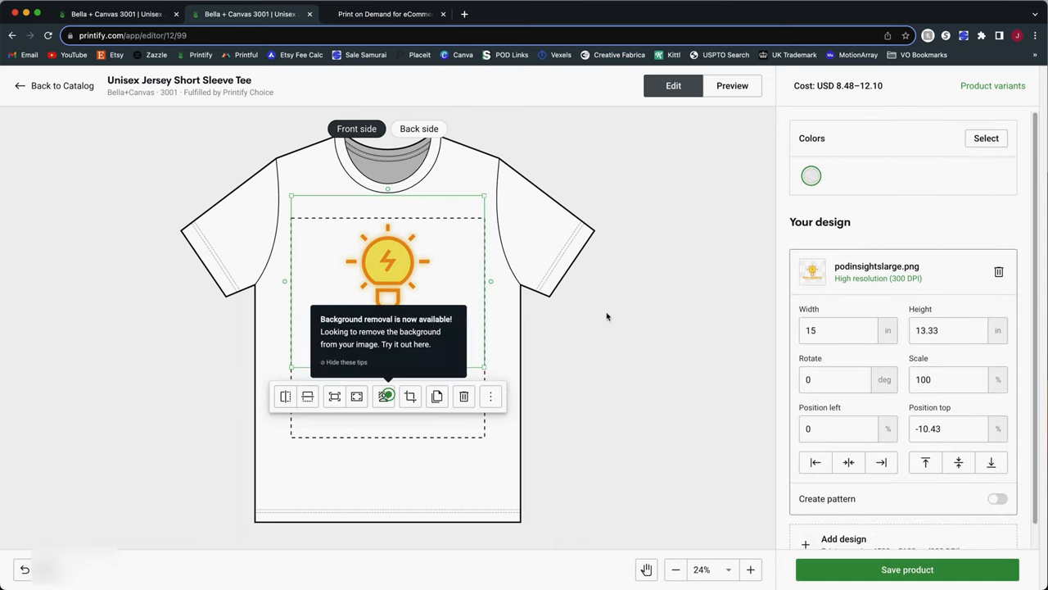
- Save the tee carrying the podinsightslarge.png lightbulb design as a product
left_click(606, 317)
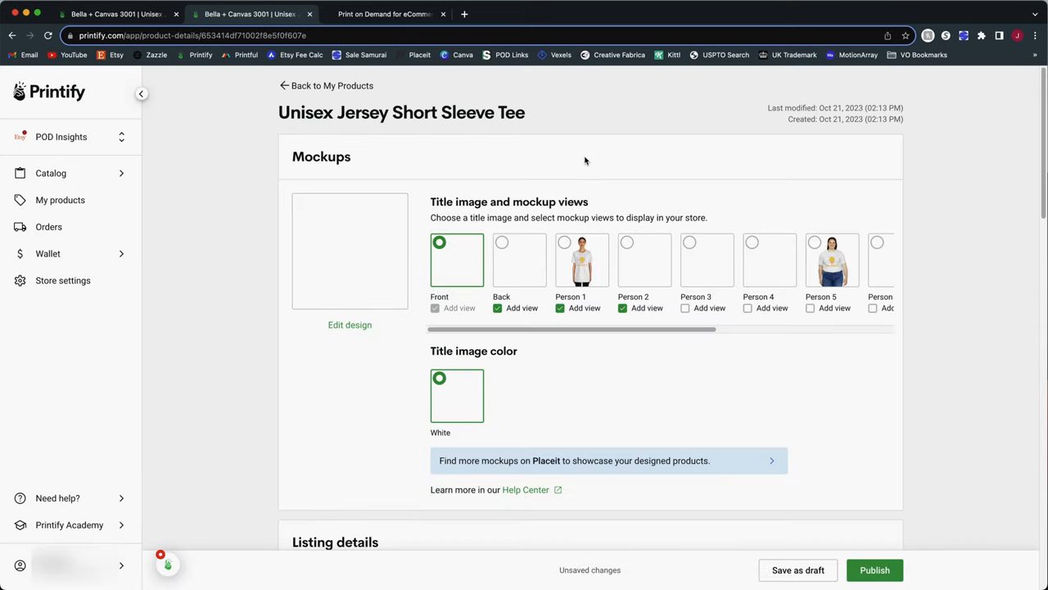
- Set the tee's shipping profile to 'T-Shirts: 2-5 days' in the Shipping section
scroll("down", 3)
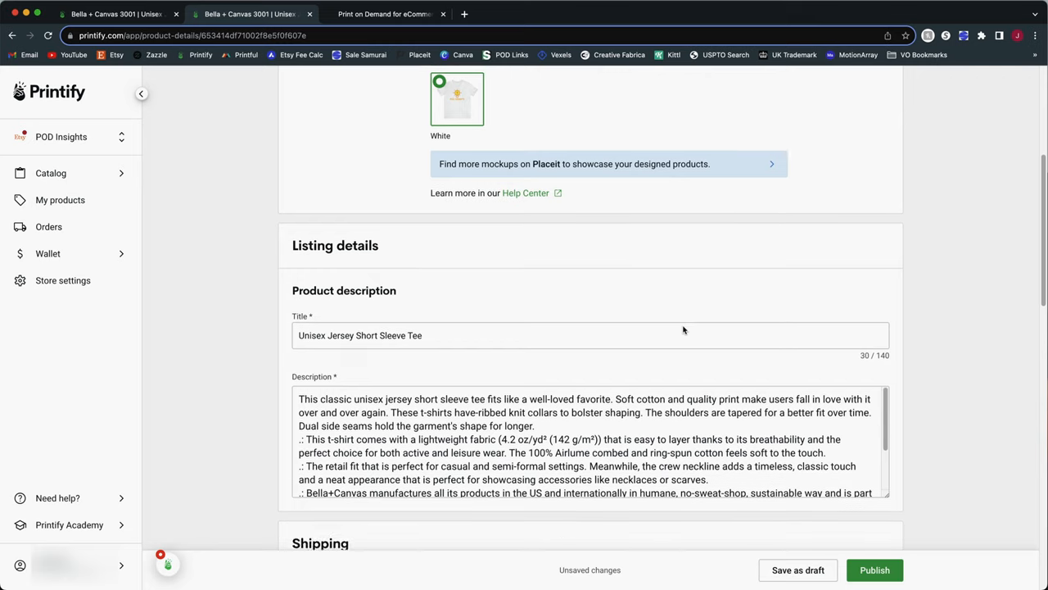
scroll("down", 3)
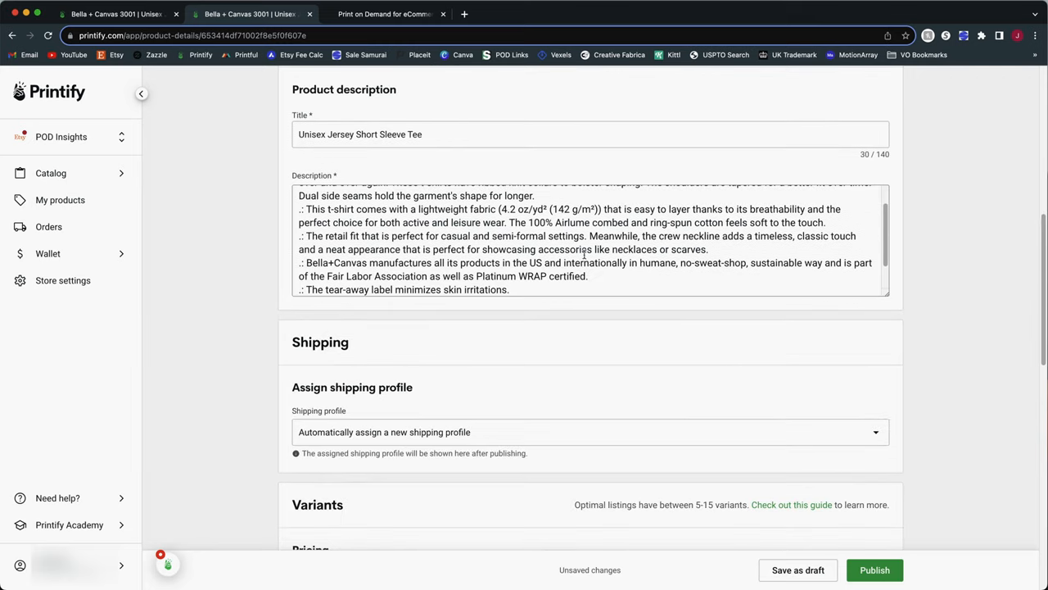
scroll("down", 3)
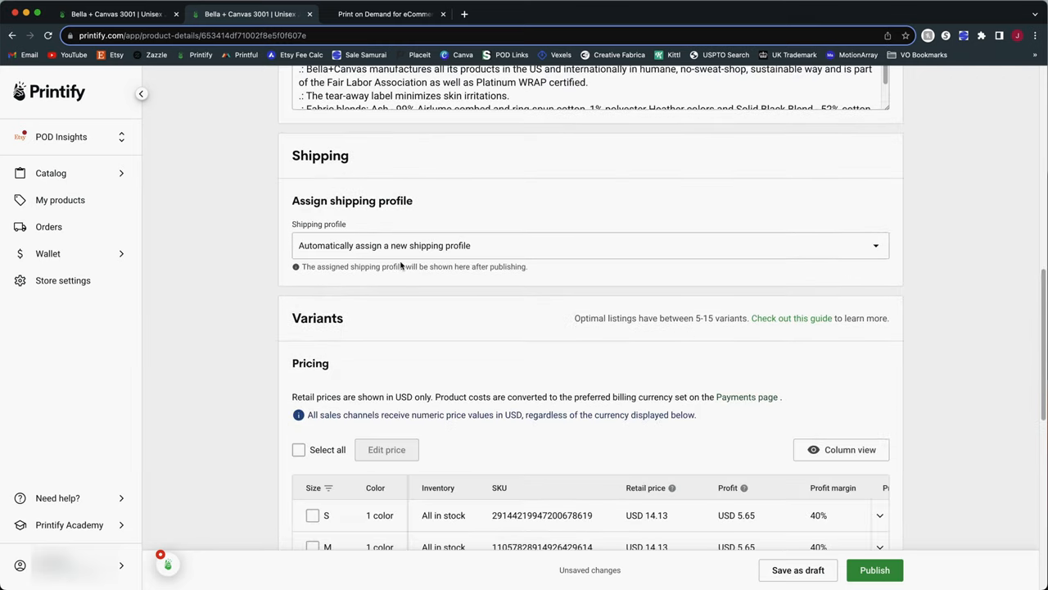
mouse_move(302, 257)
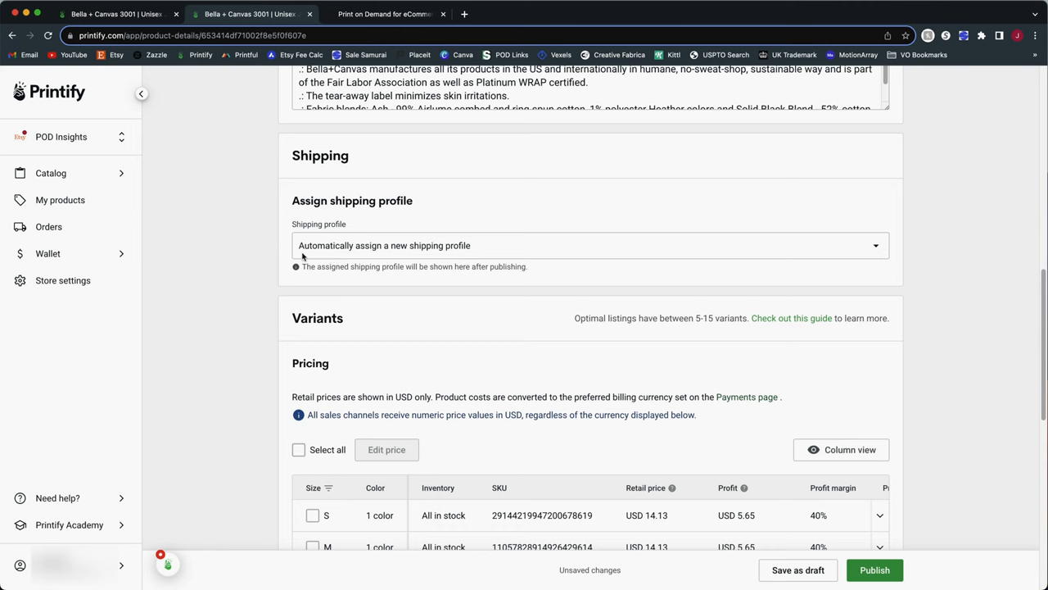
left_click(590, 245)
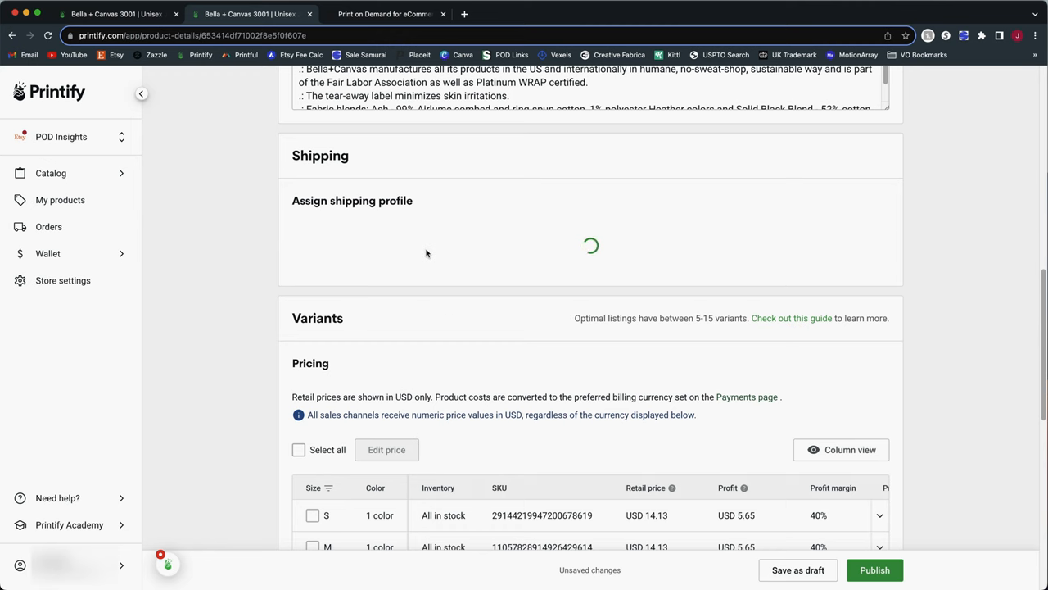
left_click(590, 245)
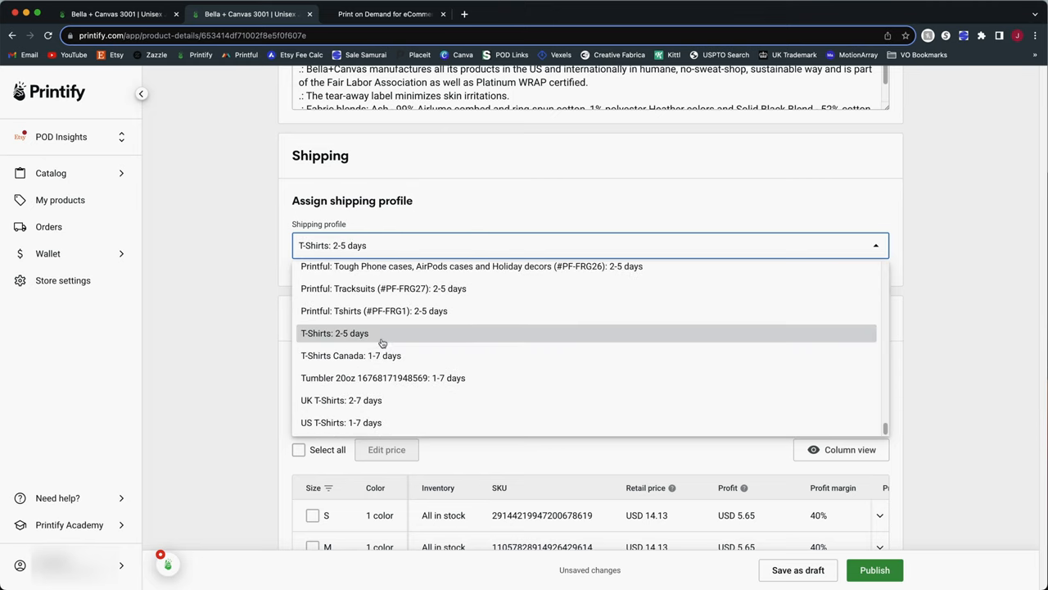
left_click(334, 332)
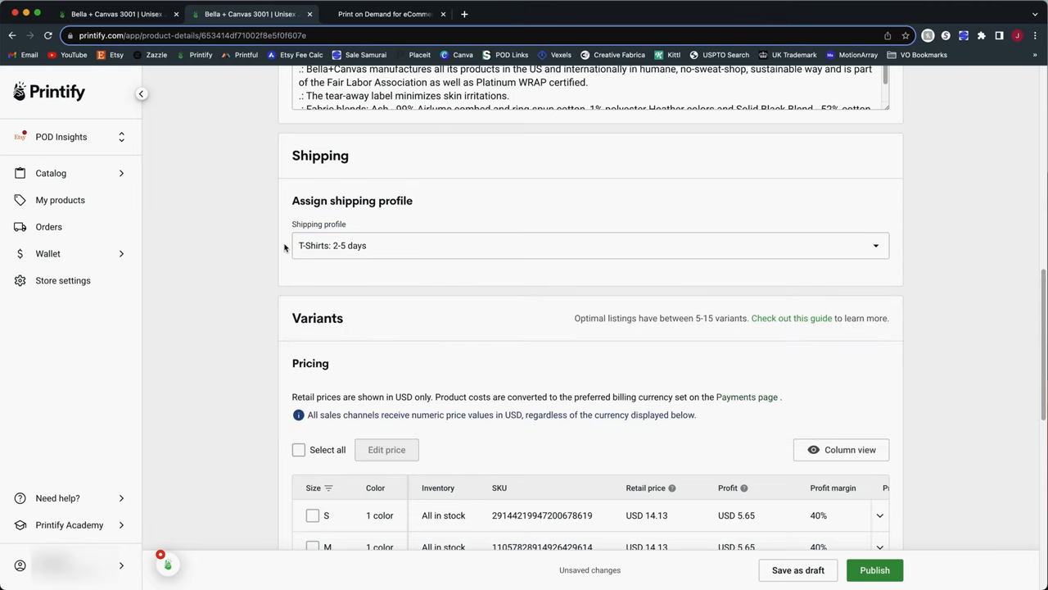
mouse_move(354, 290)
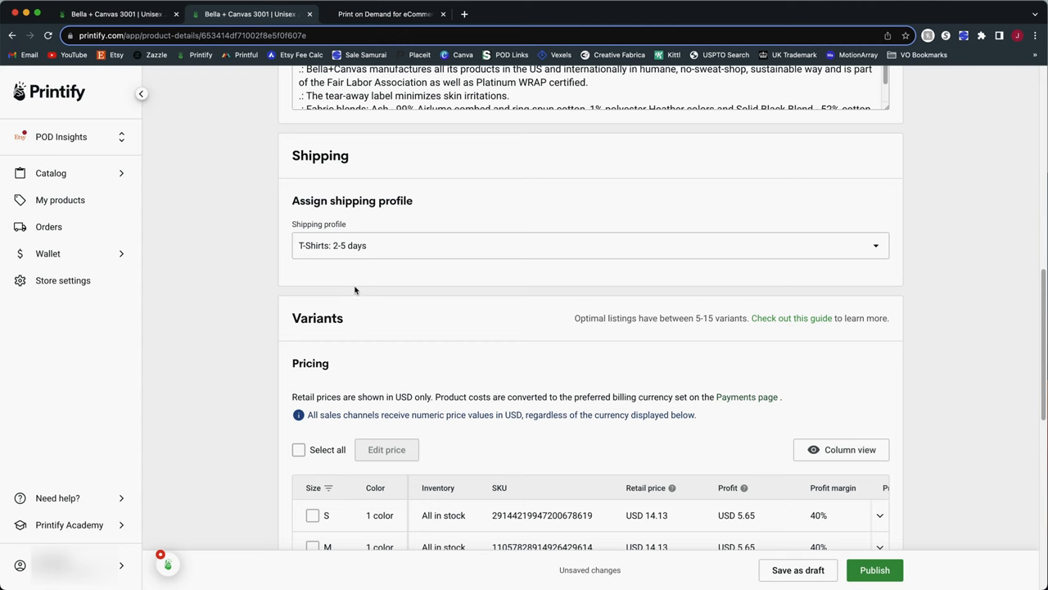
mouse_move(359, 264)
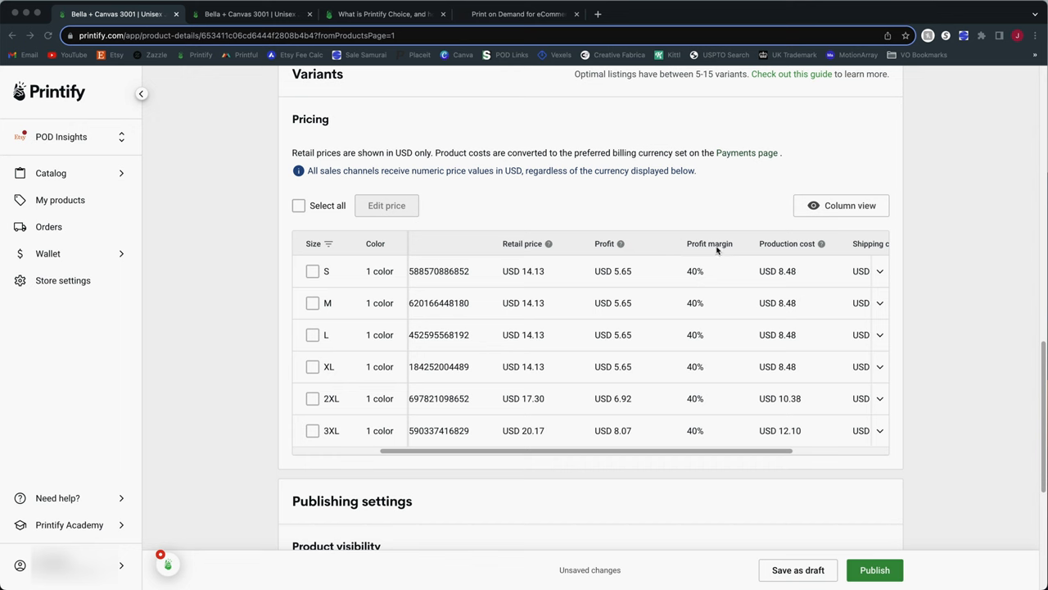
scroll("down", 3)
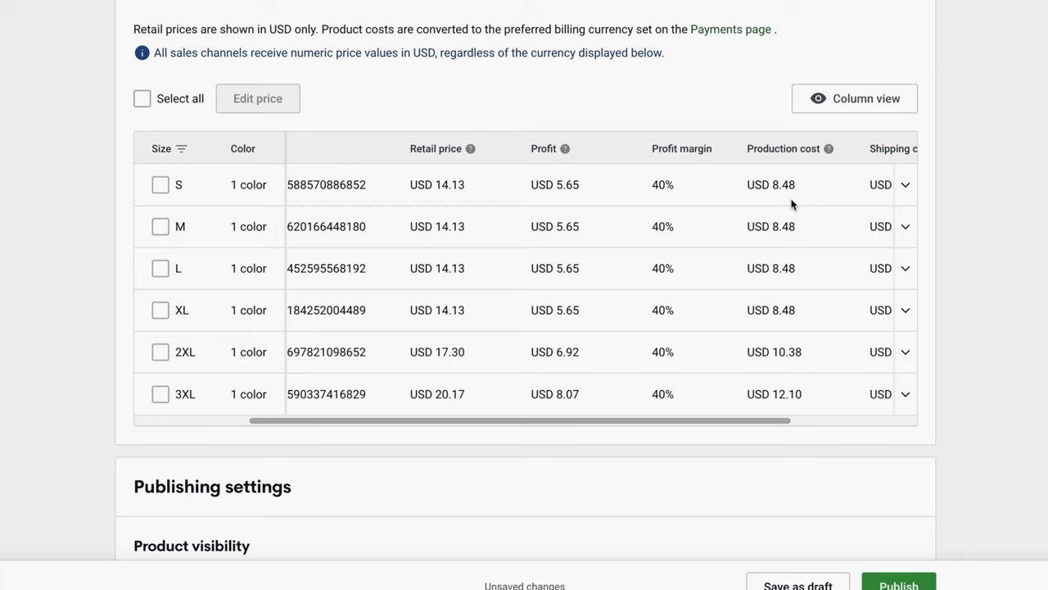
mouse_move(783, 238)
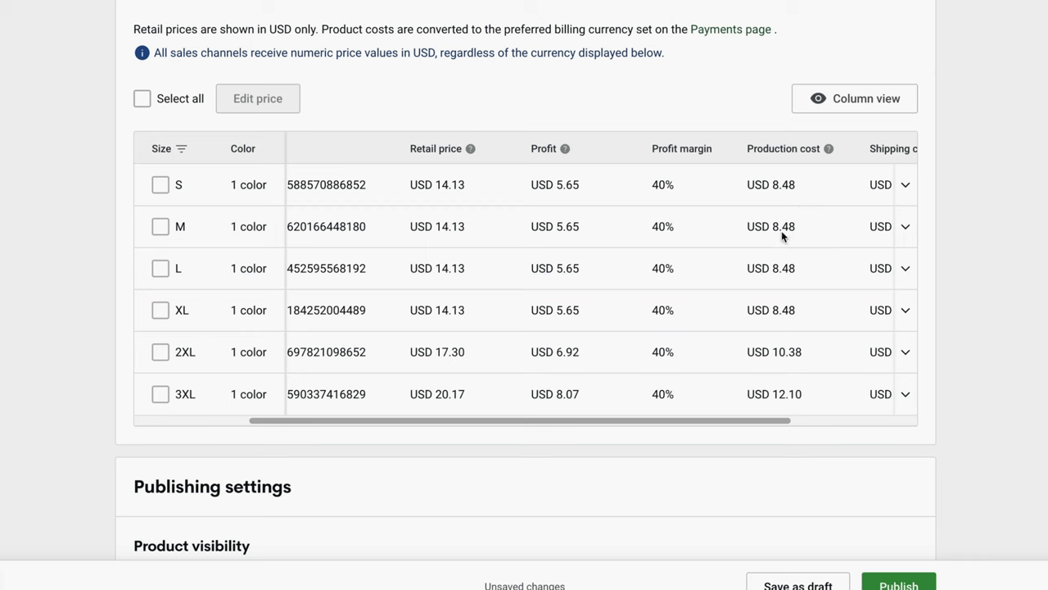
mouse_move(619, 230)
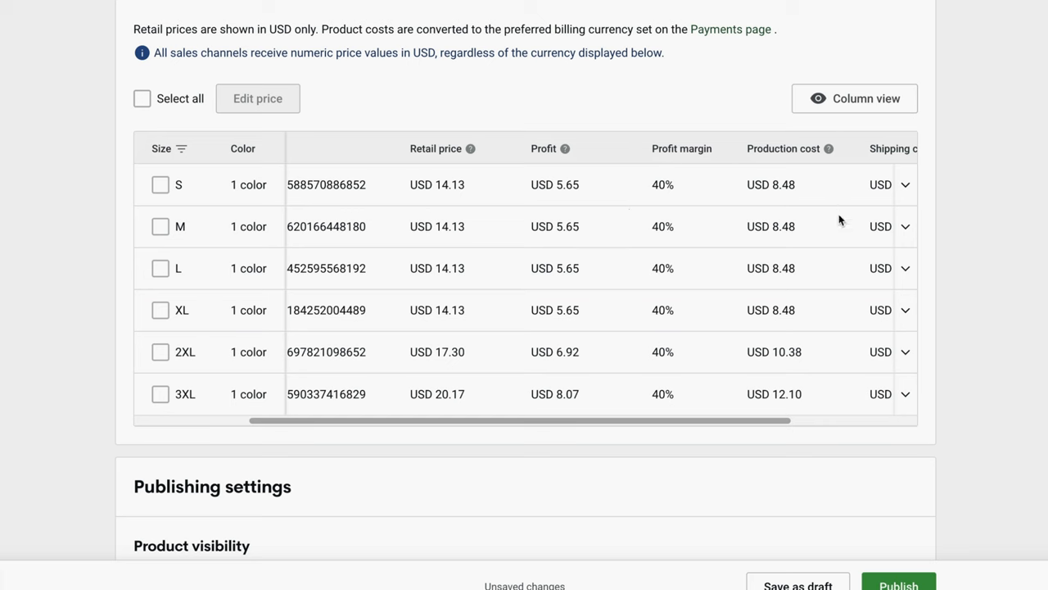
mouse_move(826, 158)
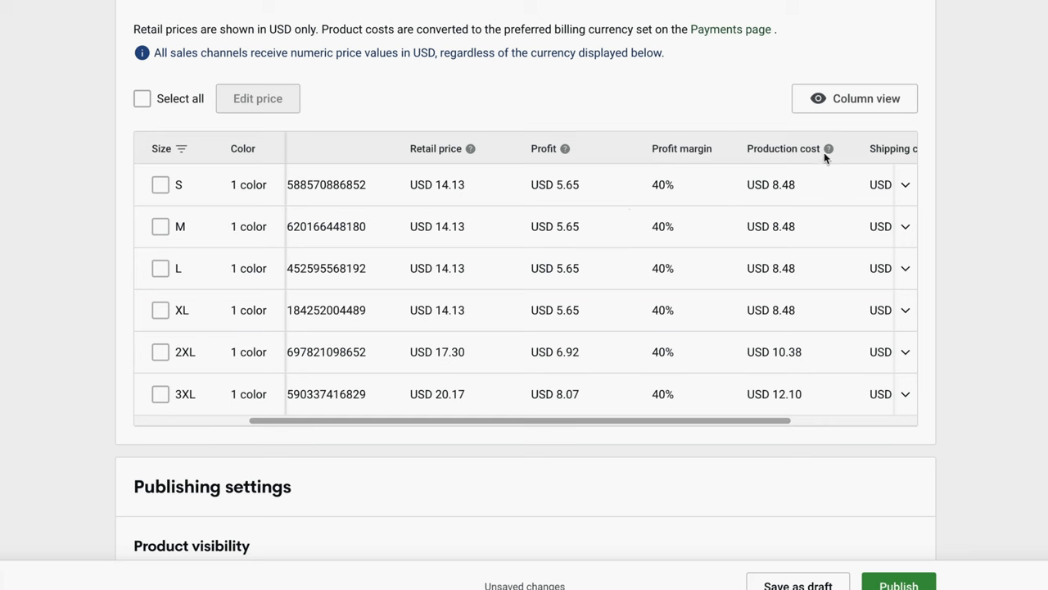
mouse_move(828, 148)
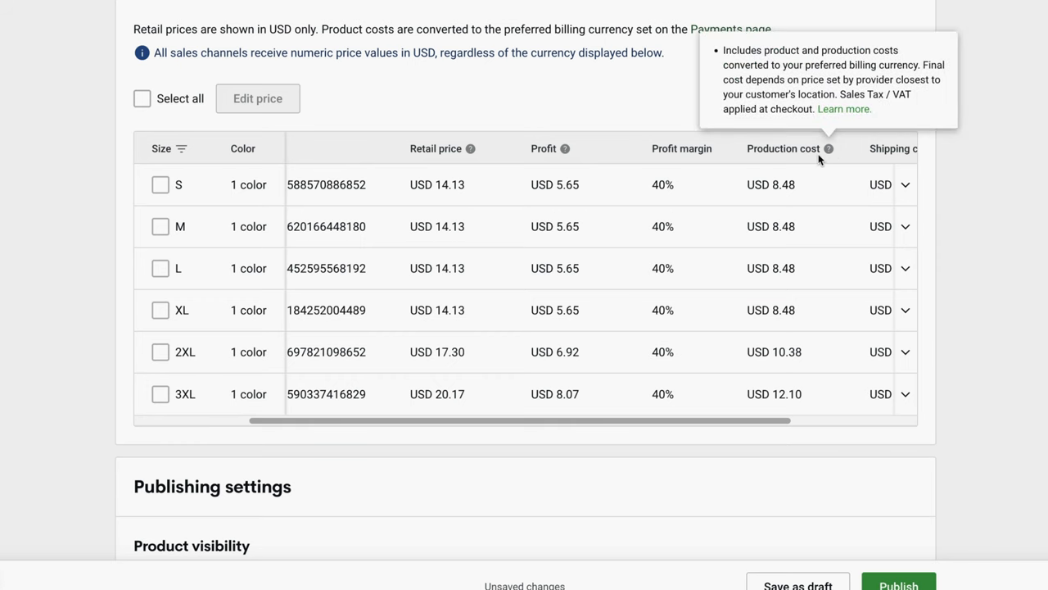
mouse_move(825, 151)
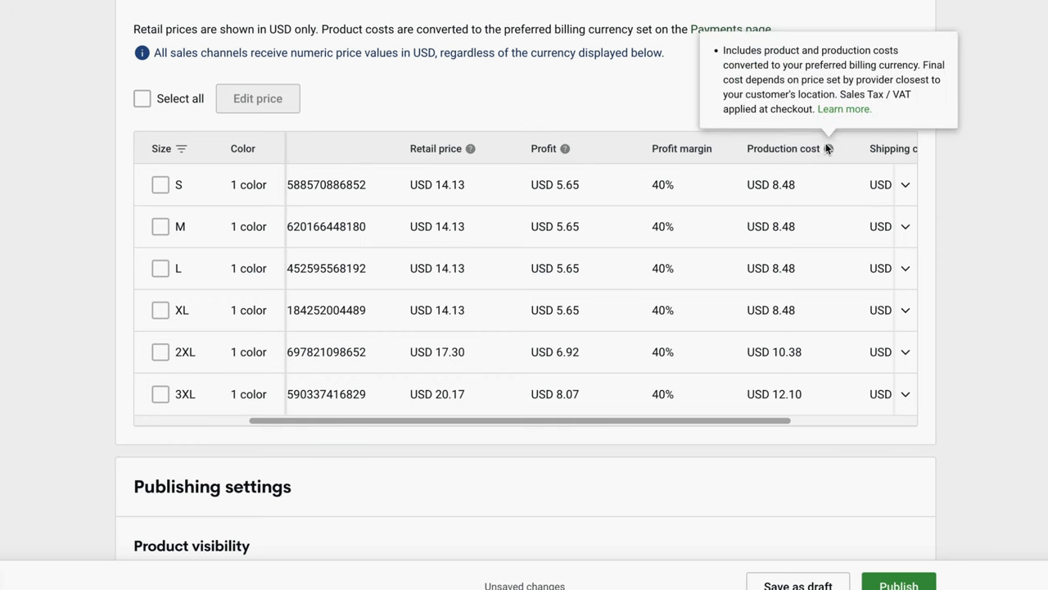
mouse_move(924, 64)
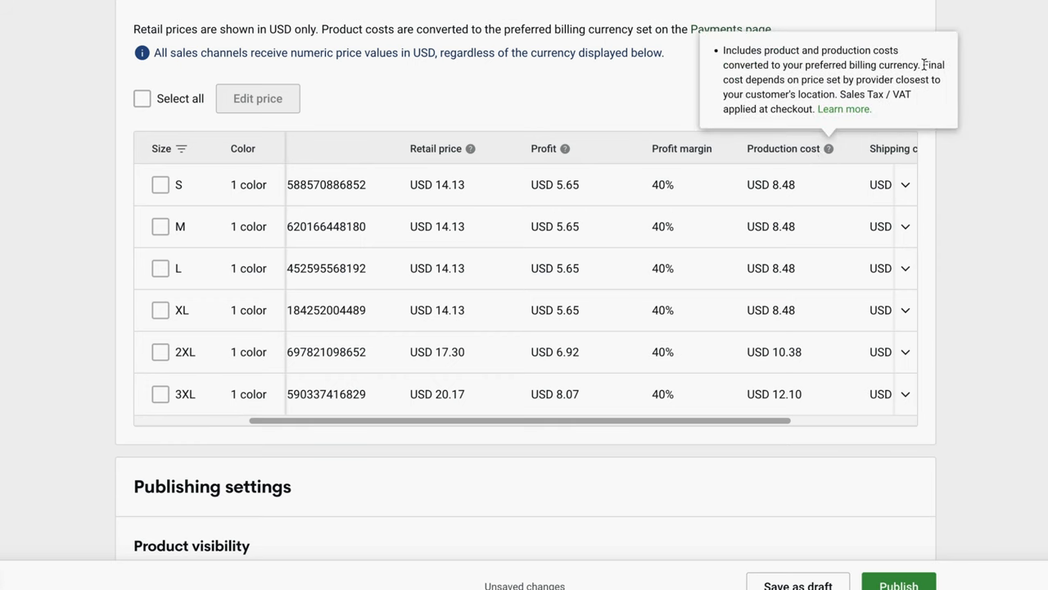
left_click_drag(923, 64, 859, 79)
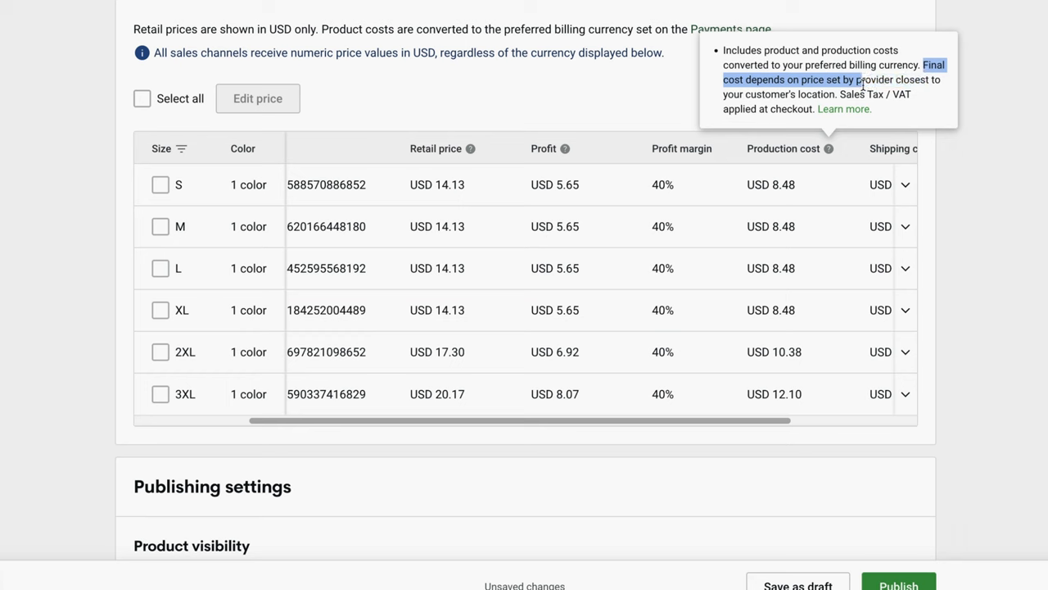
left_click_drag(860, 79, 835, 94)
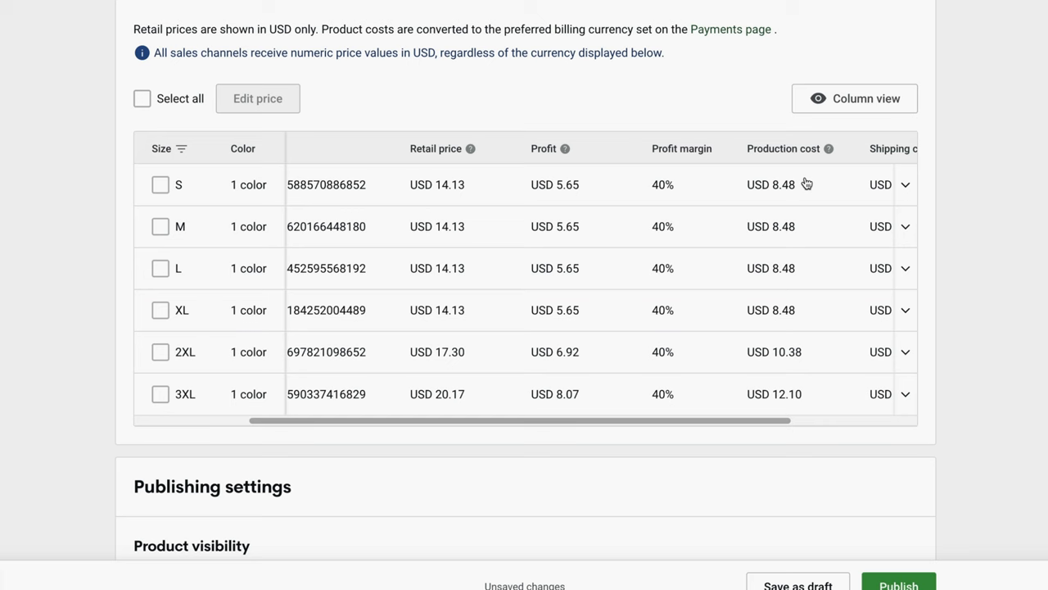
mouse_move(770, 200)
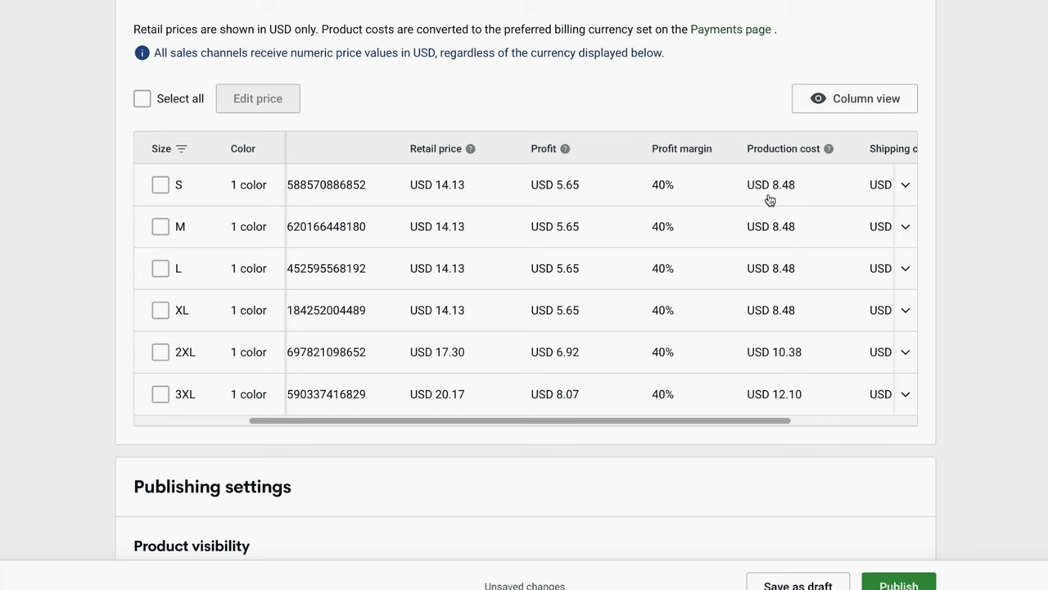
mouse_move(784, 339)
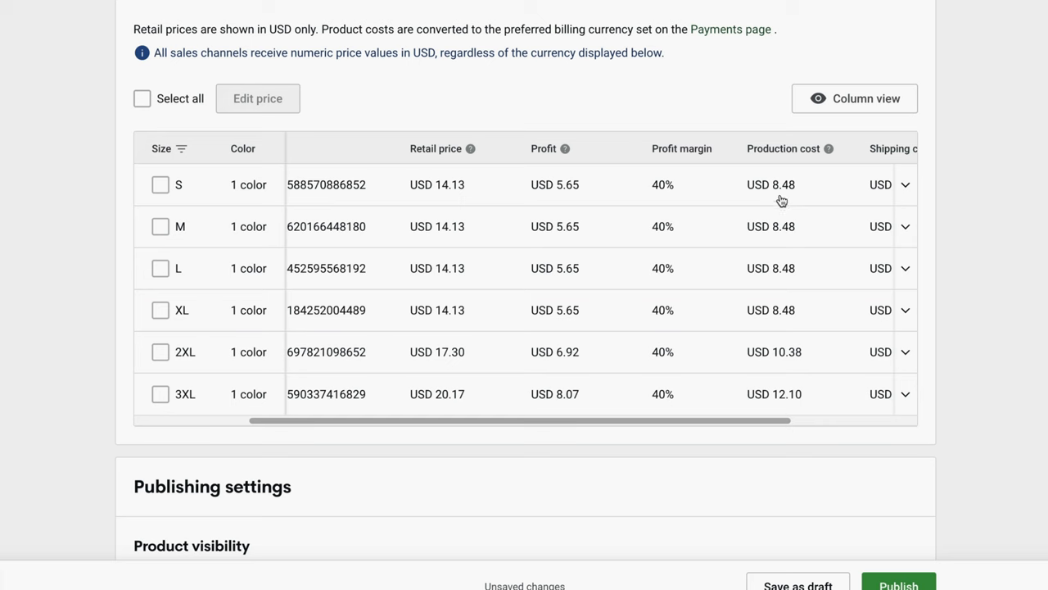
mouse_move(421, 80)
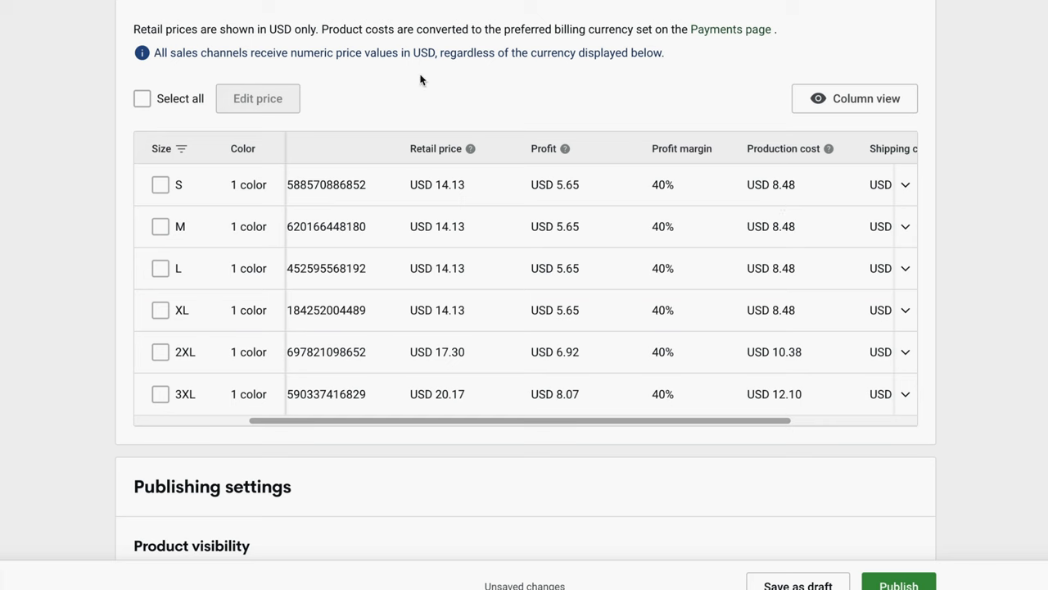
mouse_move(816, 194)
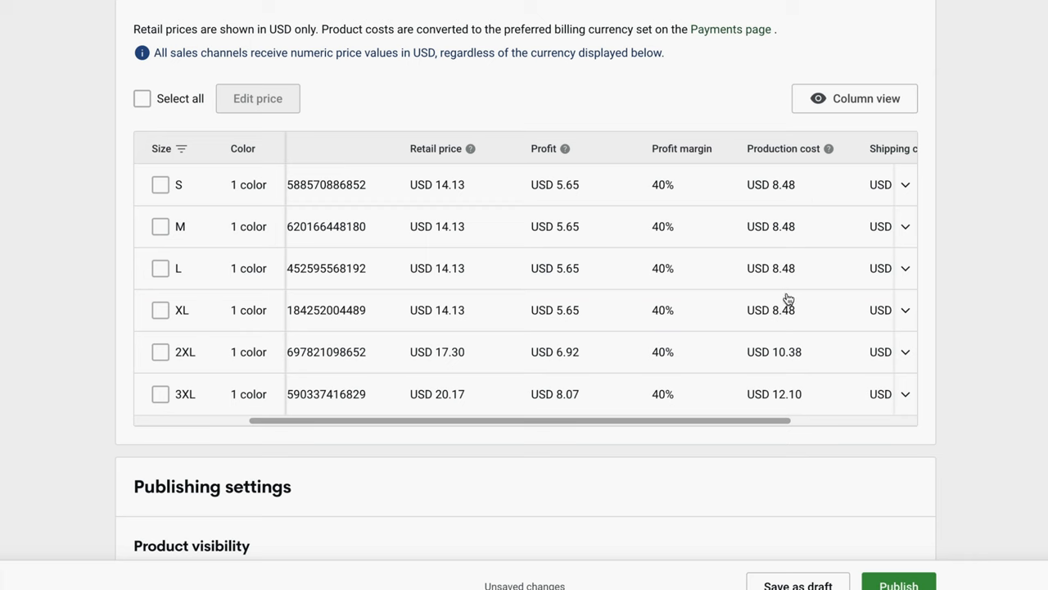
mouse_move(791, 213)
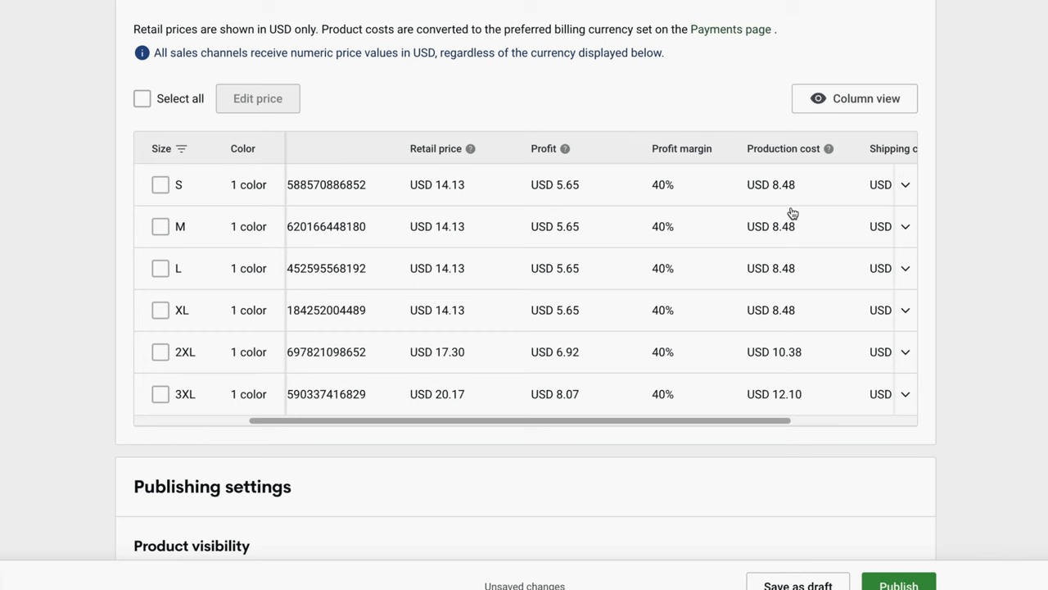
mouse_move(802, 210)
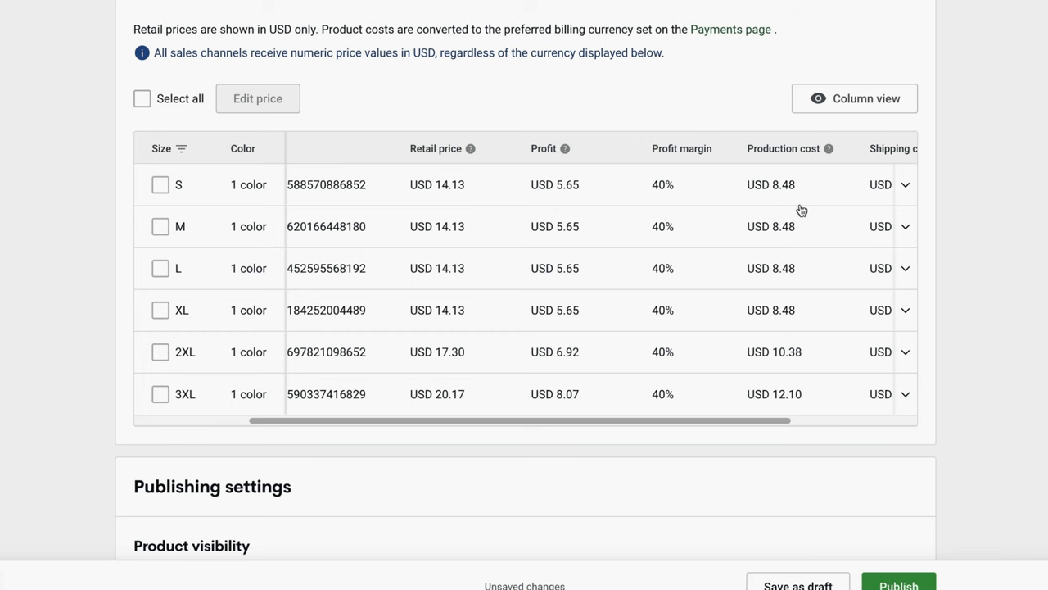
scroll("right", 3)
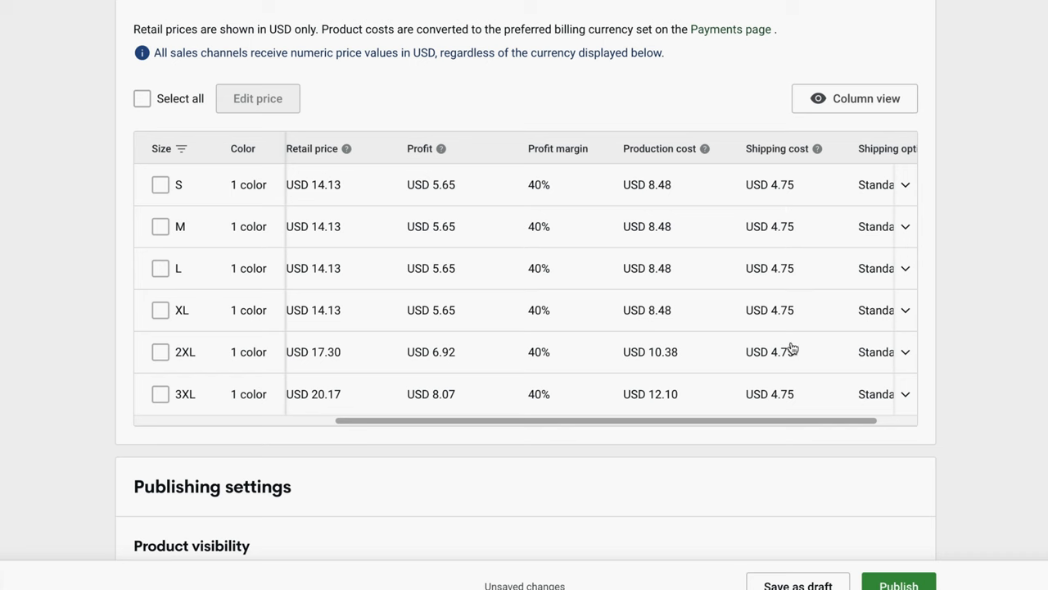
mouse_move(674, 219)
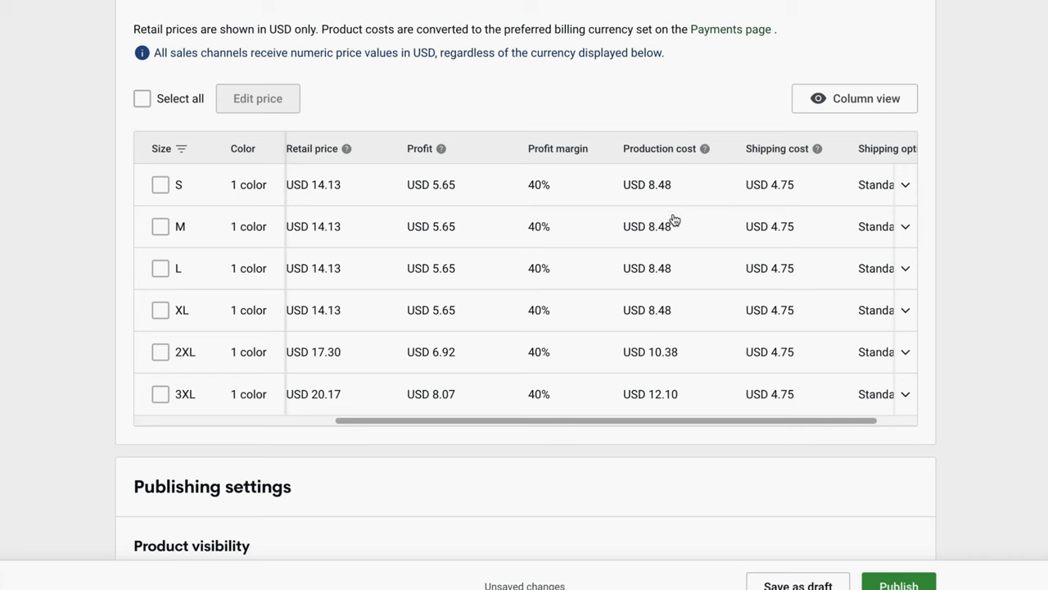
mouse_move(751, 299)
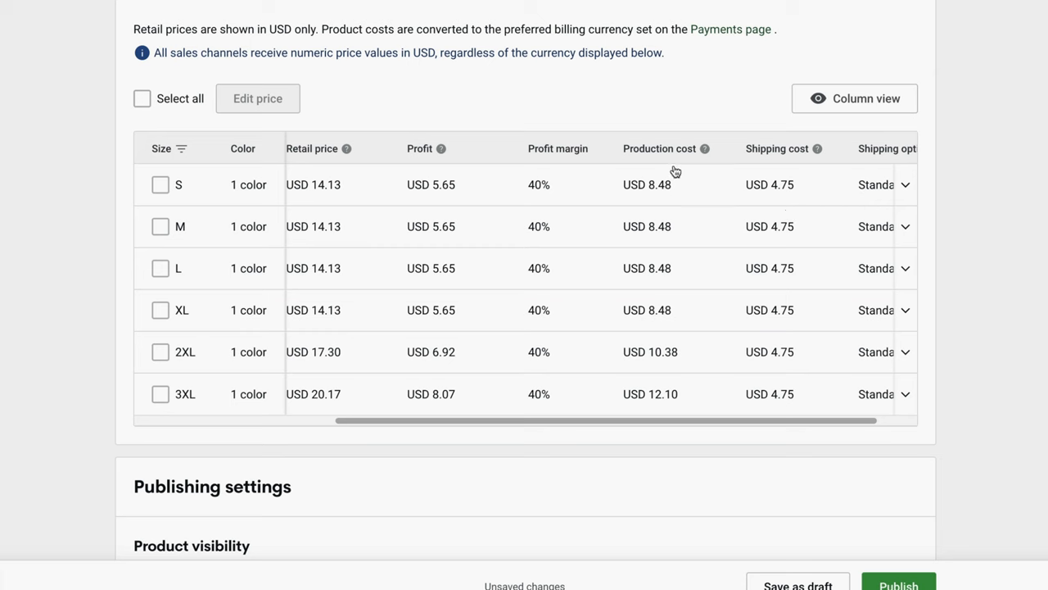
mouse_move(684, 267)
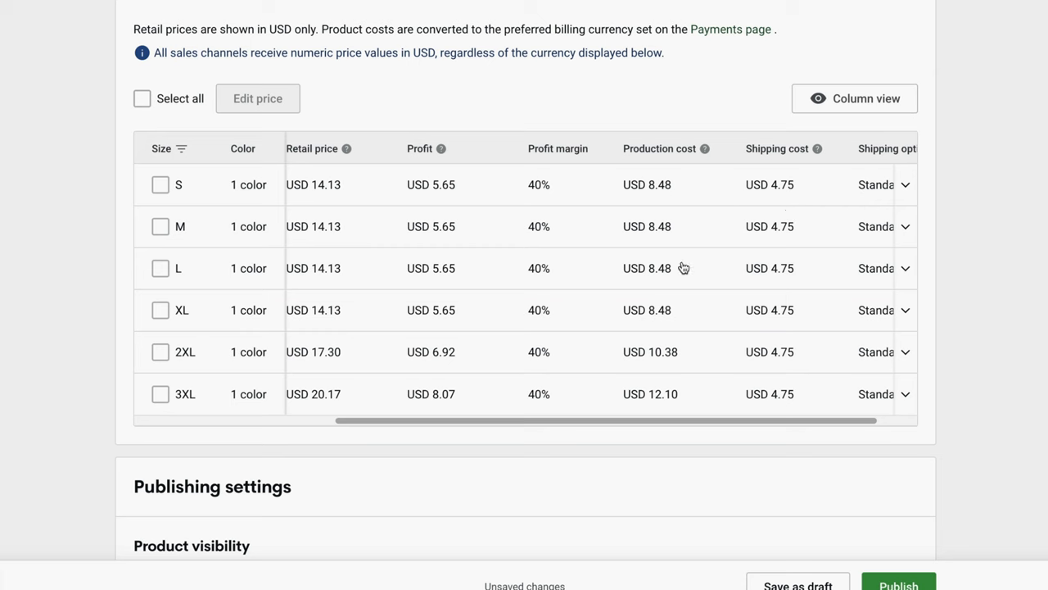
mouse_move(683, 282)
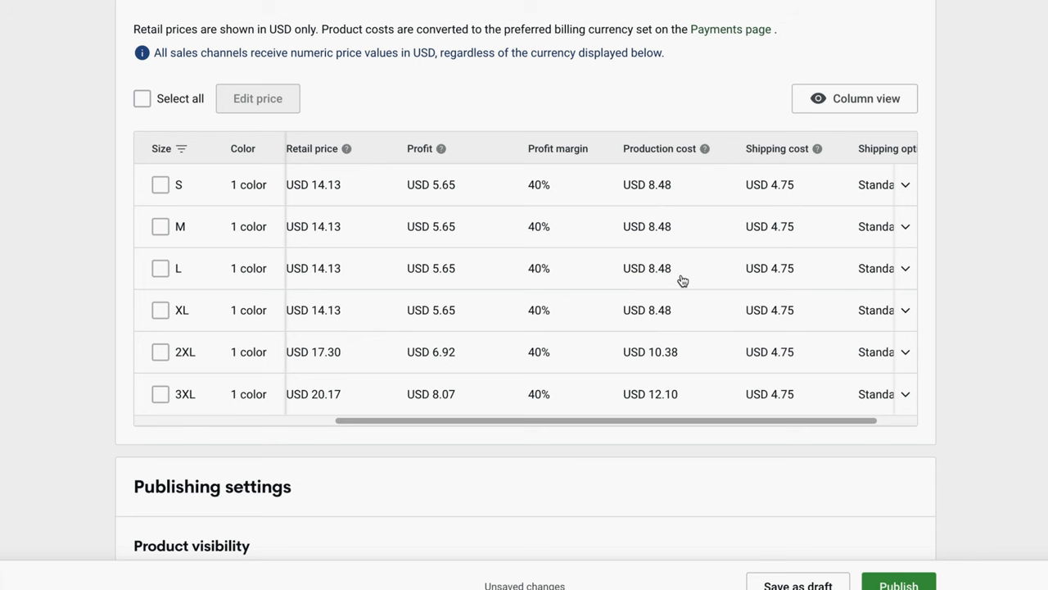
- Scroll past the variant pricing table to the Publishing settings, with all variants available
scroll("down", 3)
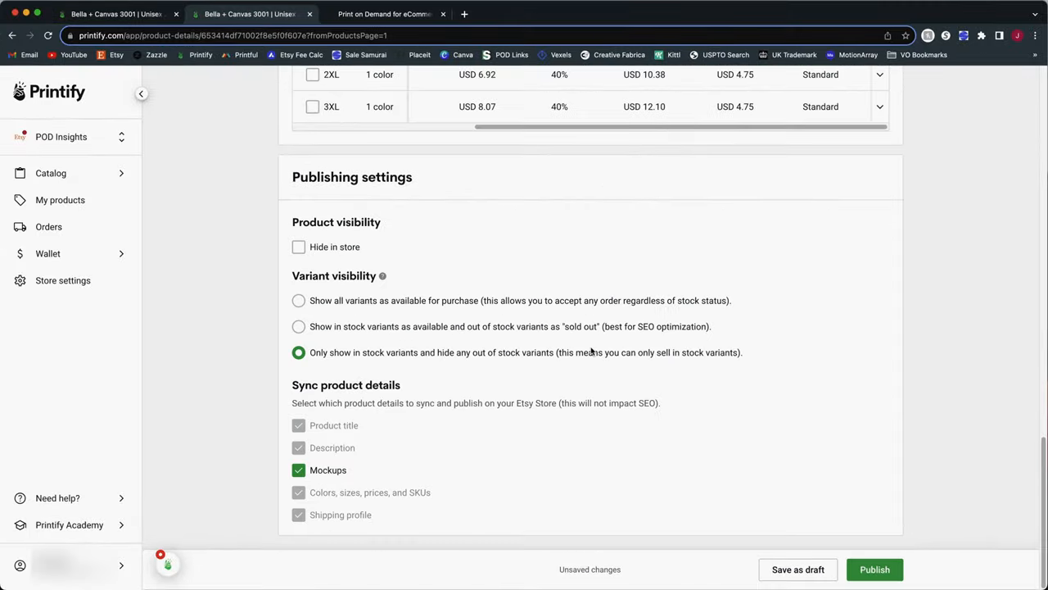
mouse_move(563, 285)
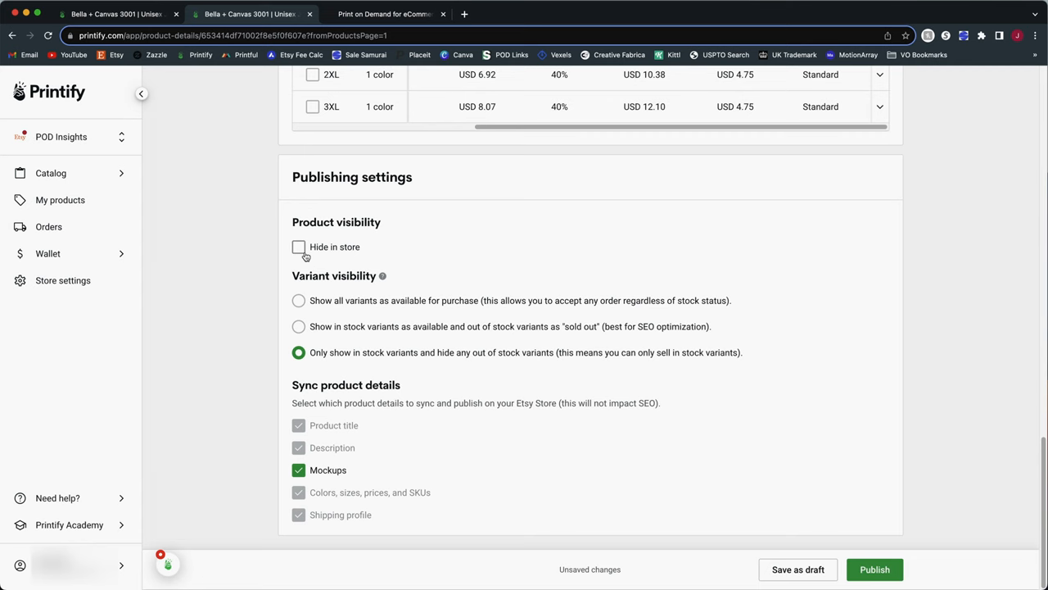
left_click(298, 301)
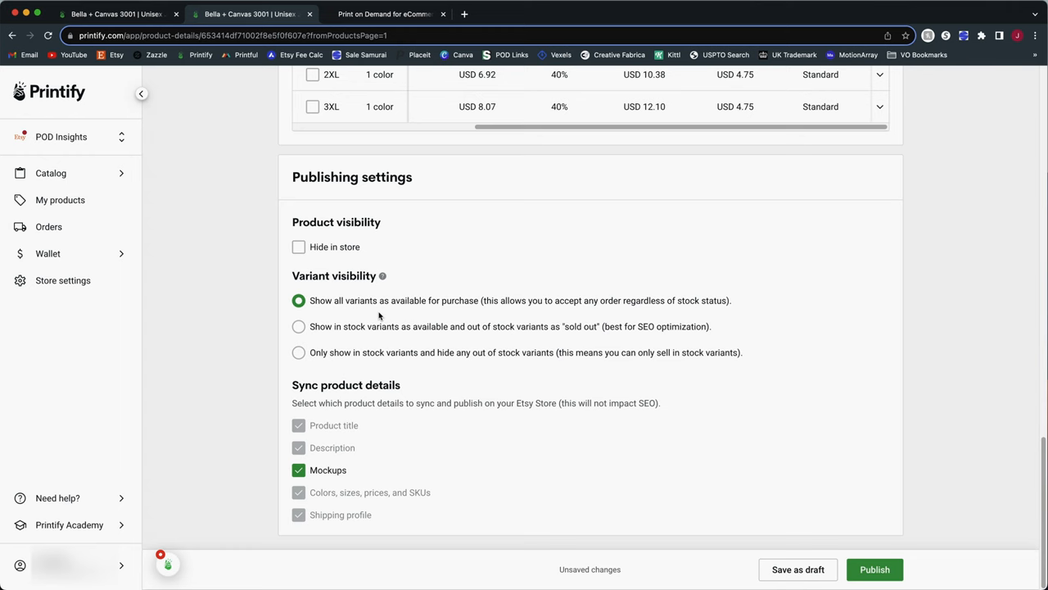
scroll("down", 3)
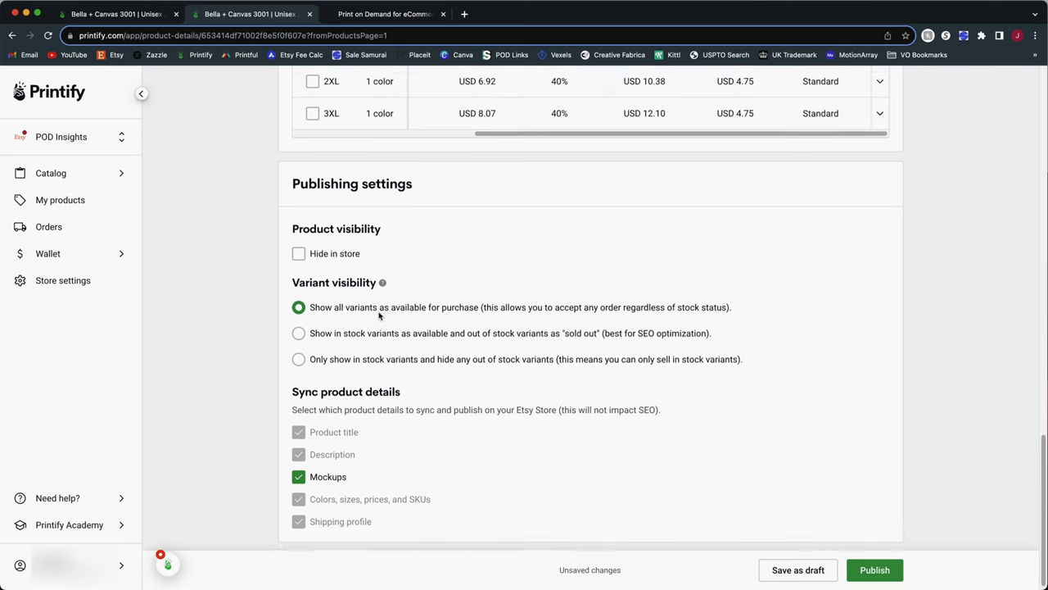
scroll("down", 3)
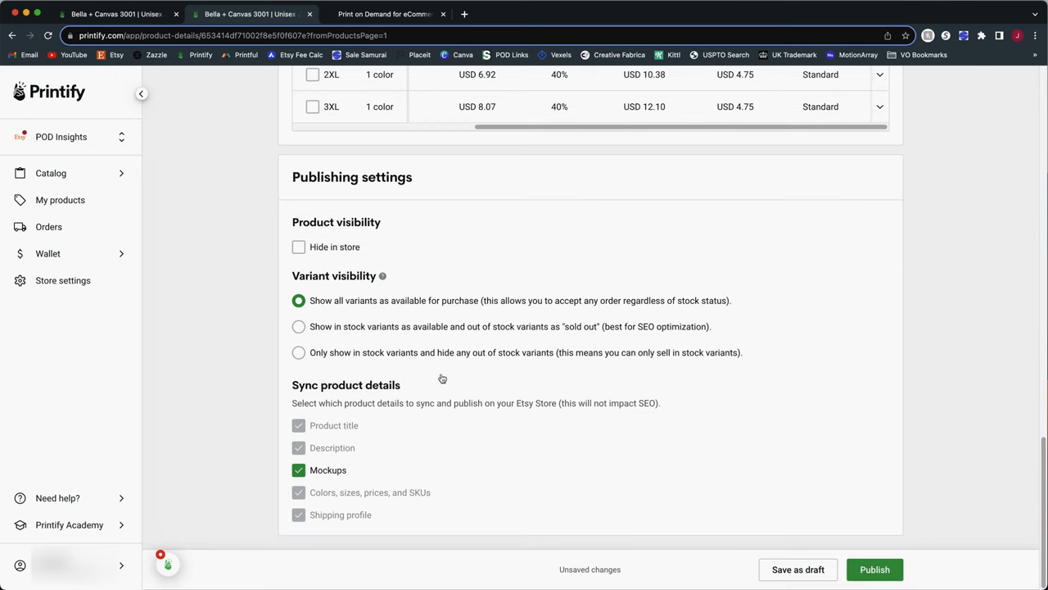
mouse_move(790, 503)
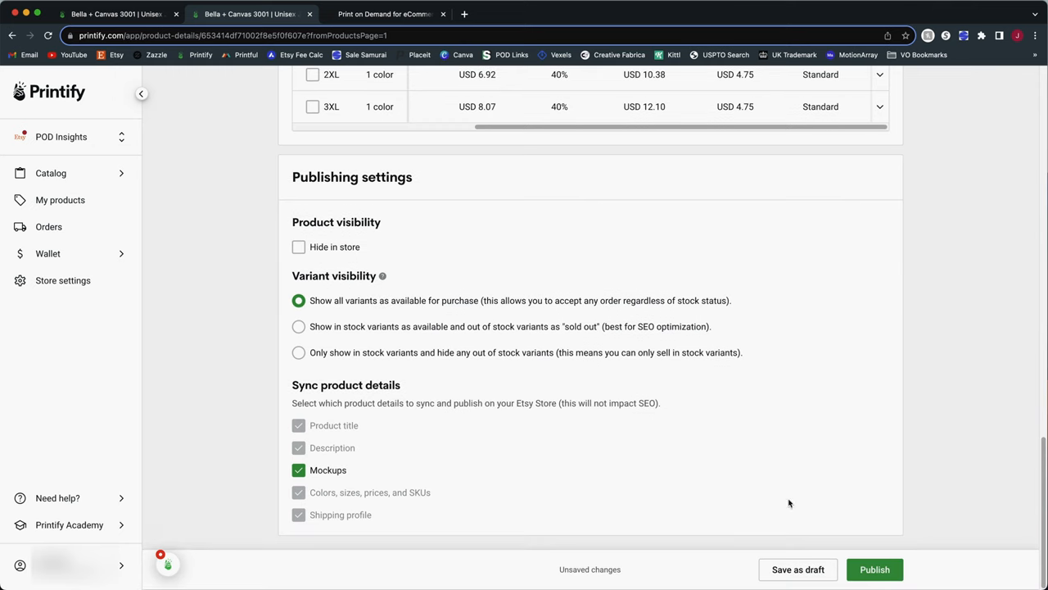
mouse_move(720, 384)
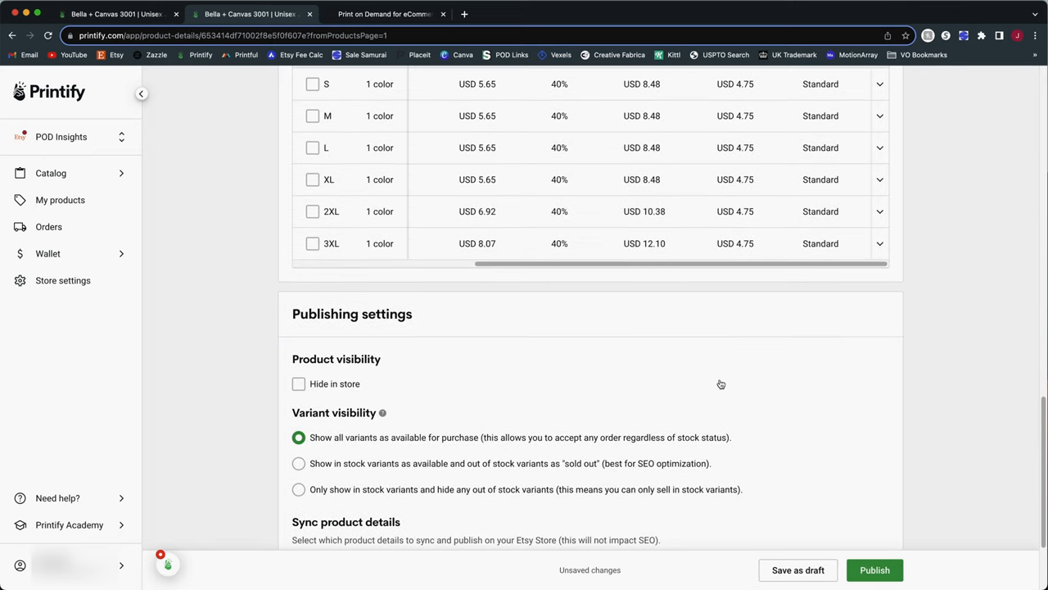
mouse_move(720, 384)
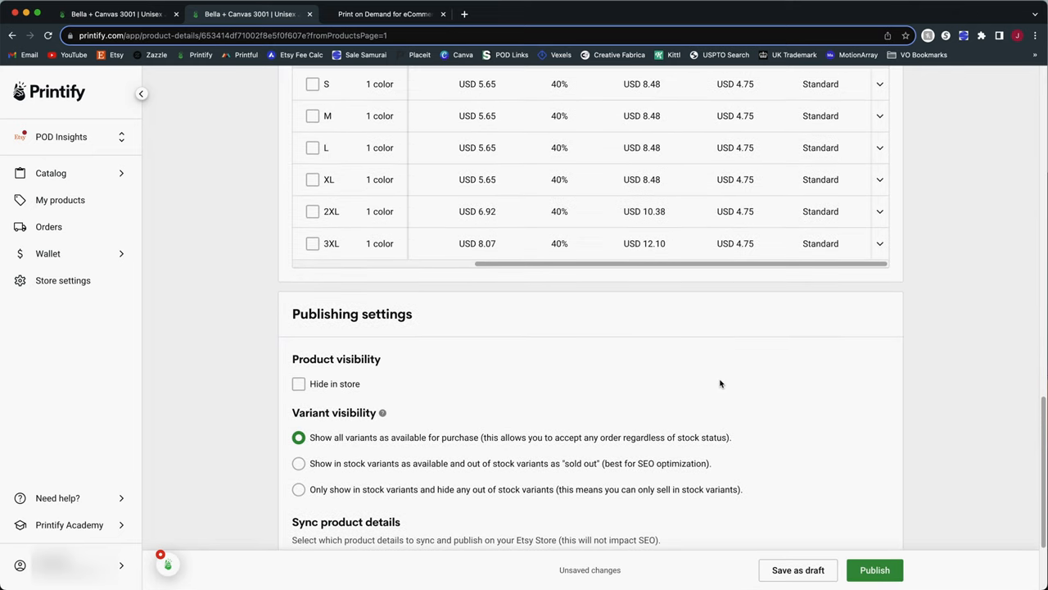
scroll("down", 3)
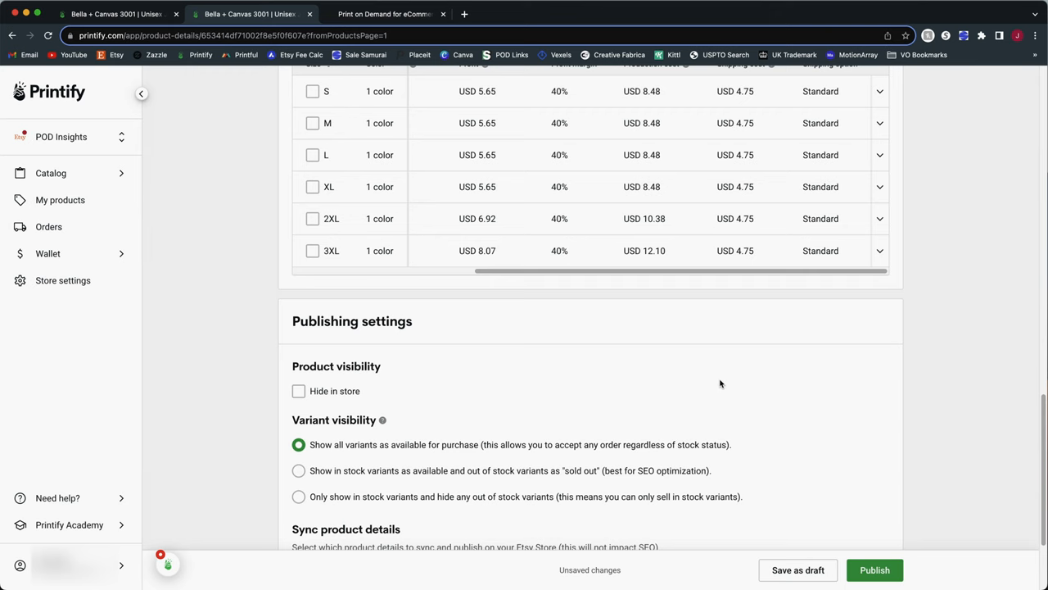
scroll("down", 3)
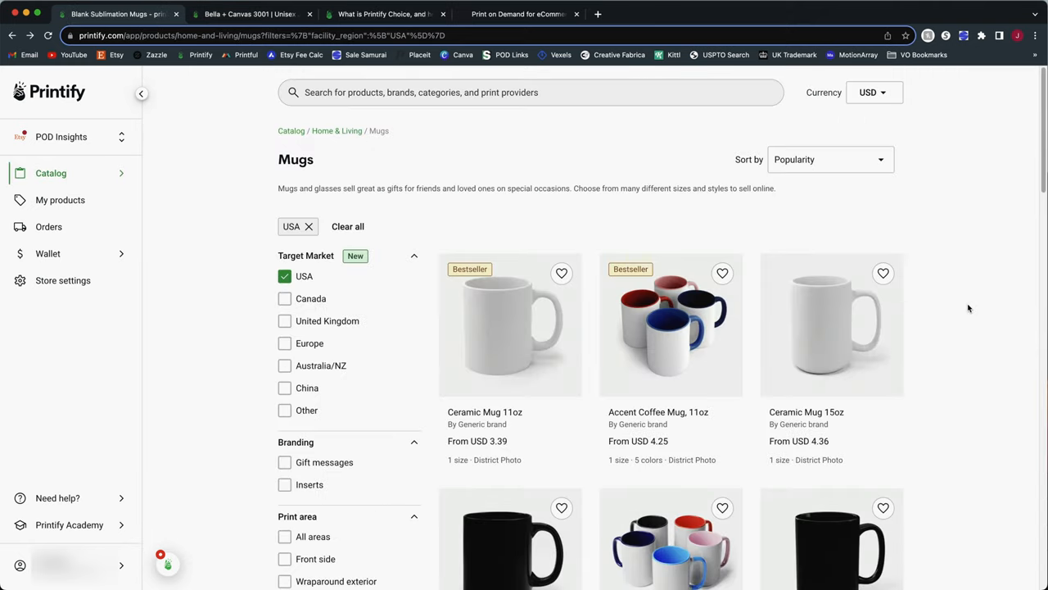
mouse_move(964, 307)
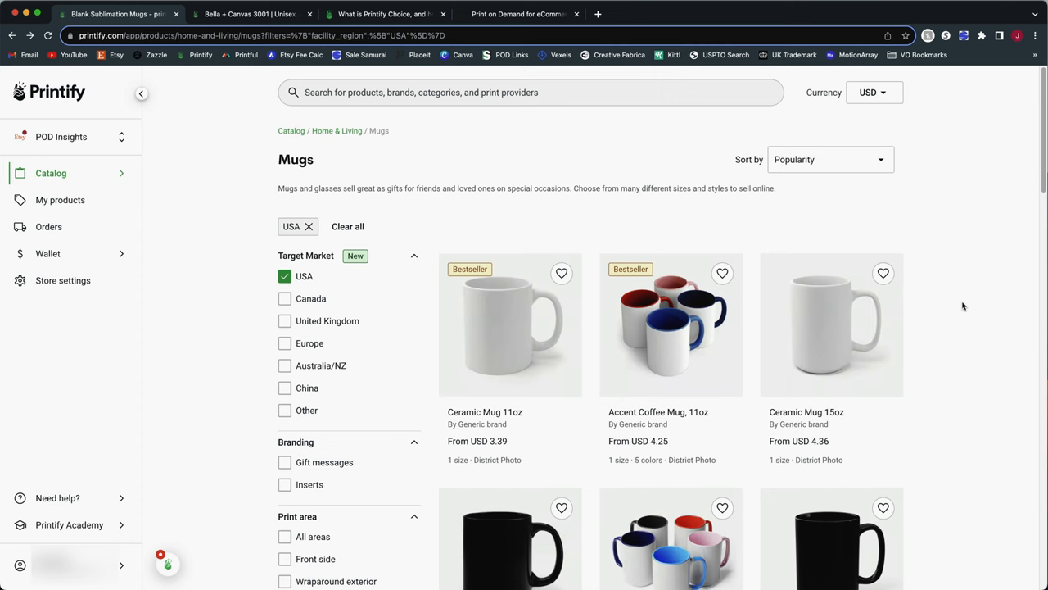
mouse_move(186, 212)
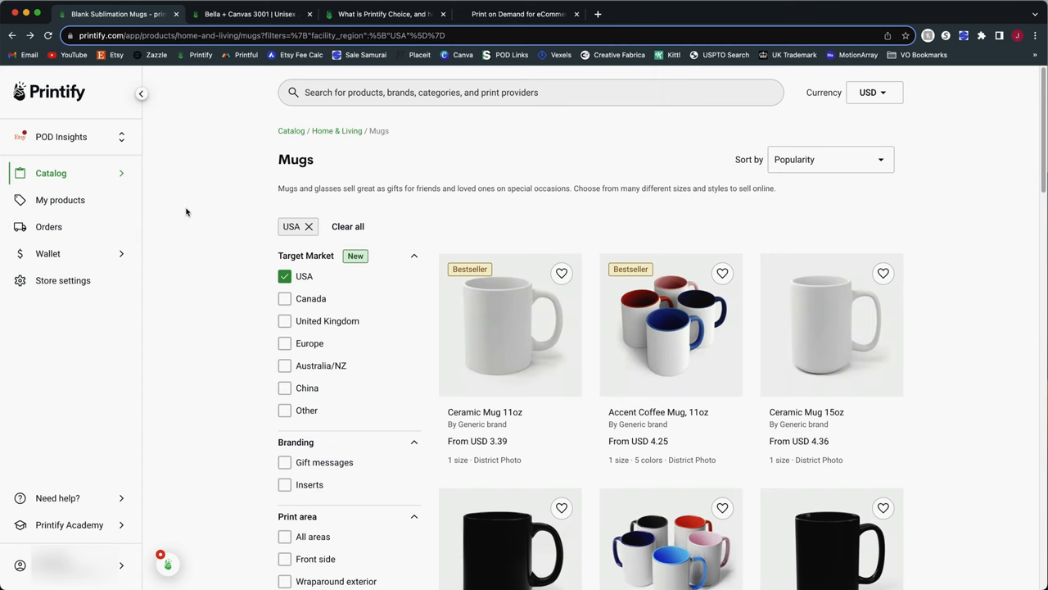
mouse_move(88, 186)
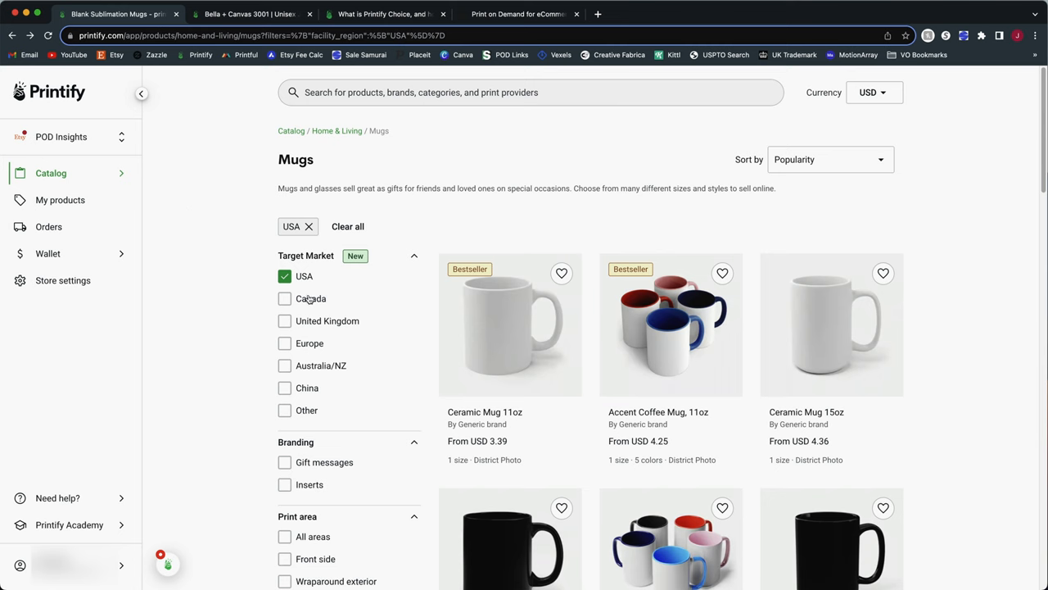
scroll("down", 3)
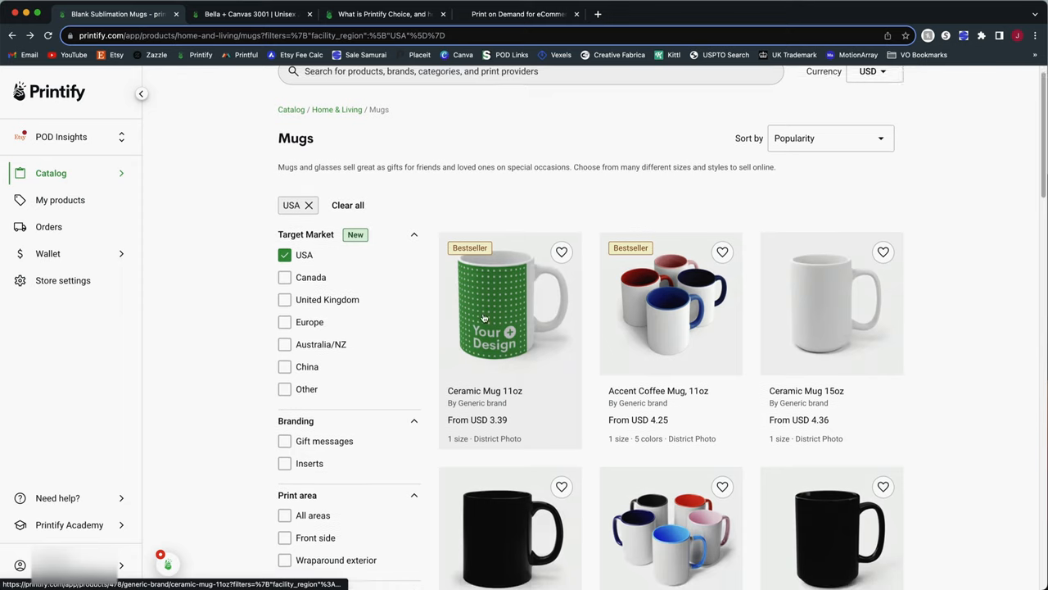
scroll("down", 3)
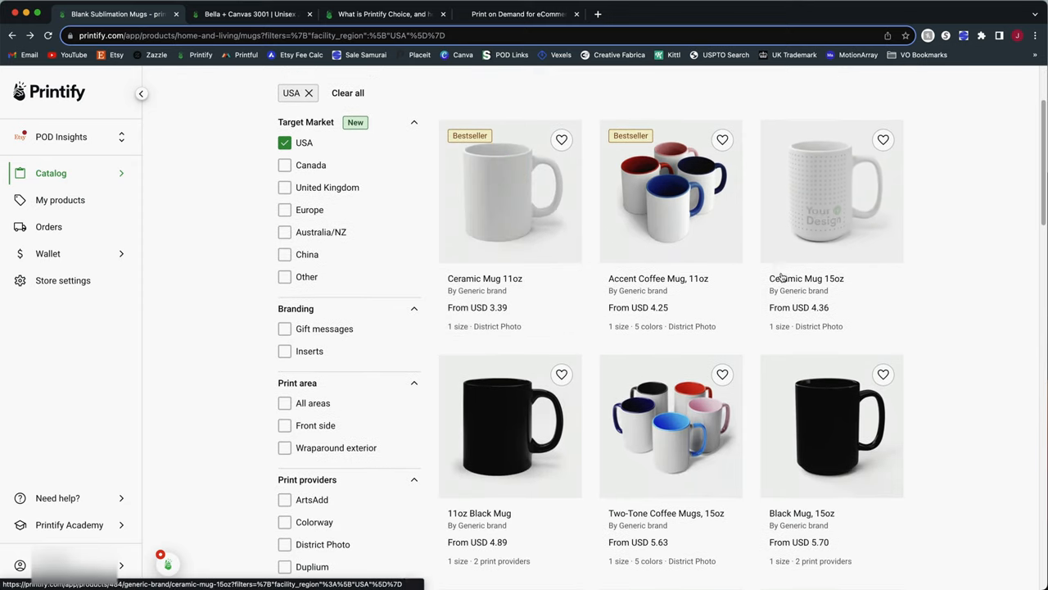
mouse_move(831, 197)
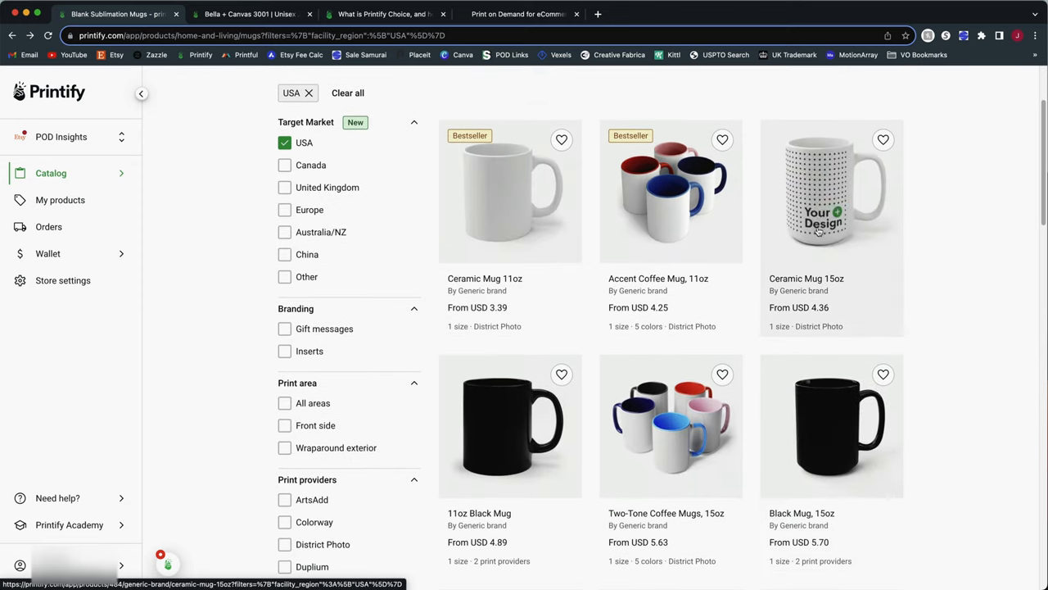
scroll("down", 3)
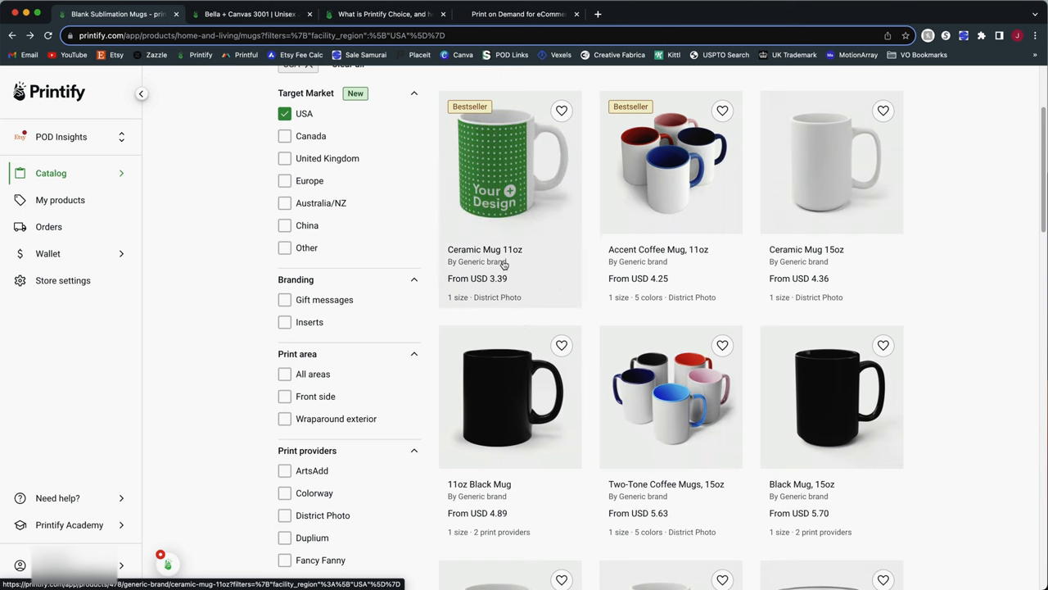
scroll("down", 3)
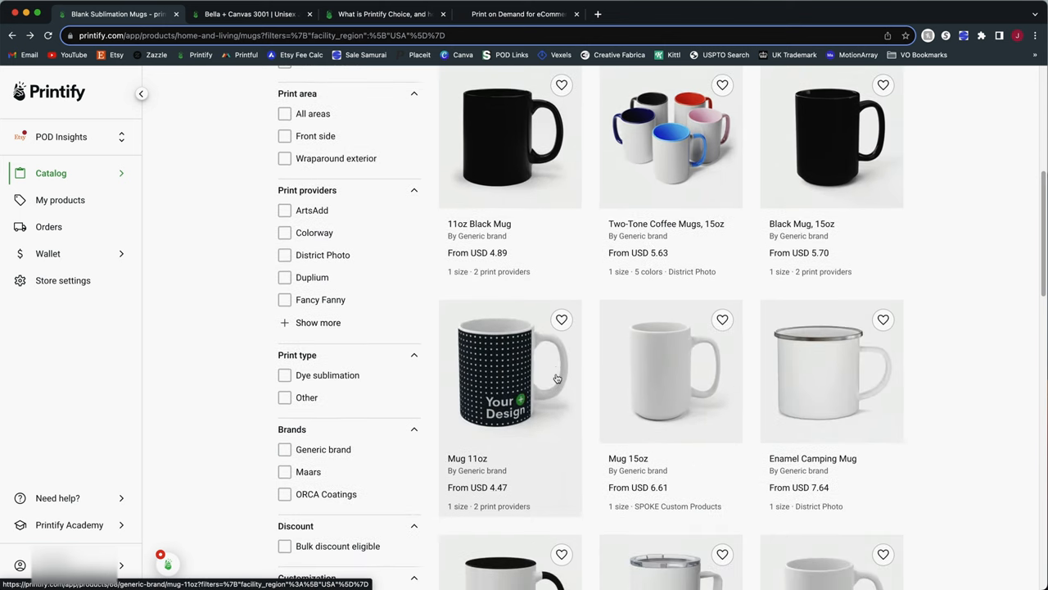
scroll("down", 3)
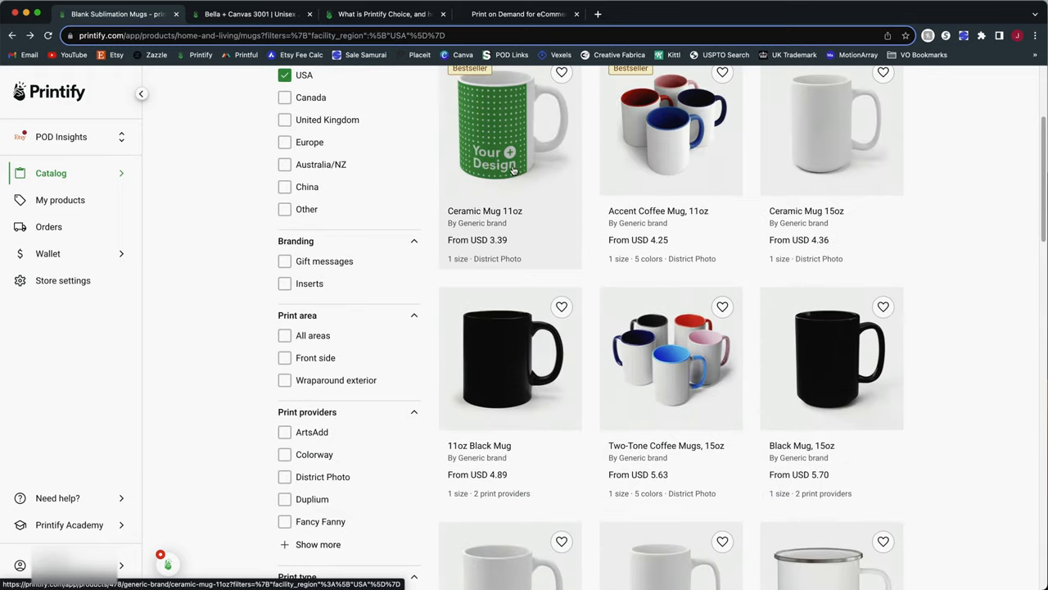
left_click(511, 131)
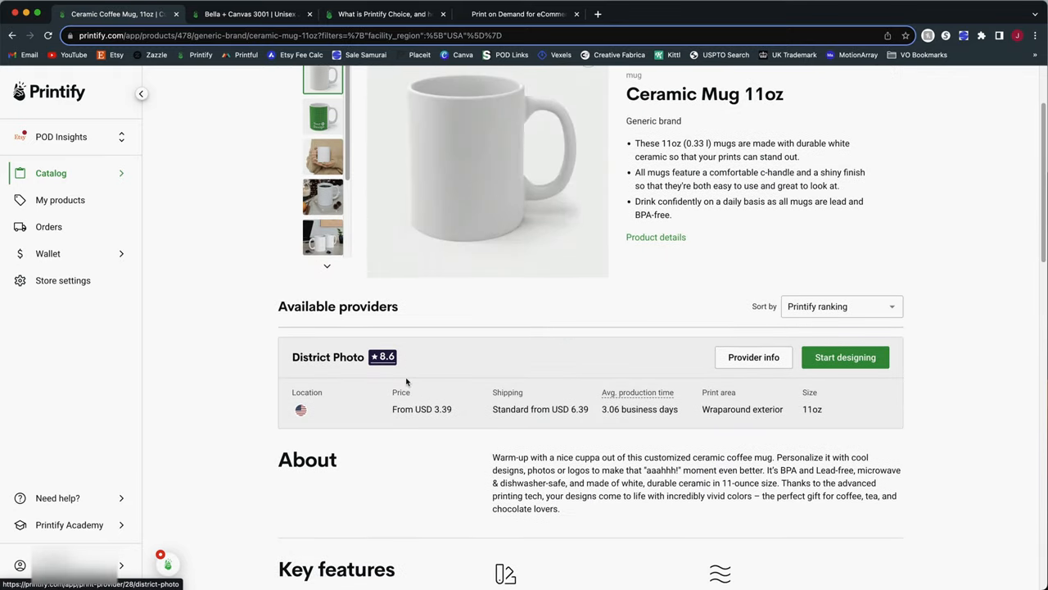
mouse_move(845, 357)
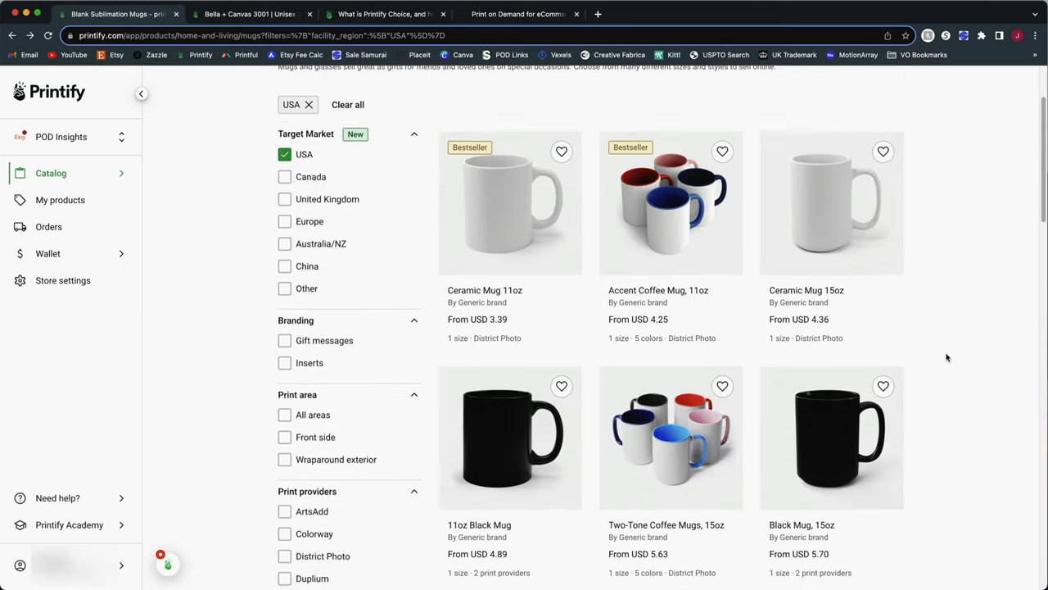
scroll("up", 3)
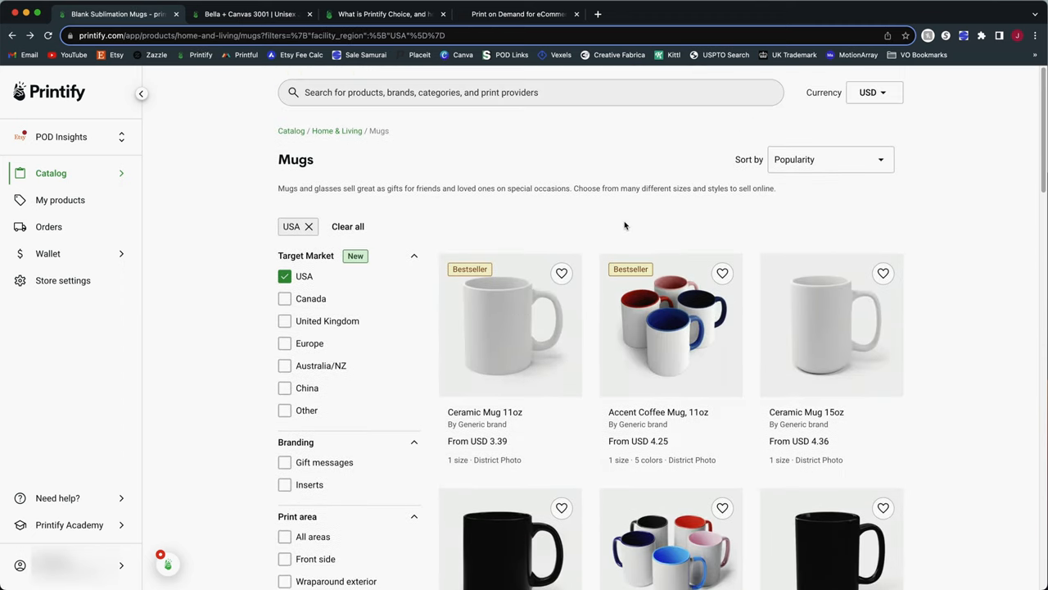
mouse_move(632, 227)
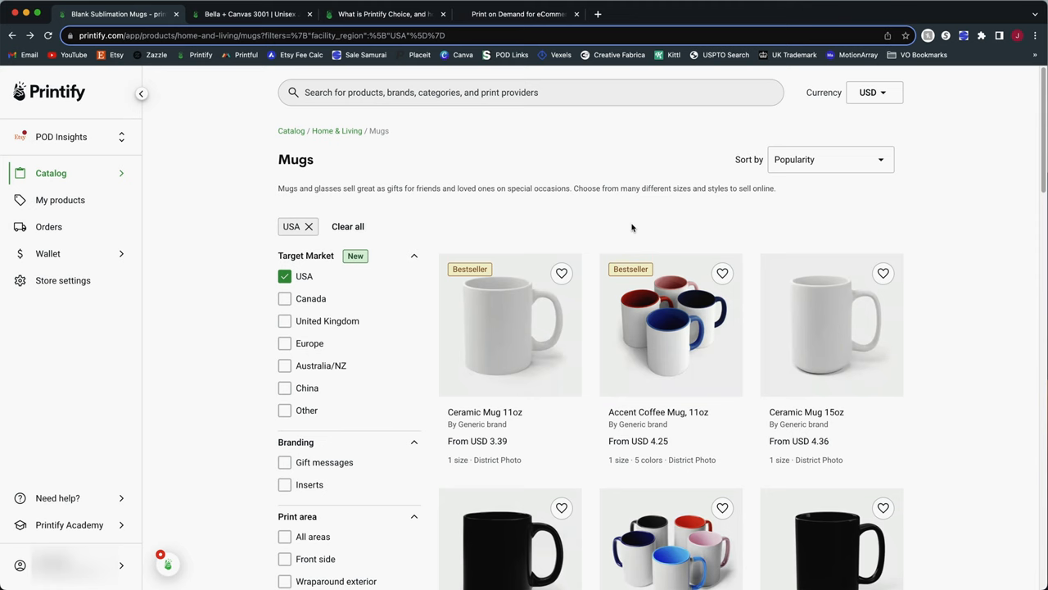
mouse_move(130, 188)
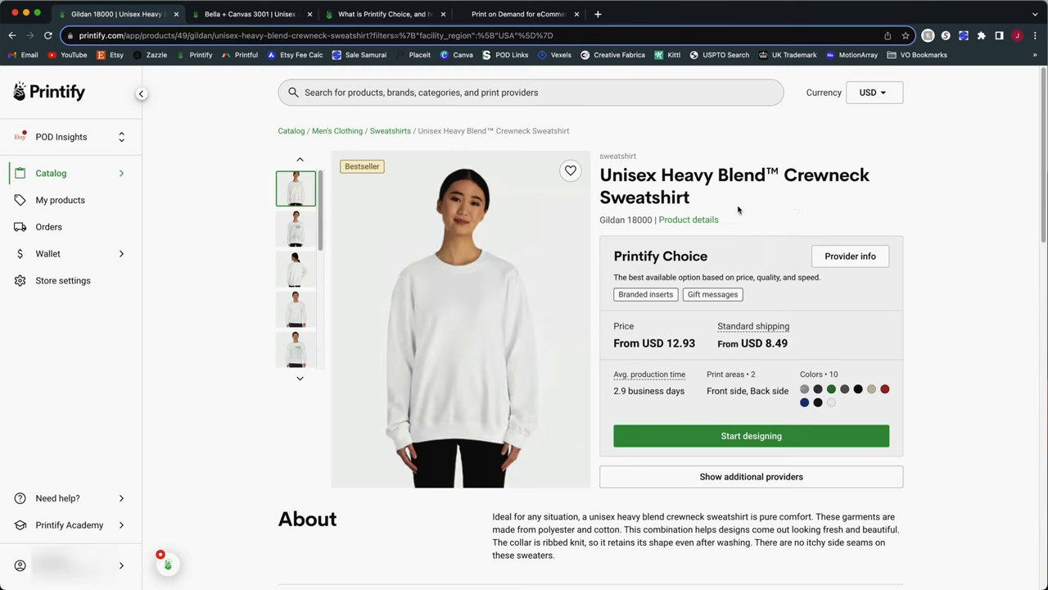
mouse_move(688, 424)
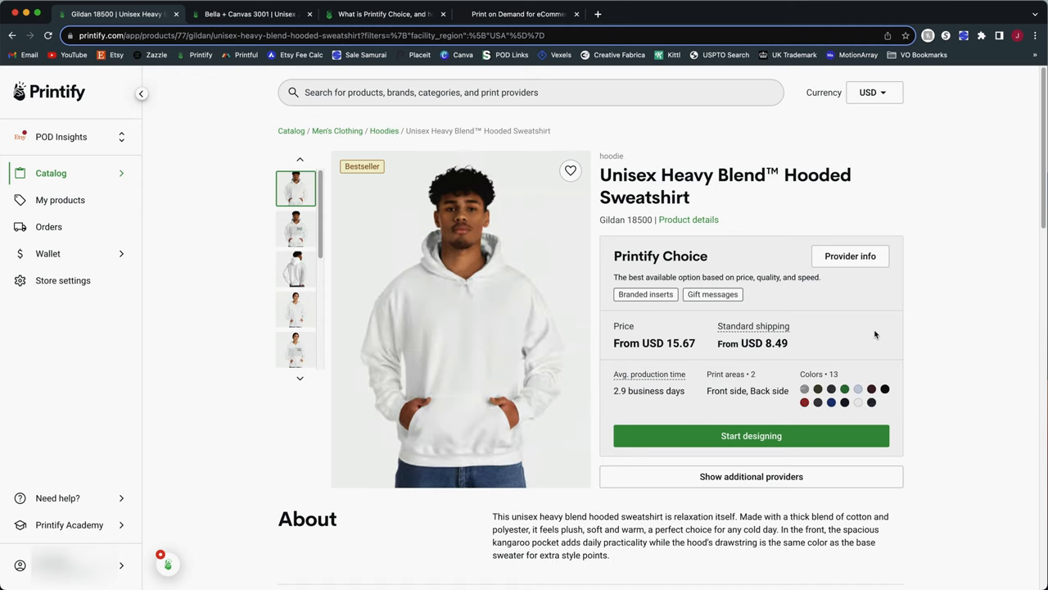
mouse_move(511, 268)
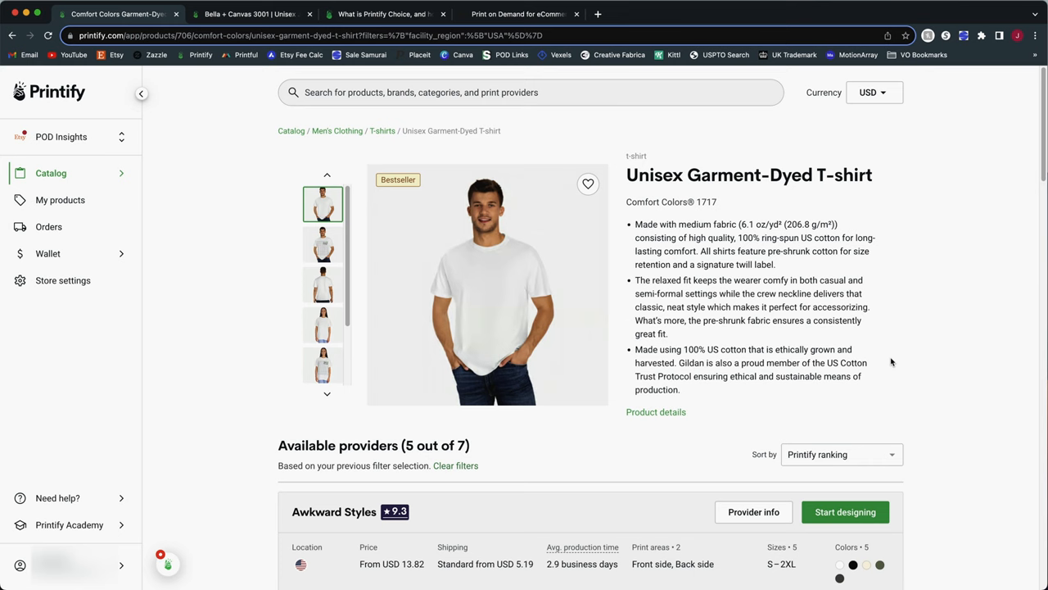
mouse_move(631, 206)
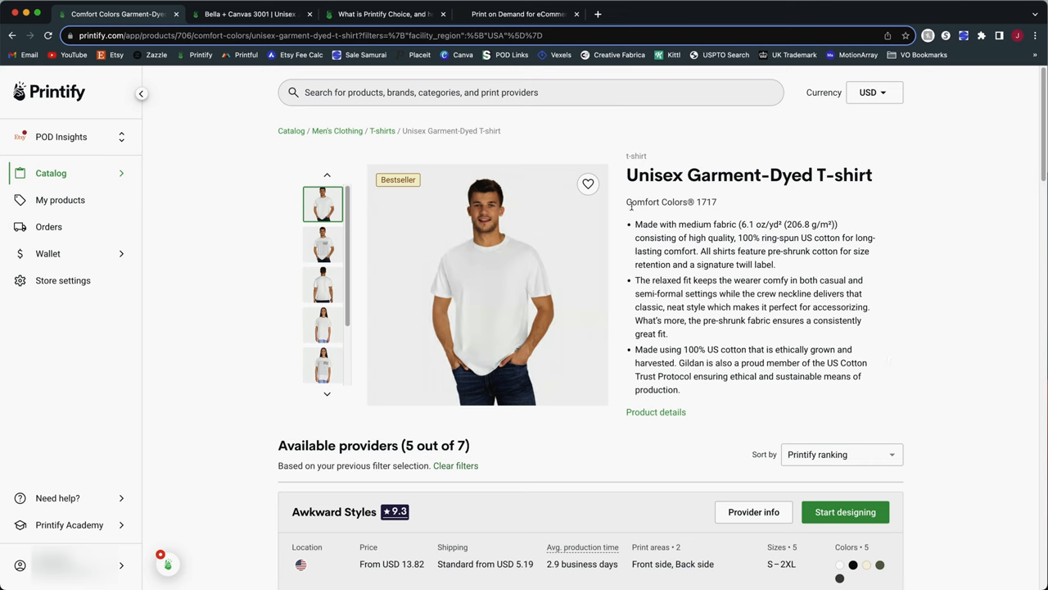
mouse_move(847, 282)
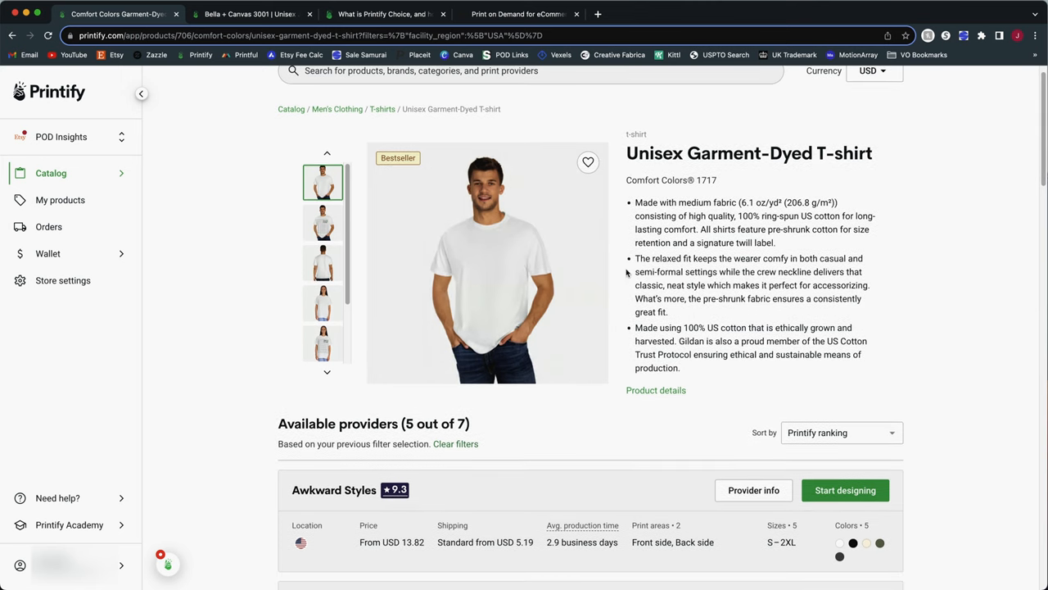
- Scroll through the Comfort Colors and Bella+Canvas 3001 tee pages to view their provider listings
scroll("down", 3)
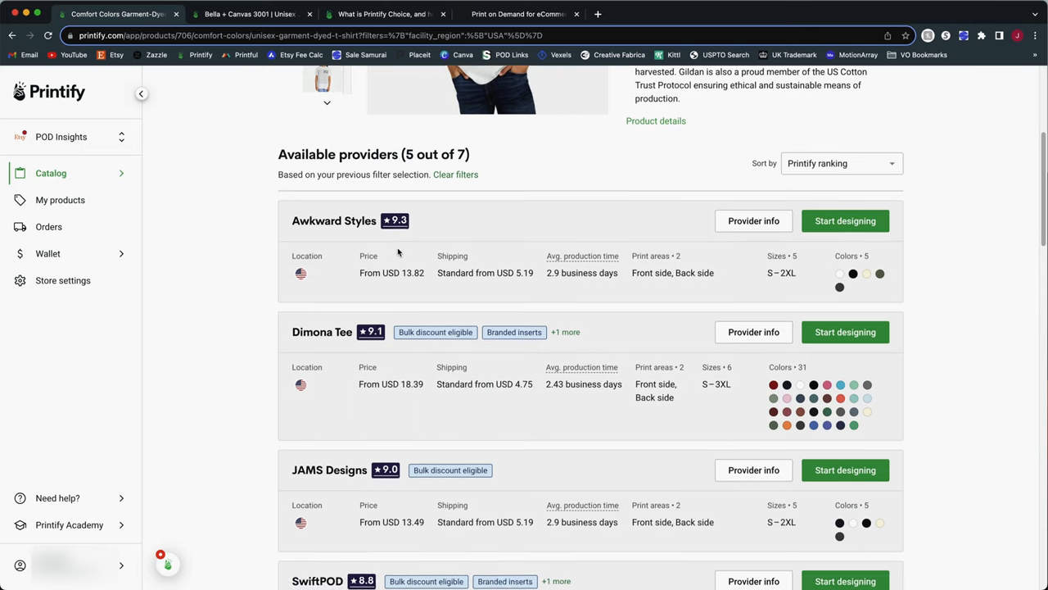
scroll("down", 3)
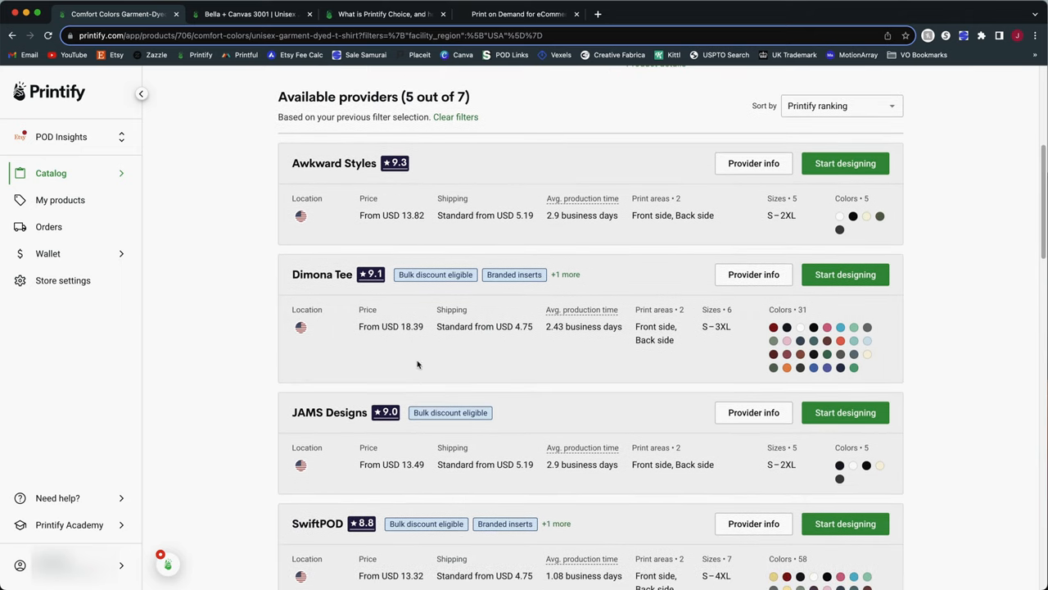
scroll("down", 3)
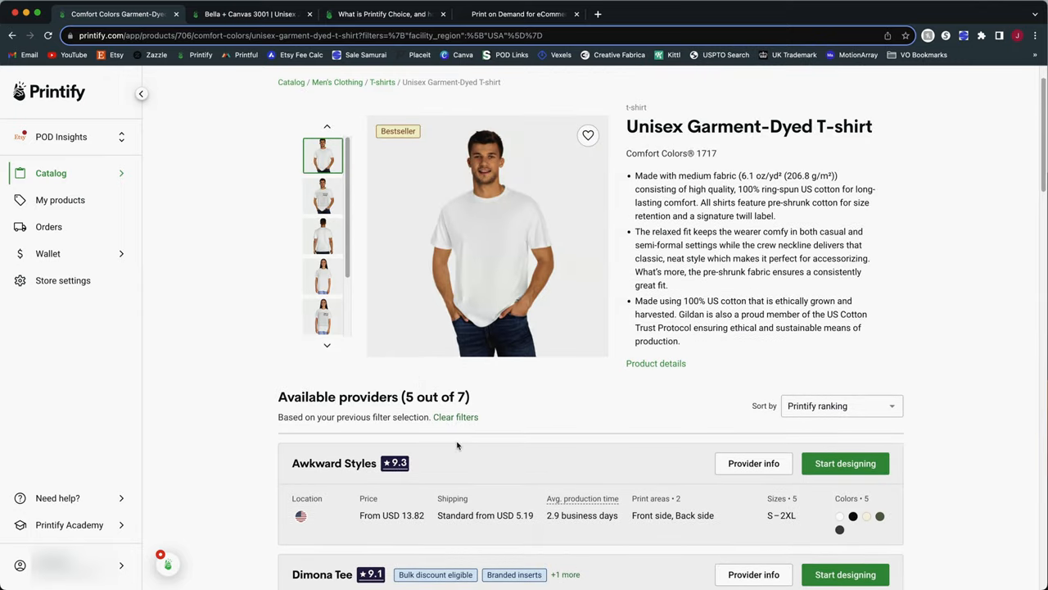
mouse_move(748, 325)
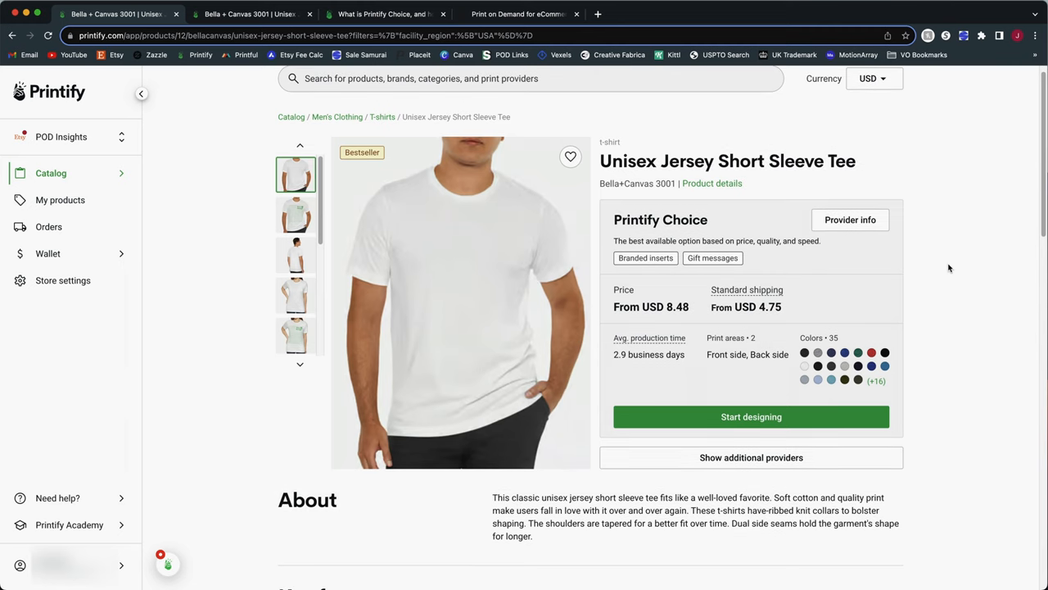
scroll("down", 3)
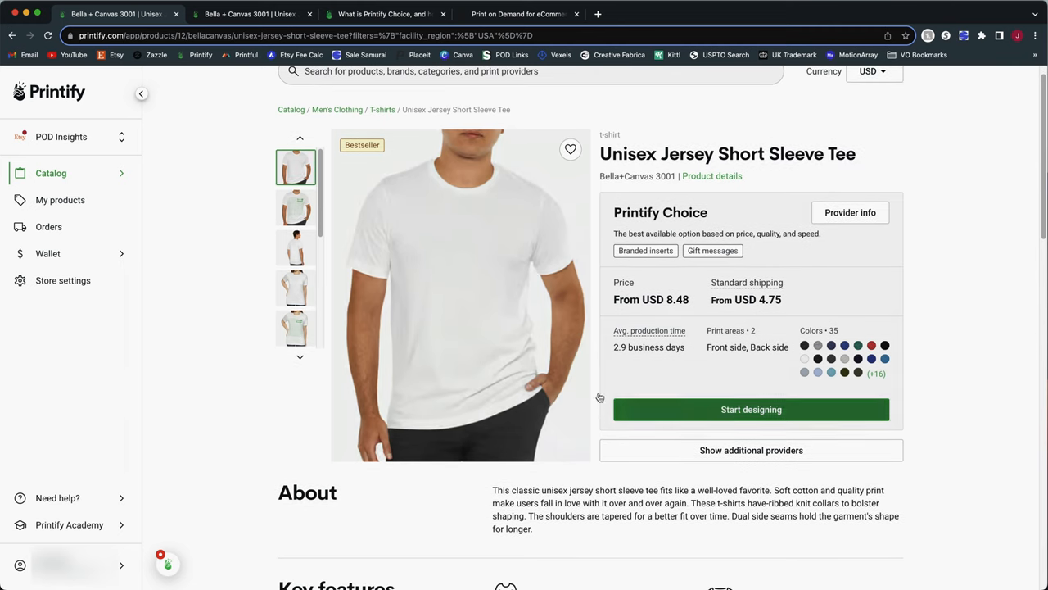